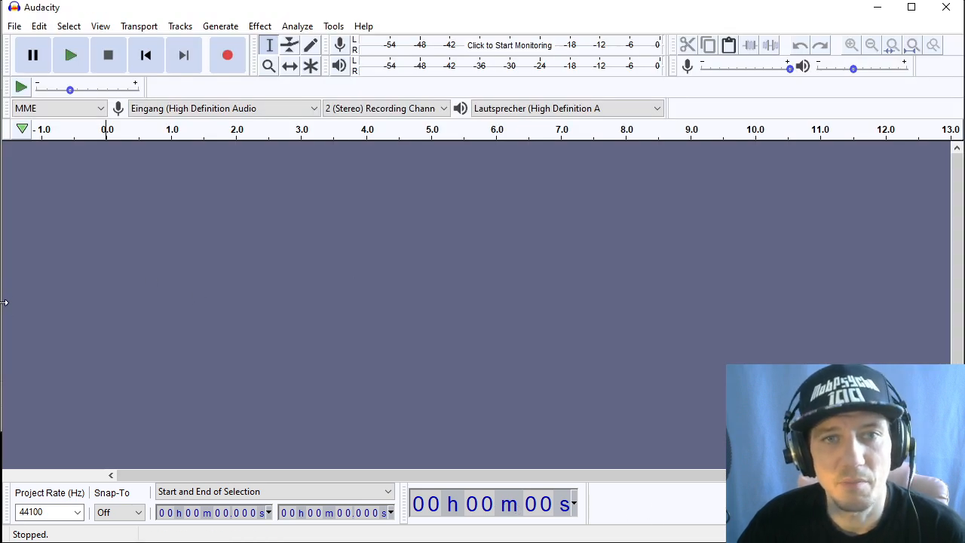
{"action": "mouse_move", "coordinate": [226, 54]}
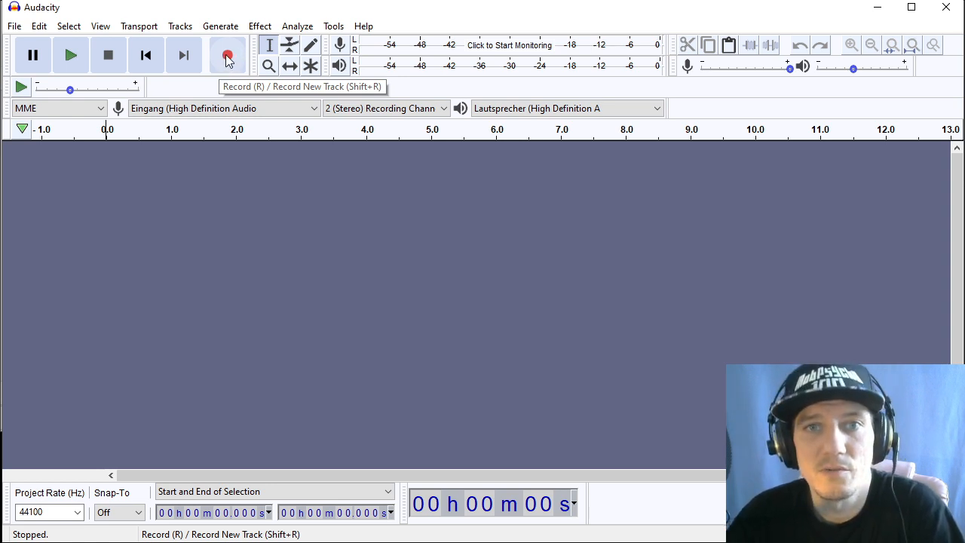
Record a spoken clip, zoom into the waveform and remove the silent lead-in, leaving about half a second
{"action": "left_click", "coordinate": [228, 55]}
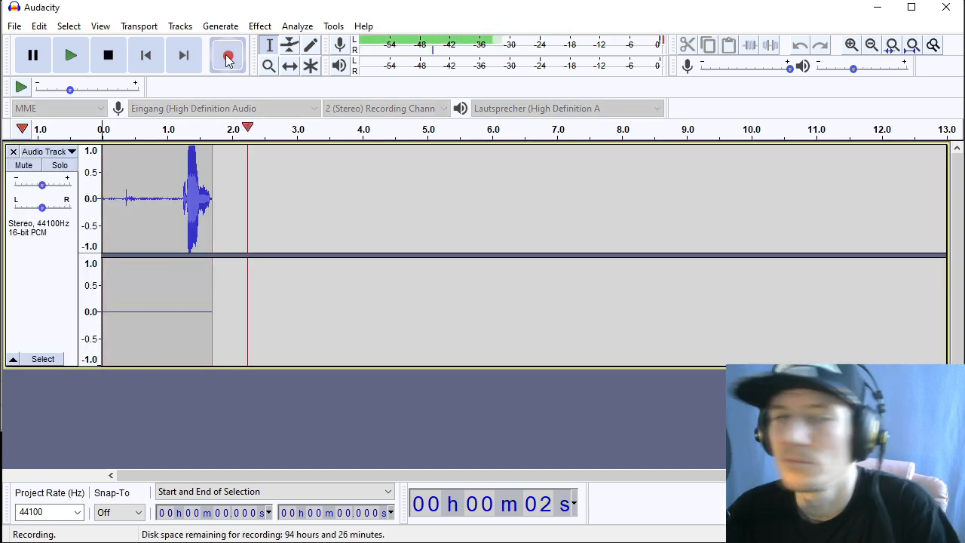
{"action": "left_click", "coordinate": [109, 54]}
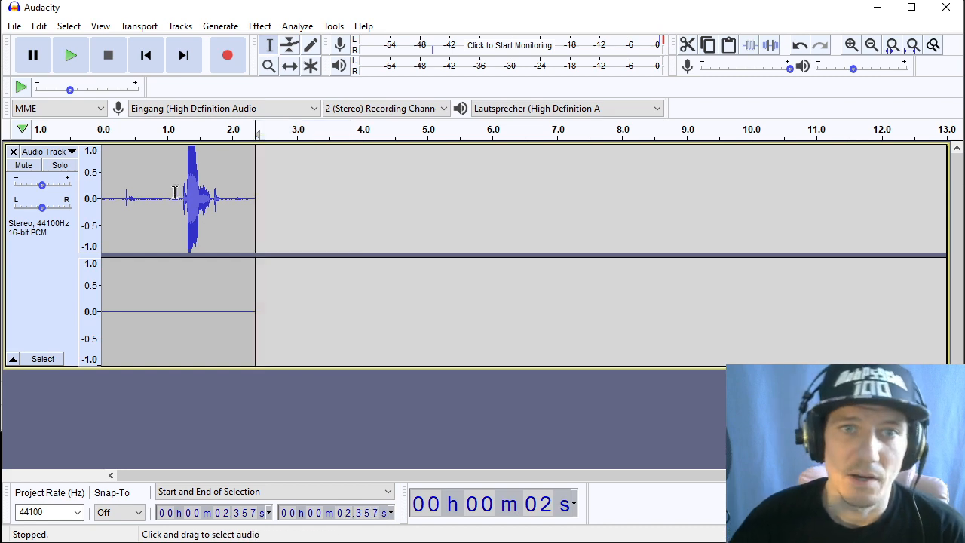
{"action": "left_click", "coordinate": [850, 45]}
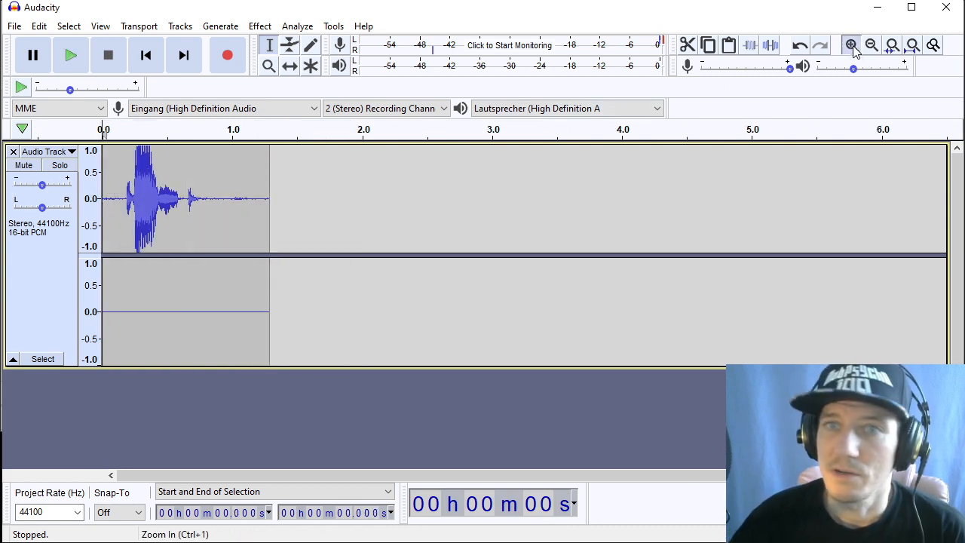
{"action": "left_click", "coordinate": [850, 45]}
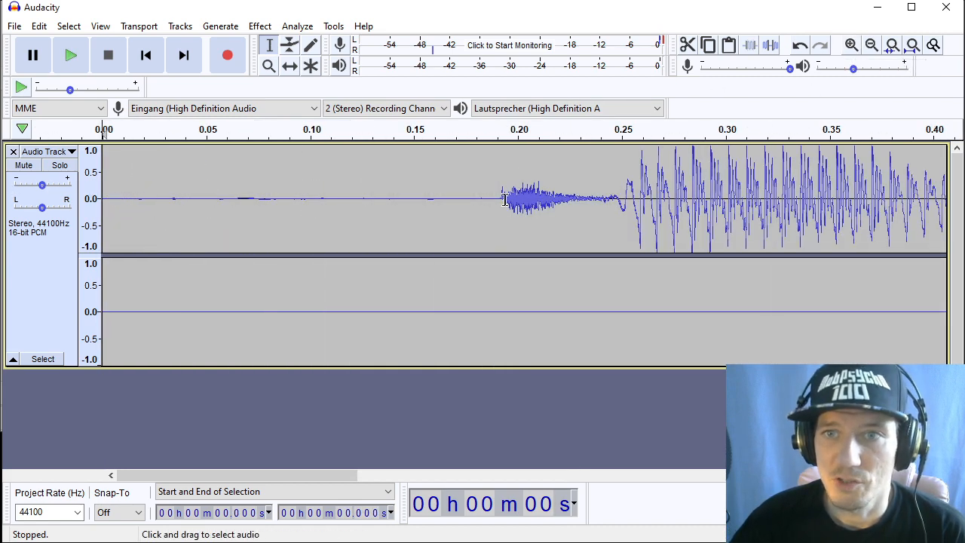
{"action": "left_click_drag", "start_coordinate": [103, 199], "coordinate": [498, 199]}
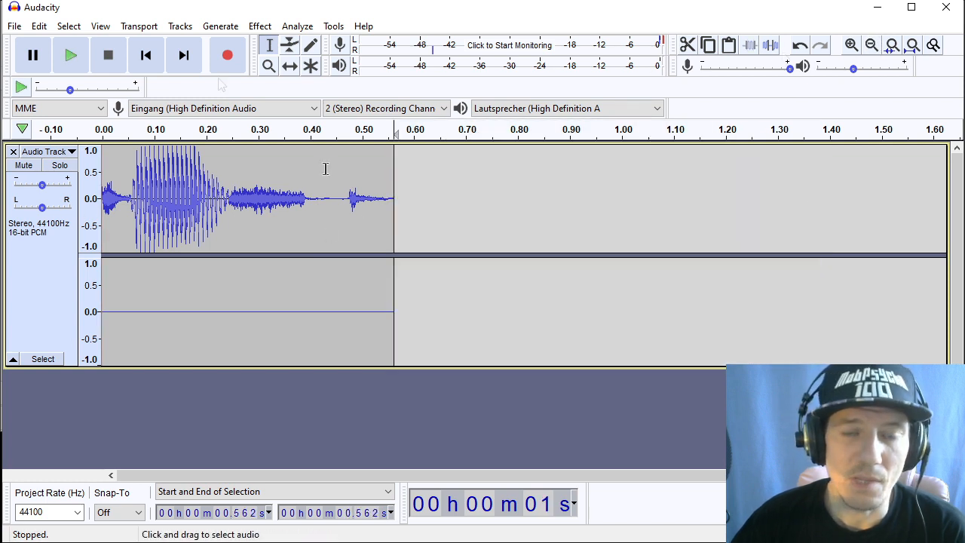
{"action": "left_click", "coordinate": [144, 54]}
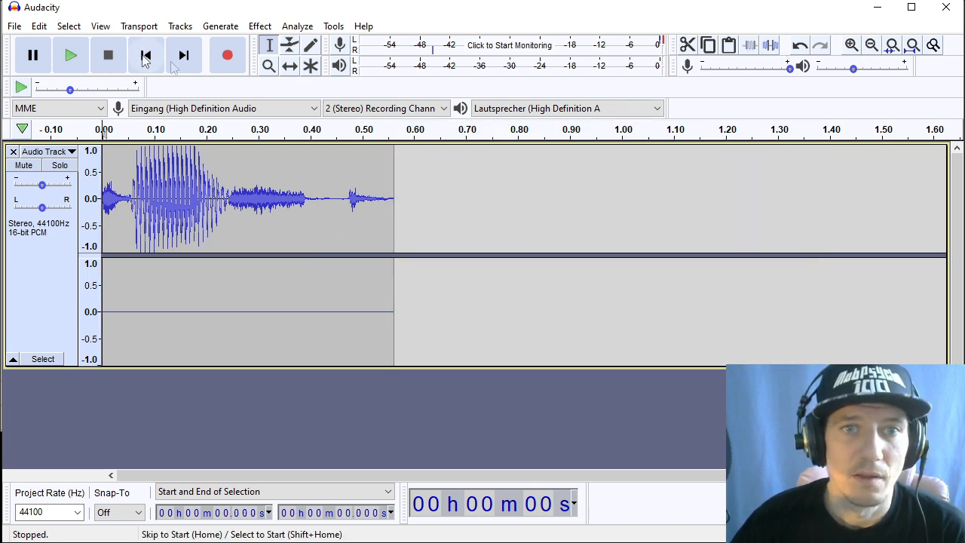
Export the trimmed clip via File > Export, accepting empty metadata tags
{"action": "left_click", "coordinate": [14, 26]}
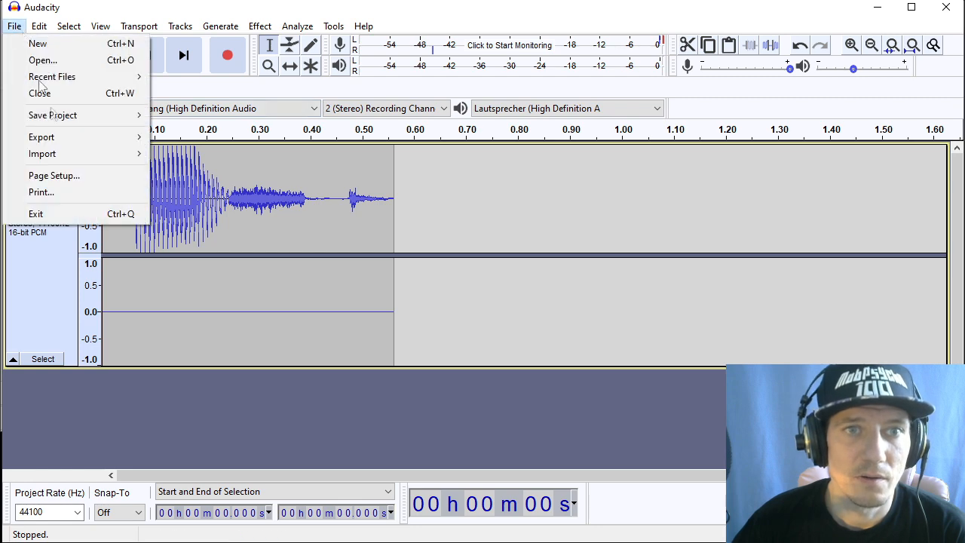
{"action": "left_click", "coordinate": [308, 184]}
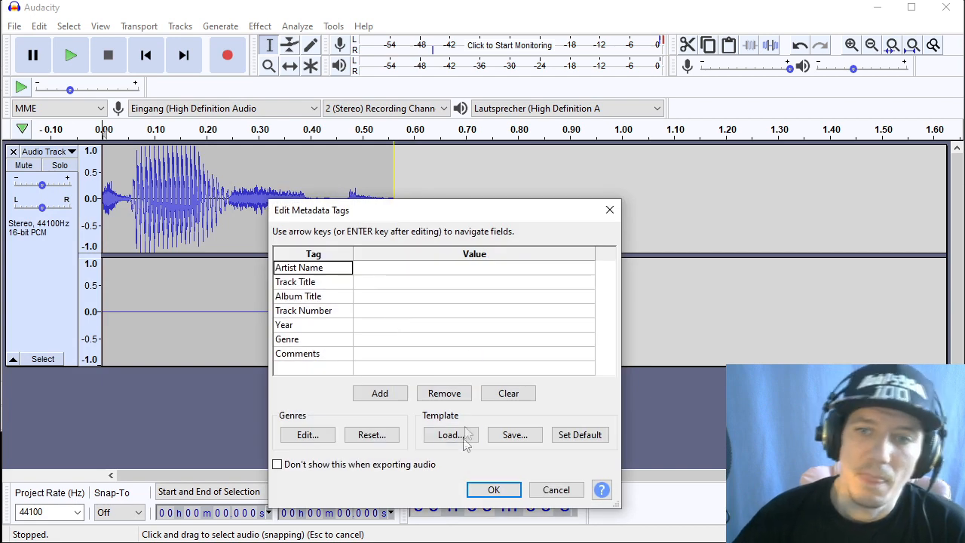
{"action": "left_click", "coordinate": [494, 489]}
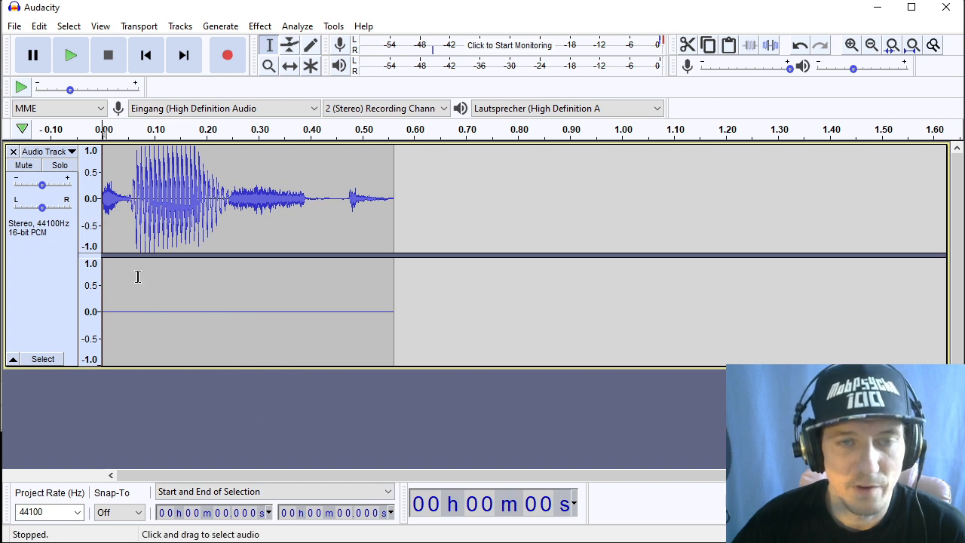
{"action": "mouse_move", "coordinate": [317, 436]}
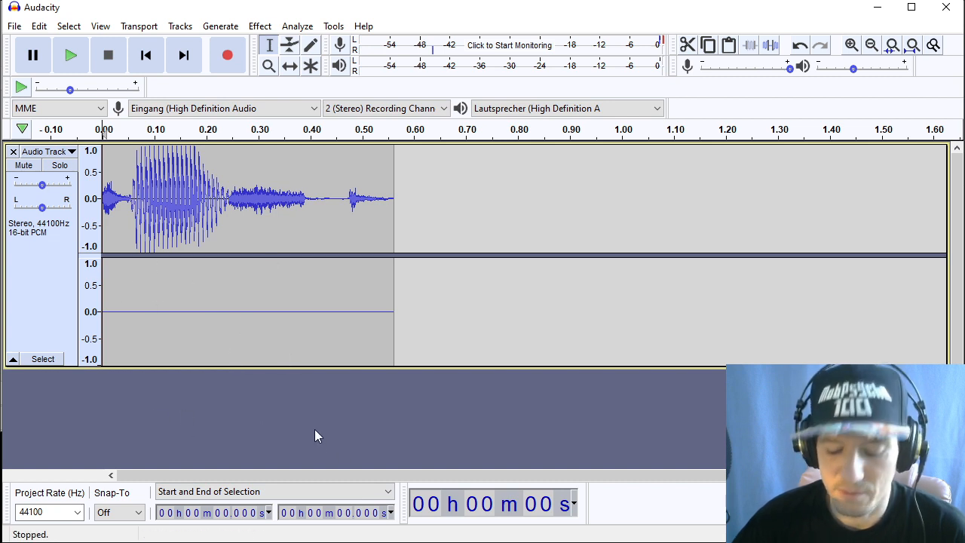
{"action": "mouse_move", "coordinate": [317, 423]}
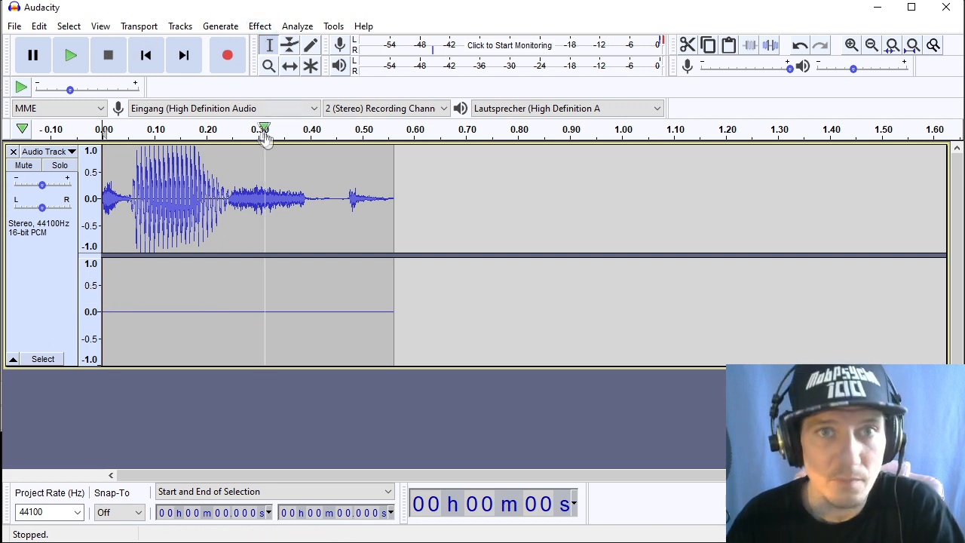
Mix the stereo clip down to mono and apply a Low-Pass Filter at 5834 Hz with 48 dB roll-off
{"action": "left_click", "coordinate": [181, 25]}
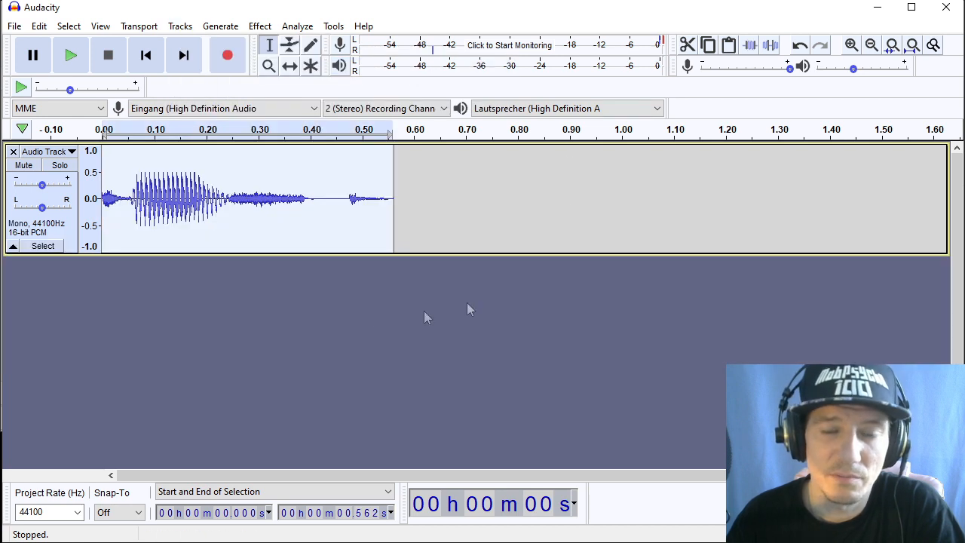
{"action": "mouse_move", "coordinate": [440, 316]}
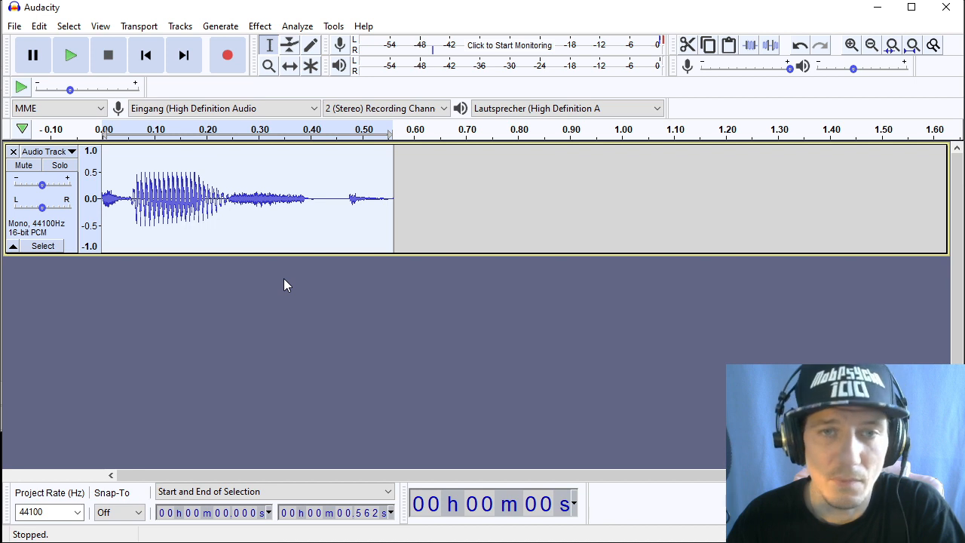
{"action": "mouse_move", "coordinate": [304, 268]}
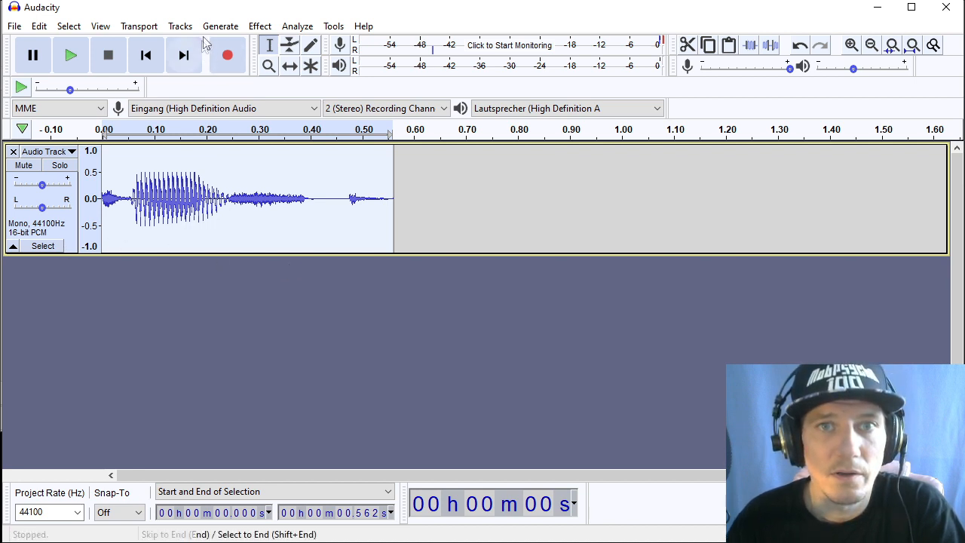
{"action": "left_click", "coordinate": [259, 26]}
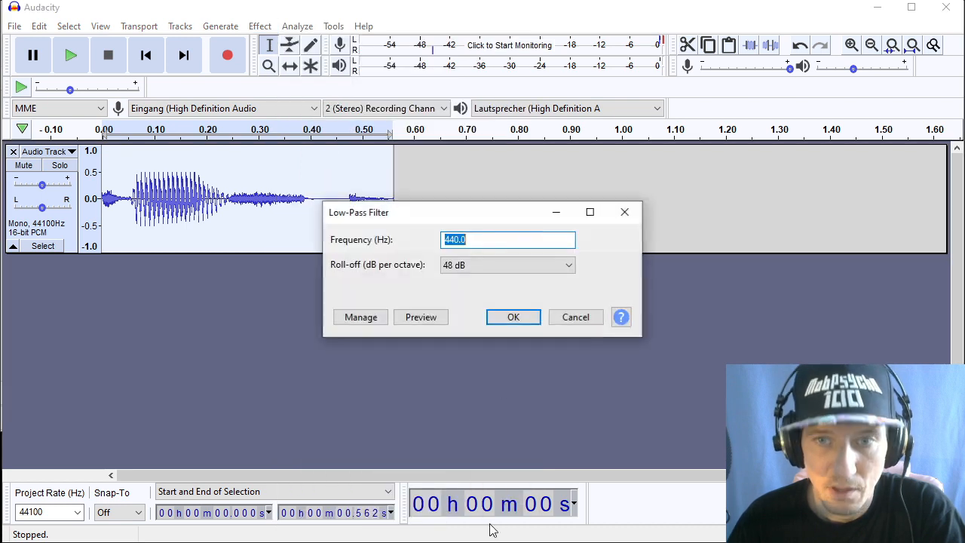
{"action": "left_click", "coordinate": [488, 240]}
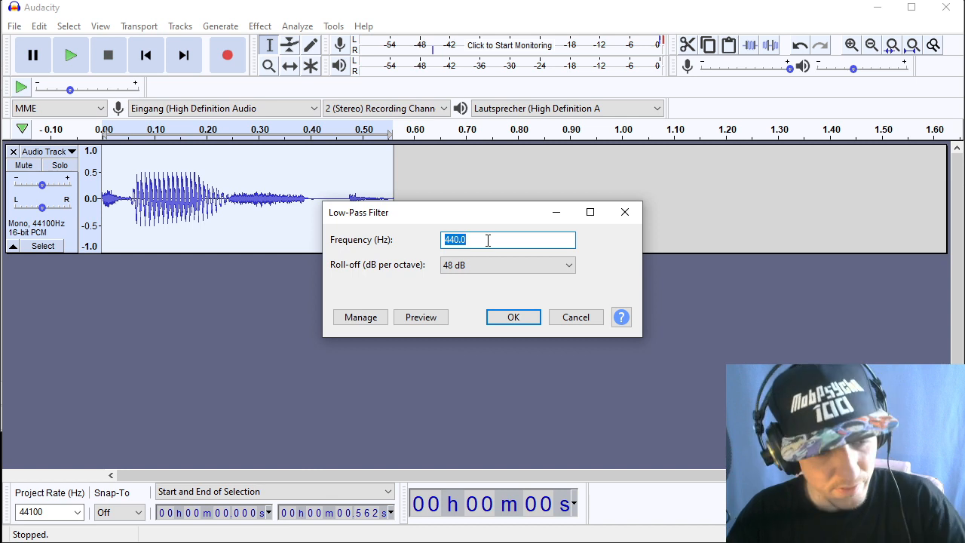
{"action": "type", "text": "5"}
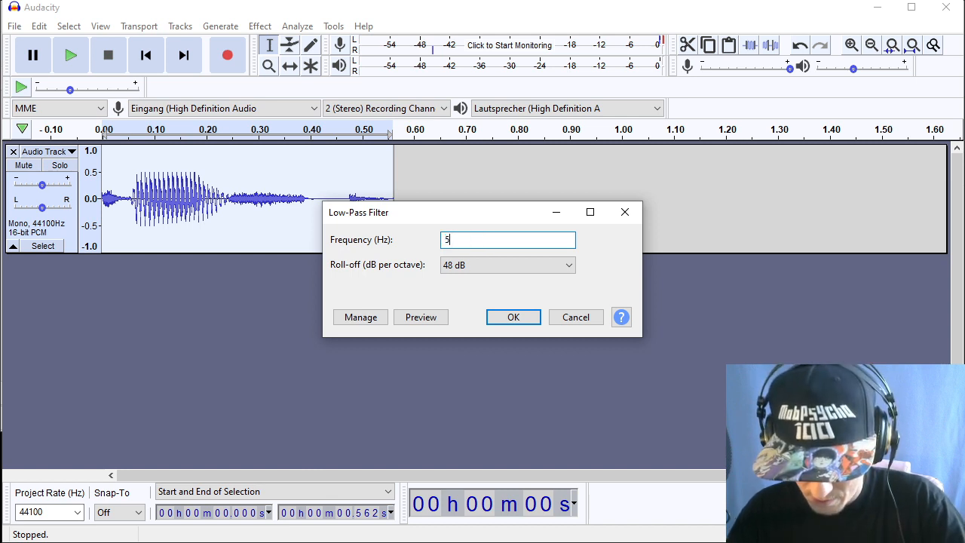
{"action": "type", "text": "834"}
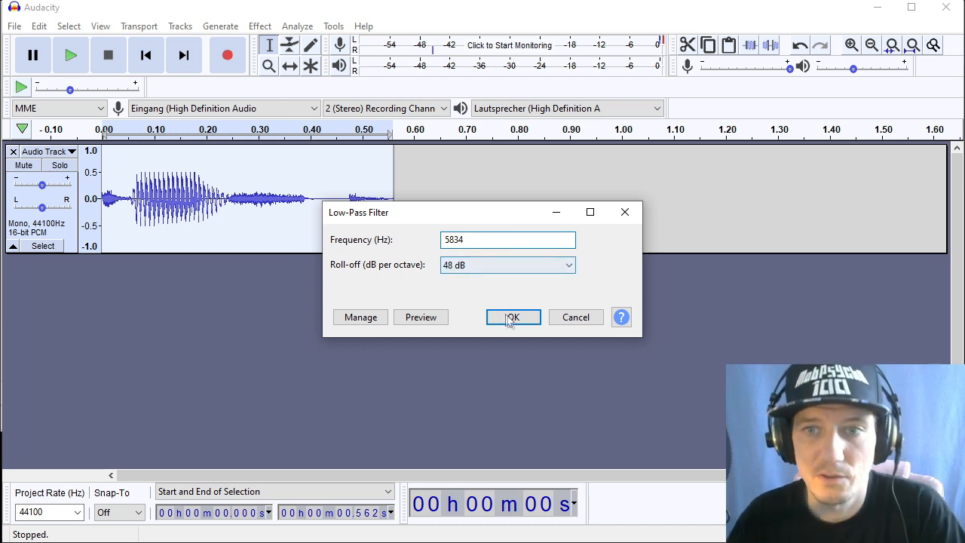
{"action": "left_click", "coordinate": [513, 317]}
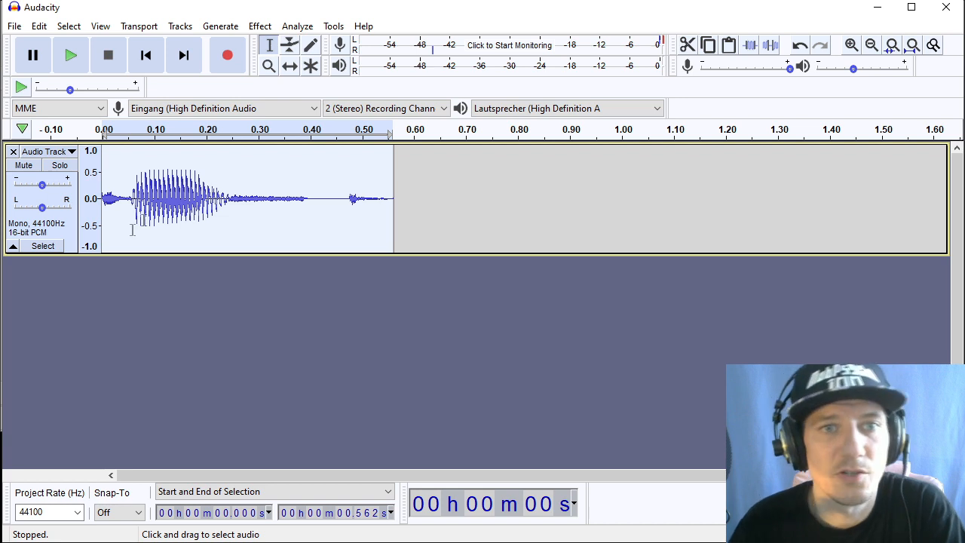
{"action": "mouse_move", "coordinate": [105, 410]}
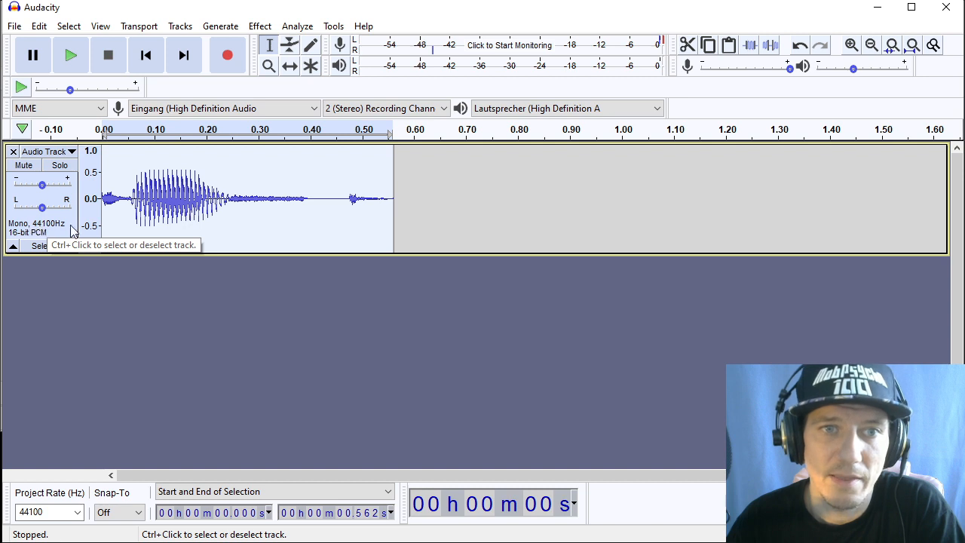
{"action": "left_click", "coordinate": [48, 513]}
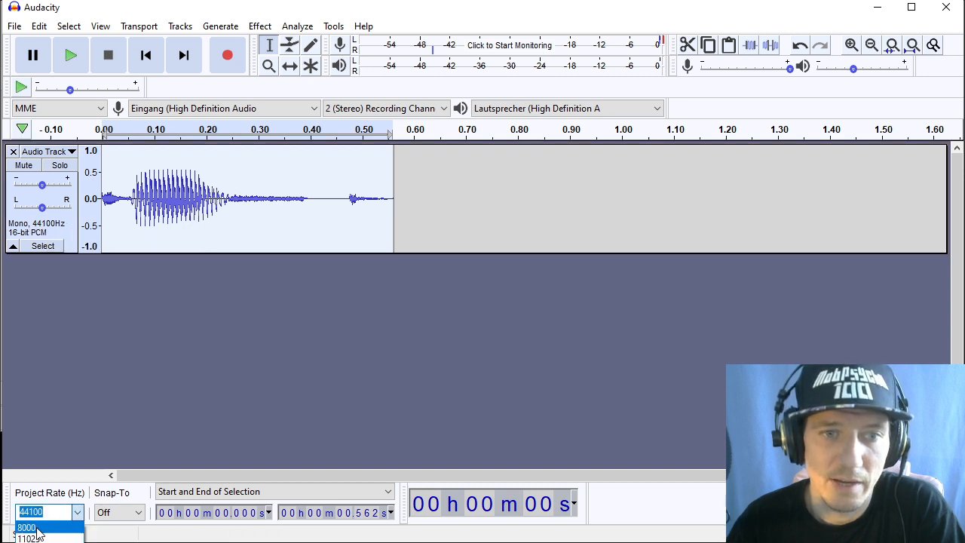
{"action": "left_click", "coordinate": [27, 528]}
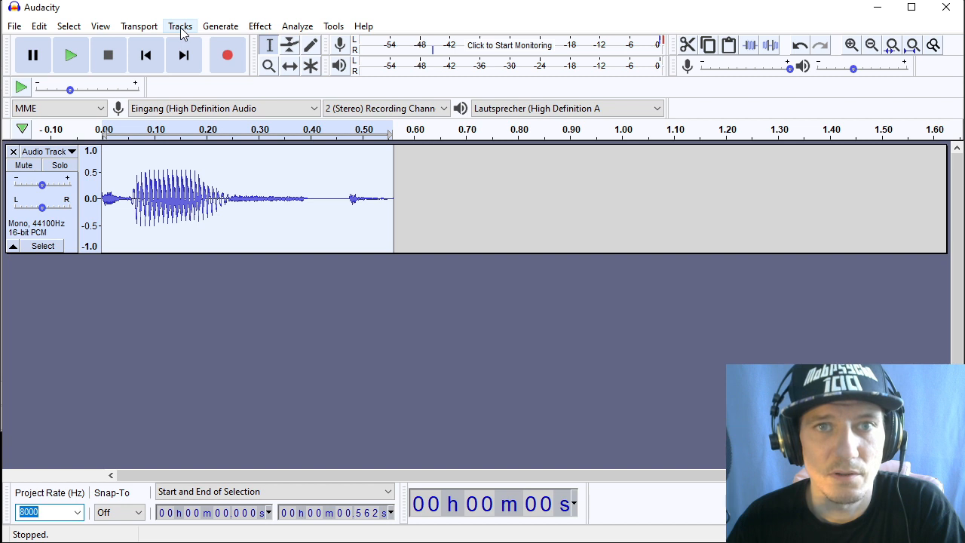
{"action": "left_click", "coordinate": [180, 26]}
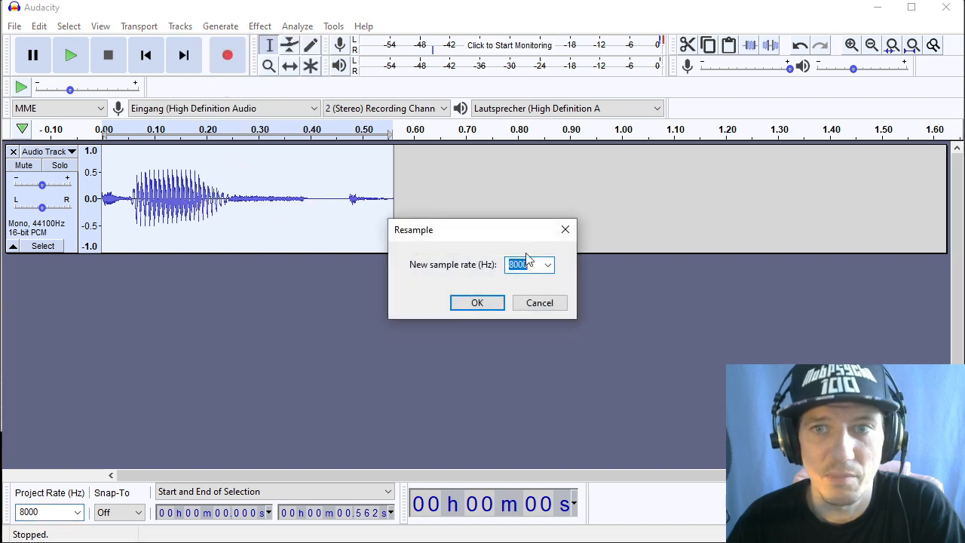
{"action": "left_click", "coordinate": [547, 266]}
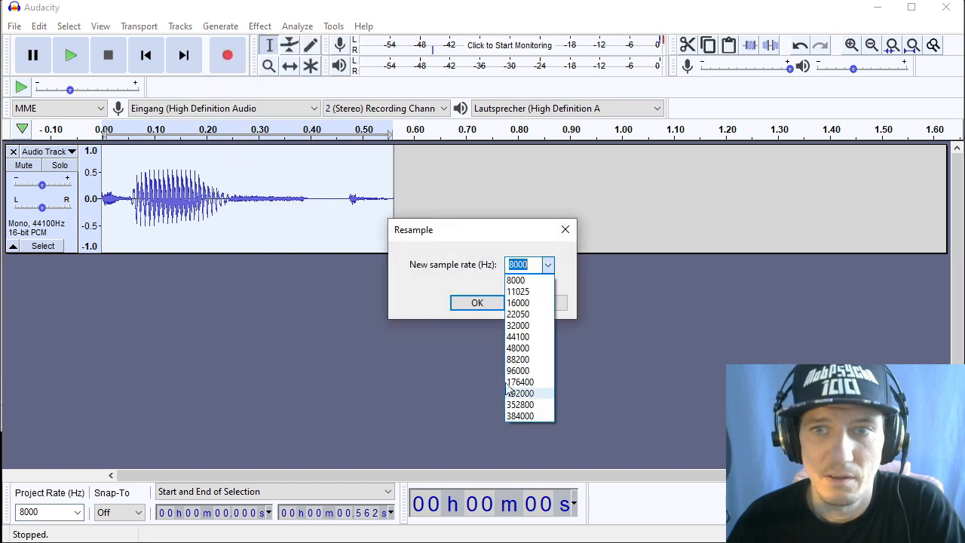
{"action": "left_click", "coordinate": [515, 278]}
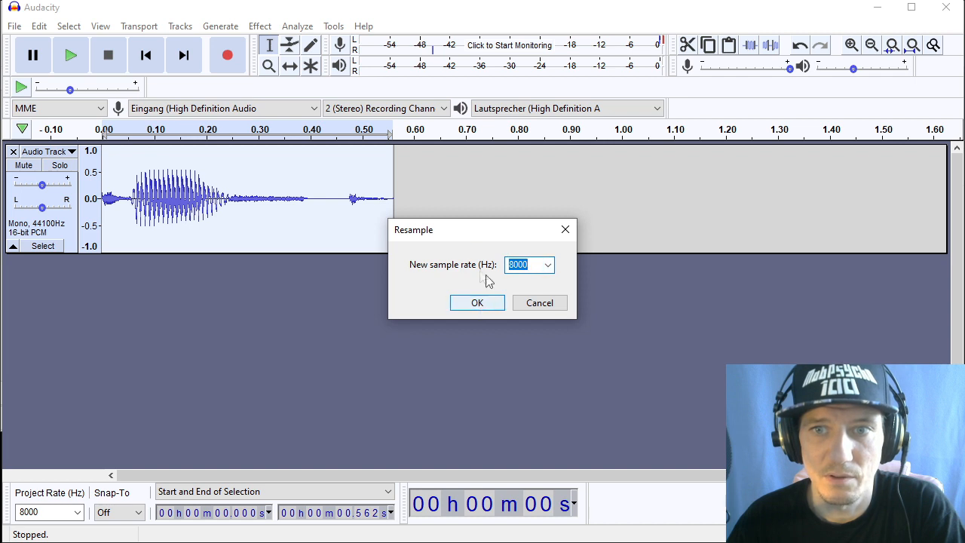
{"action": "left_click", "coordinate": [477, 302]}
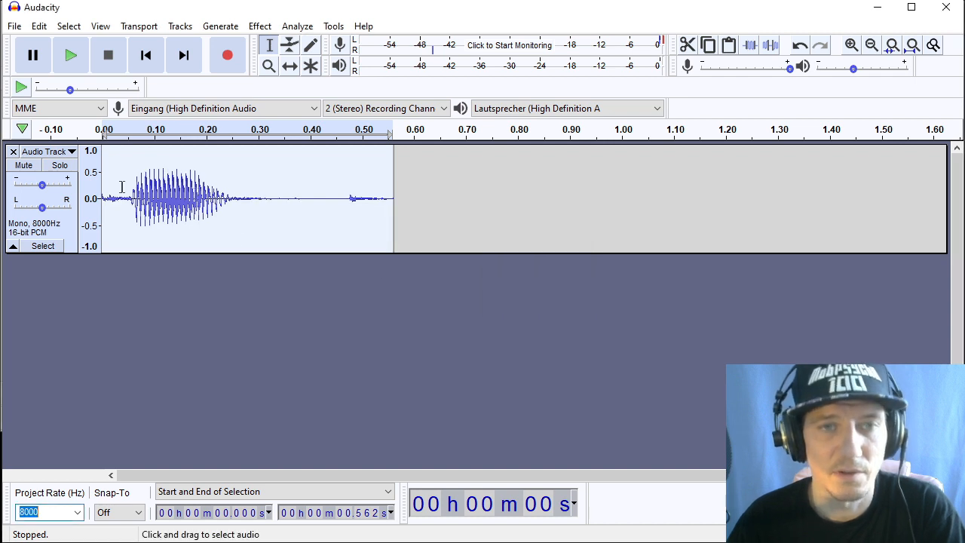
{"action": "mouse_move", "coordinate": [233, 274]}
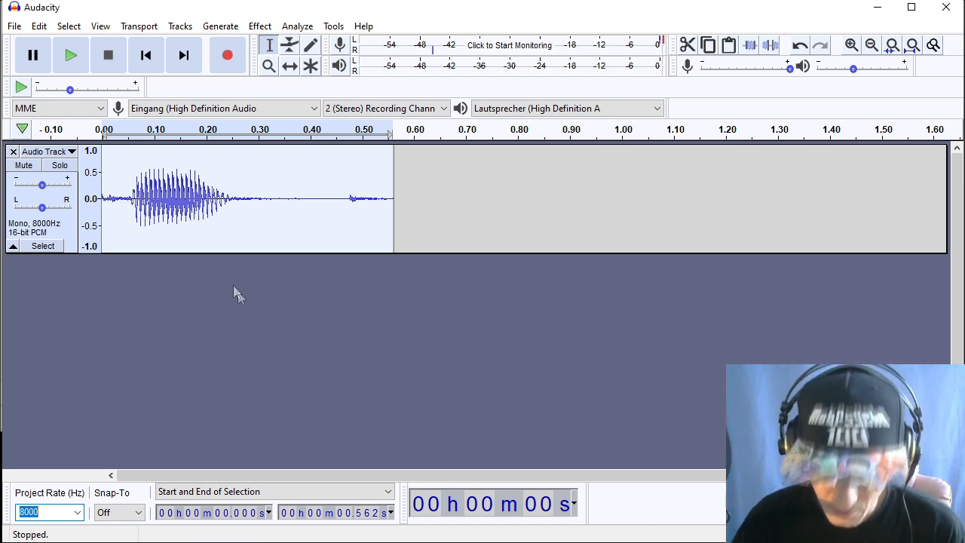
Export the sample to the sounds folder as test.wav with Unsigned 8-bit PCM encoding
{"action": "left_click", "coordinate": [14, 25]}
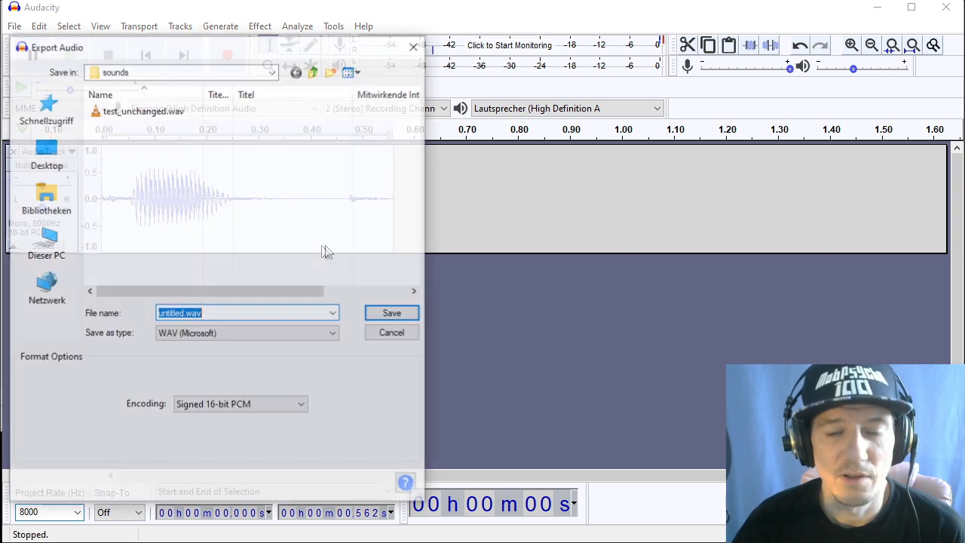
{"action": "type", "text": "te"}
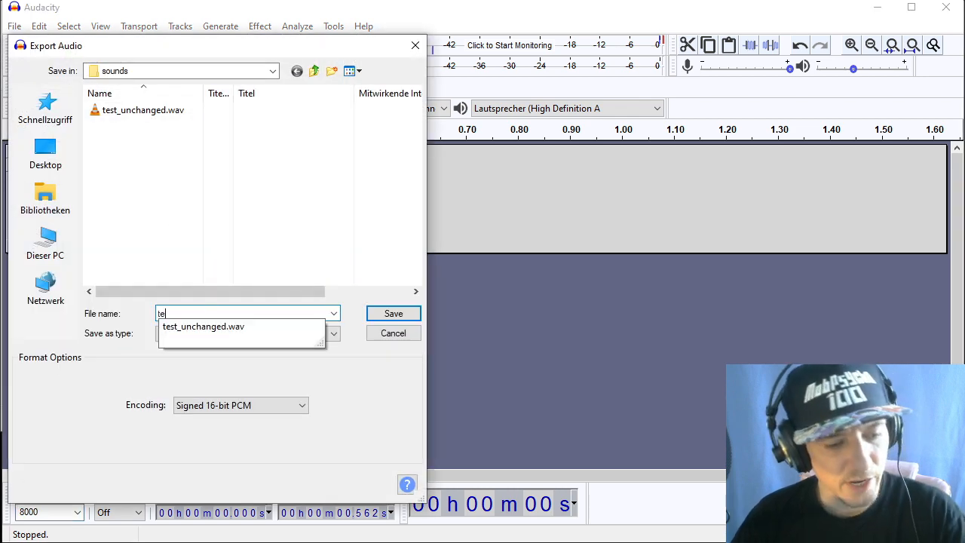
{"action": "left_click", "coordinate": [239, 404]}
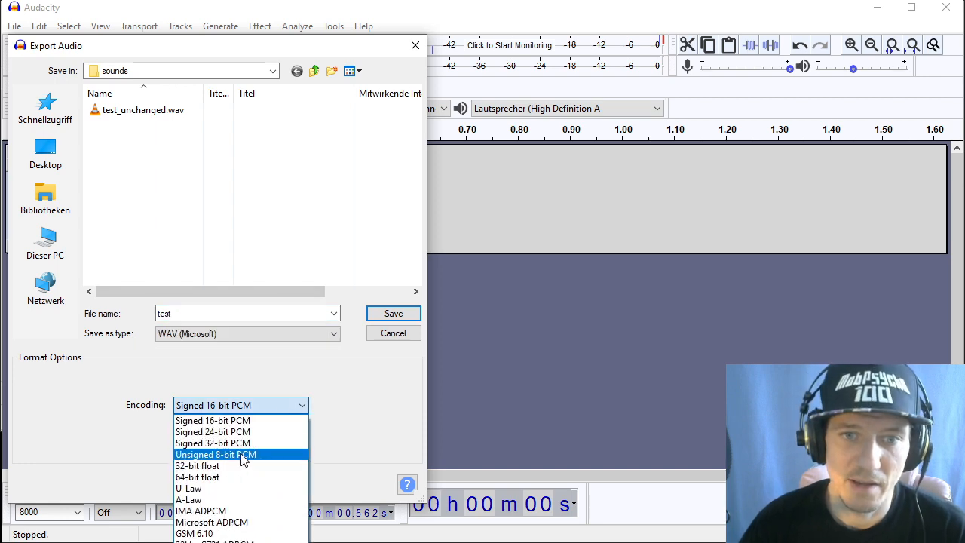
{"action": "left_click", "coordinate": [215, 454]}
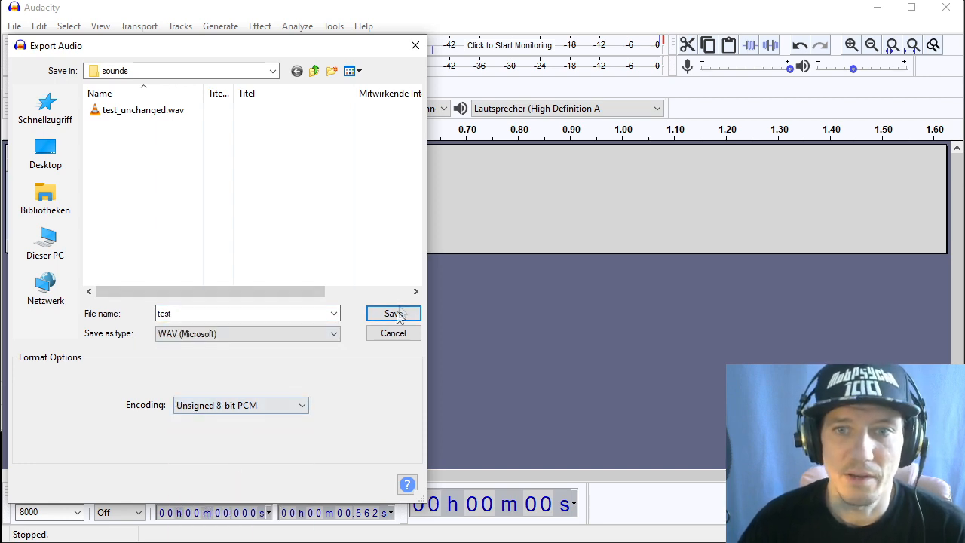
{"action": "left_click", "coordinate": [392, 313]}
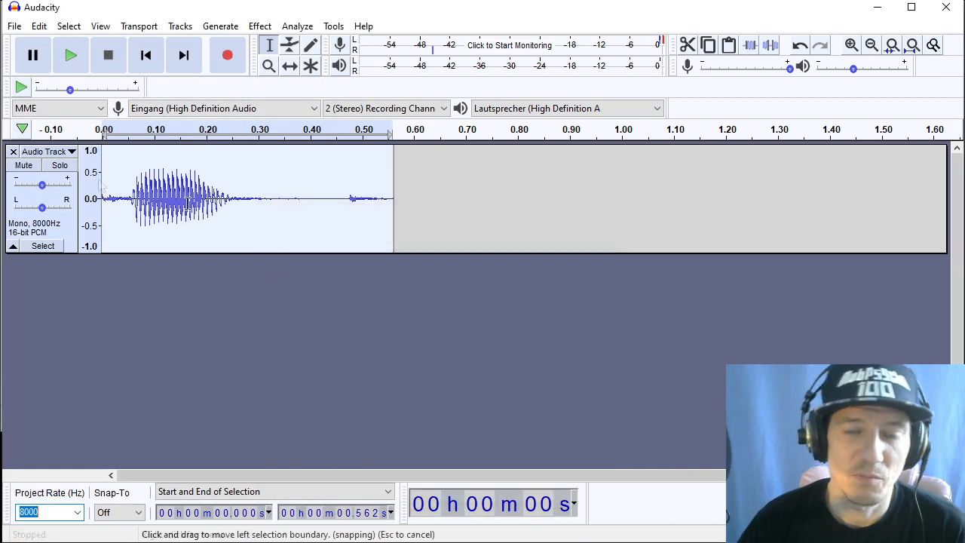
{"action": "mouse_move", "coordinate": [268, 214]}
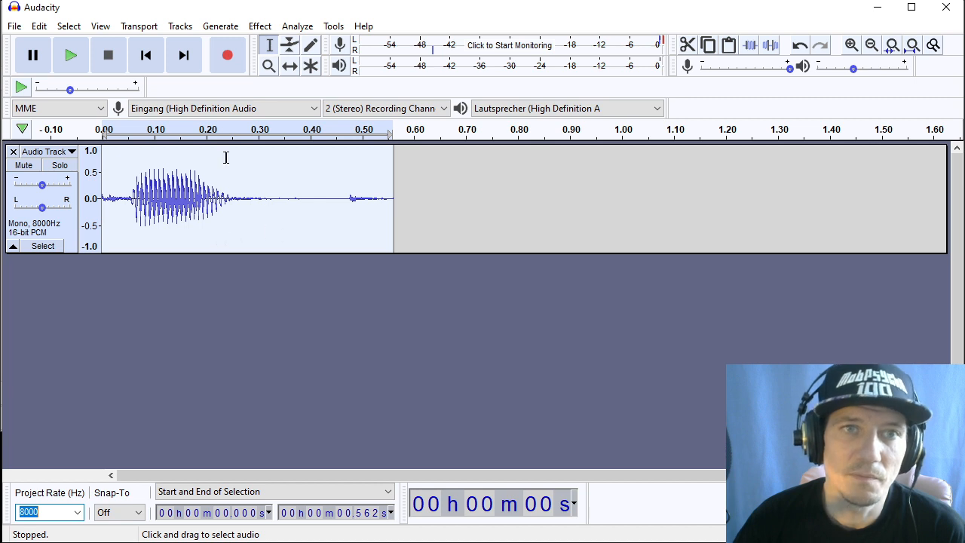
Amplify the sample to a new peak of 0.0 dB
{"action": "left_click", "coordinate": [181, 26]}
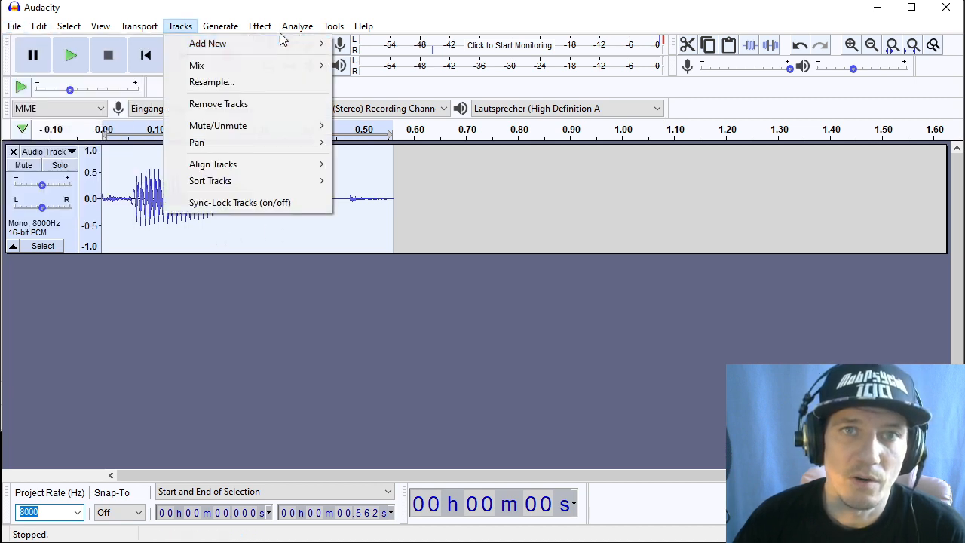
{"action": "left_click", "coordinate": [259, 26]}
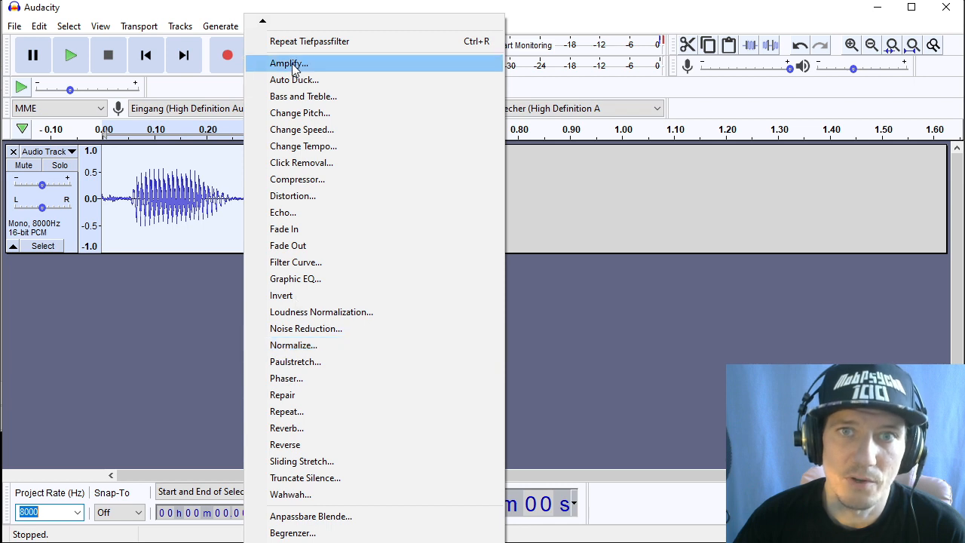
{"action": "left_click", "coordinate": [290, 64]}
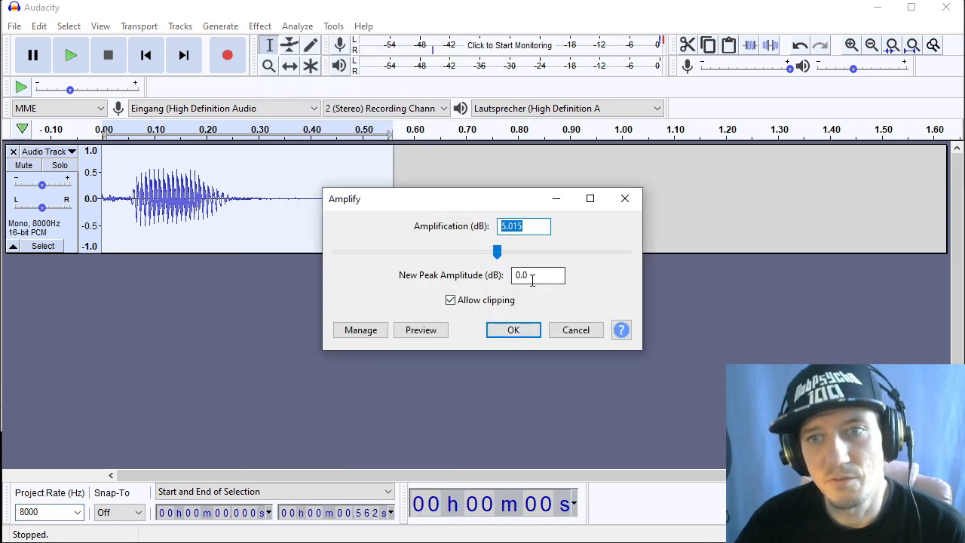
{"action": "left_click", "coordinate": [512, 329]}
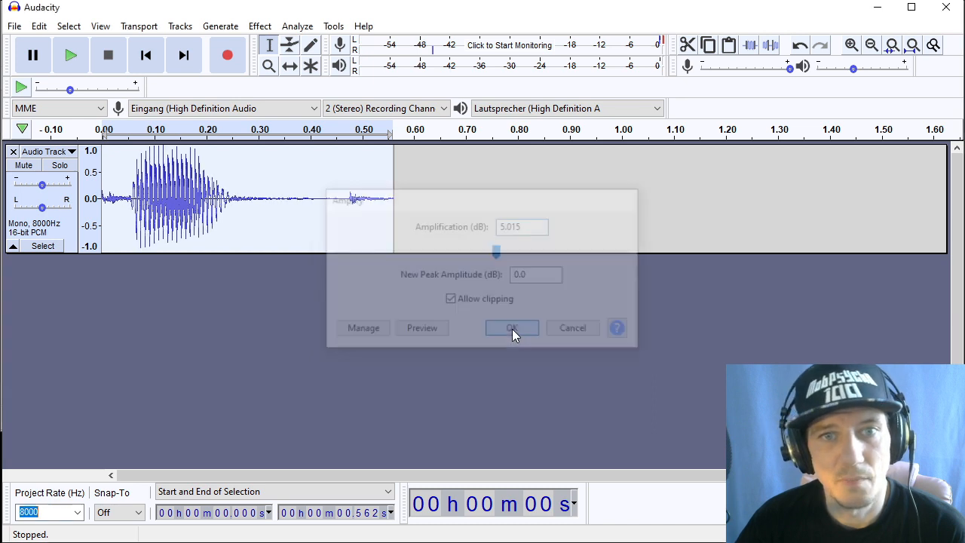
{"action": "left_click", "coordinate": [512, 327]}
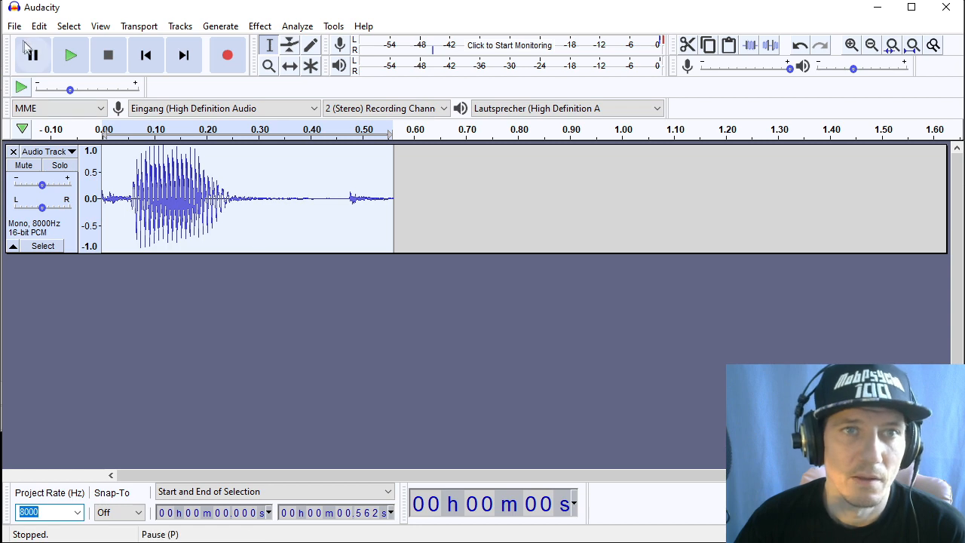
Export the amplified sample as an 8-bit WAV named test_0
{"action": "left_click", "coordinate": [13, 25]}
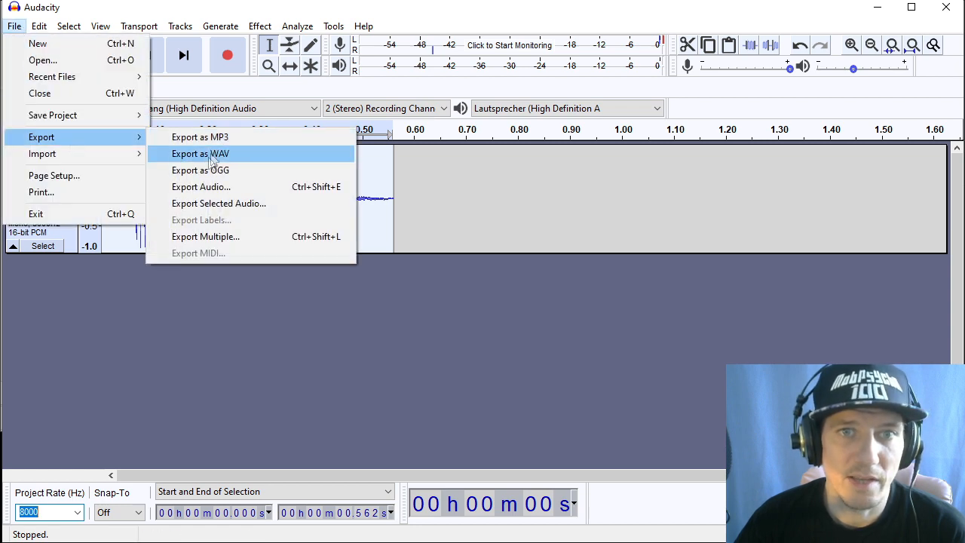
{"action": "left_click", "coordinate": [200, 153]}
{"action": "type", "text": "test_0"}
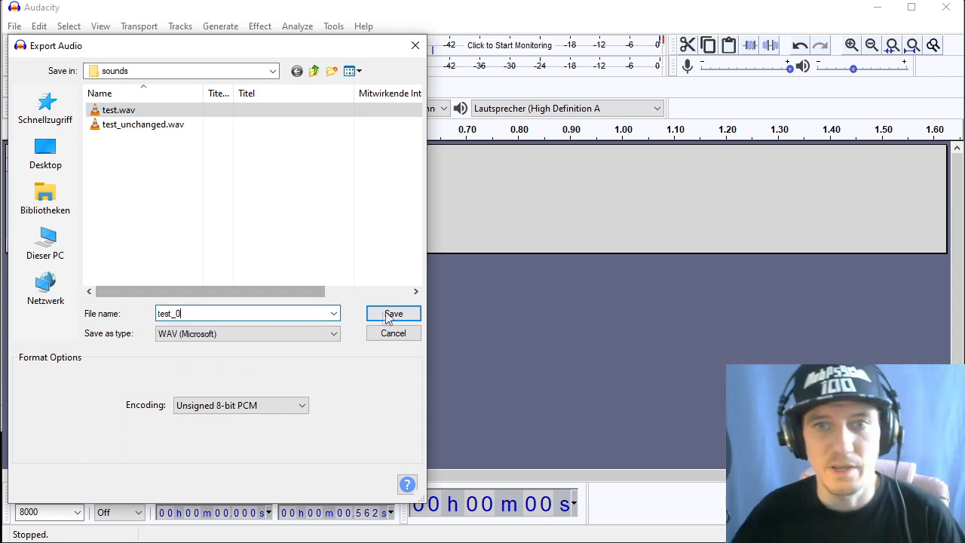
{"action": "left_click", "coordinate": [392, 314]}
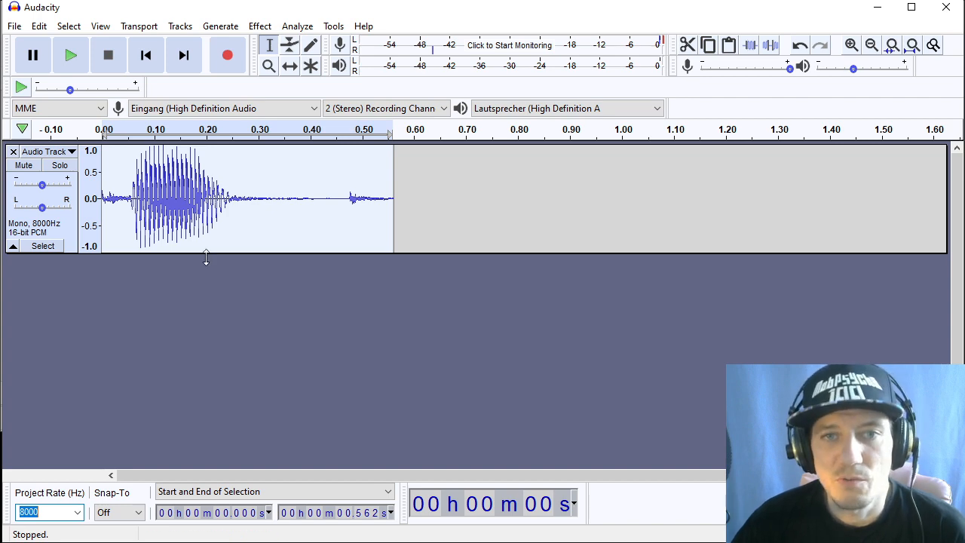
Amplify the sample by a further 8.0 dB with clipping allowed so the waveform overdrives
{"action": "left_click", "coordinate": [259, 26]}
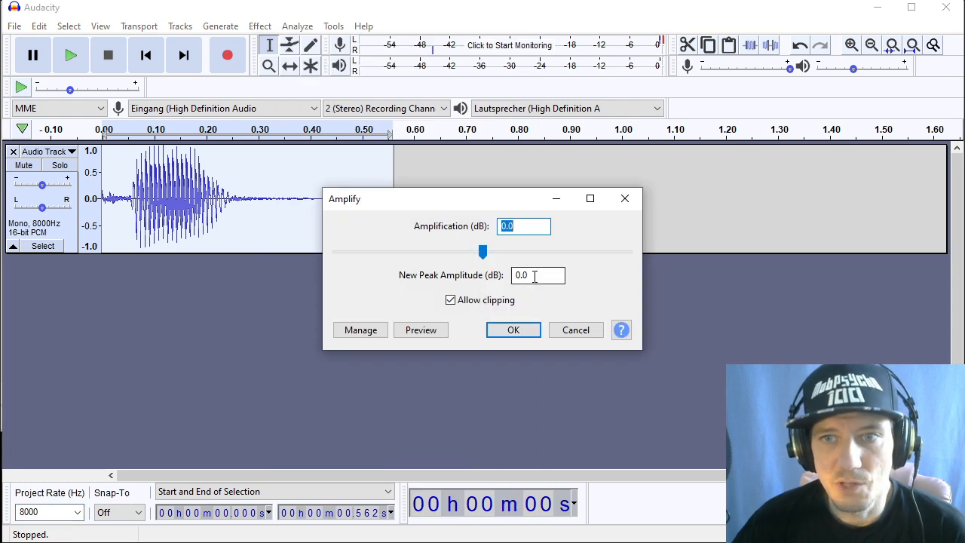
{"action": "left_click", "coordinate": [537, 274]}
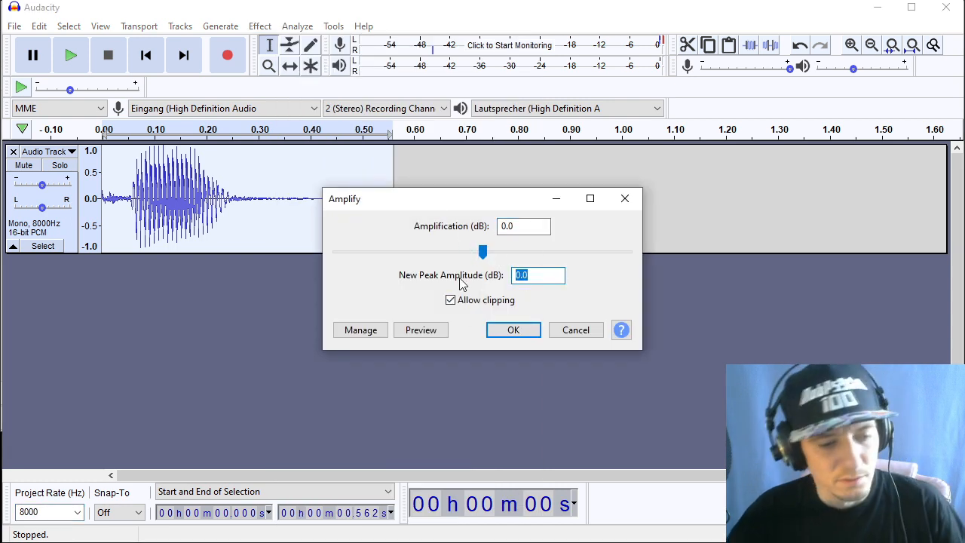
{"action": "type", "text": "4"}
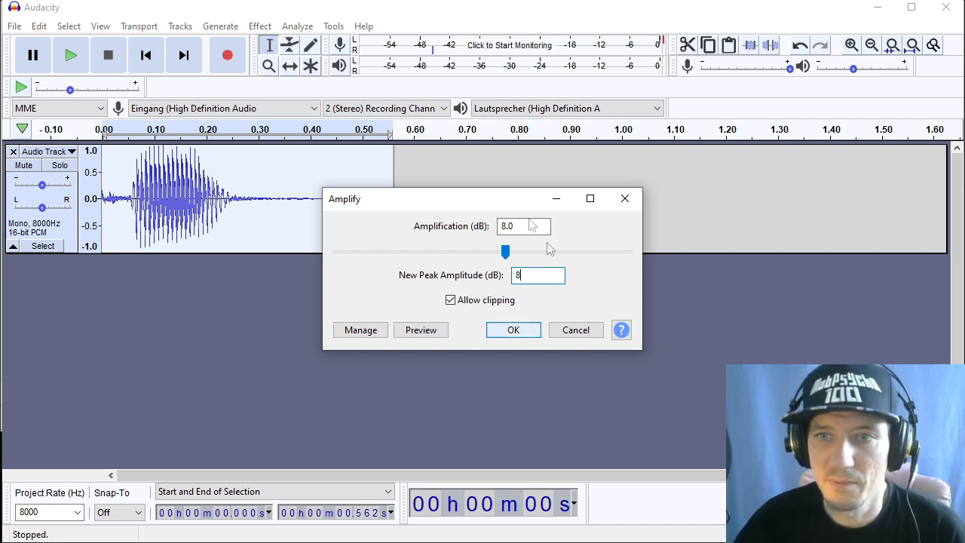
{"action": "left_click", "coordinate": [512, 329]}
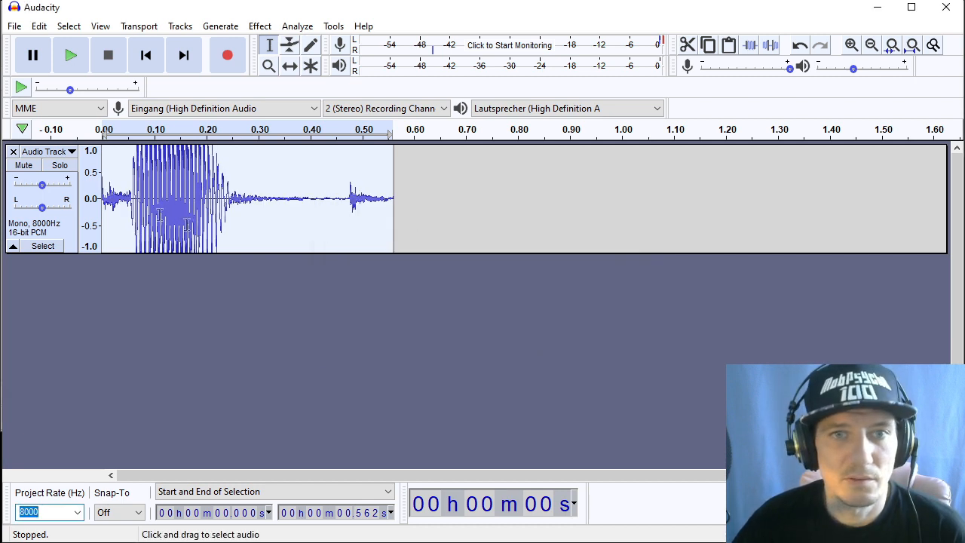
Export the overdriven sample as an 8-bit WAV named test_8
{"action": "left_click", "coordinate": [14, 26]}
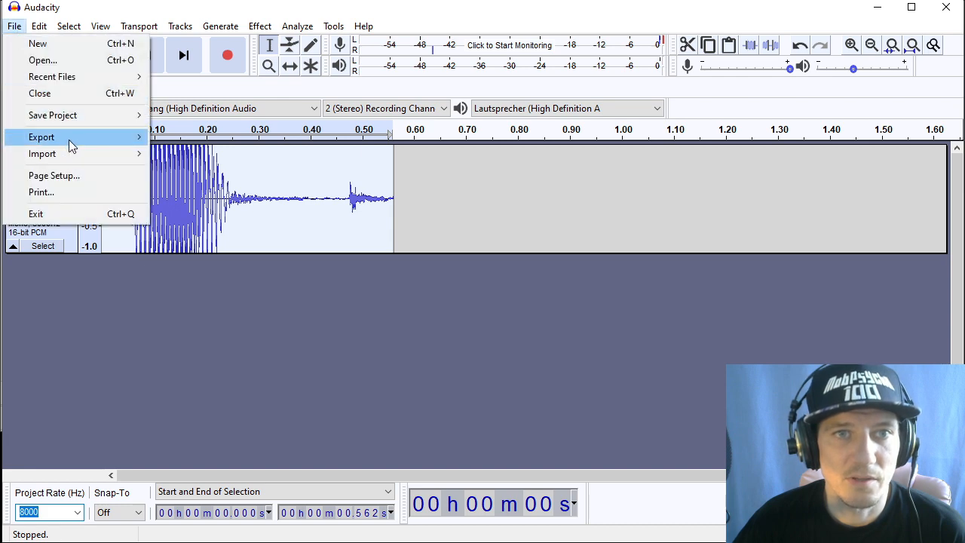
{"action": "left_click", "coordinate": [42, 136]}
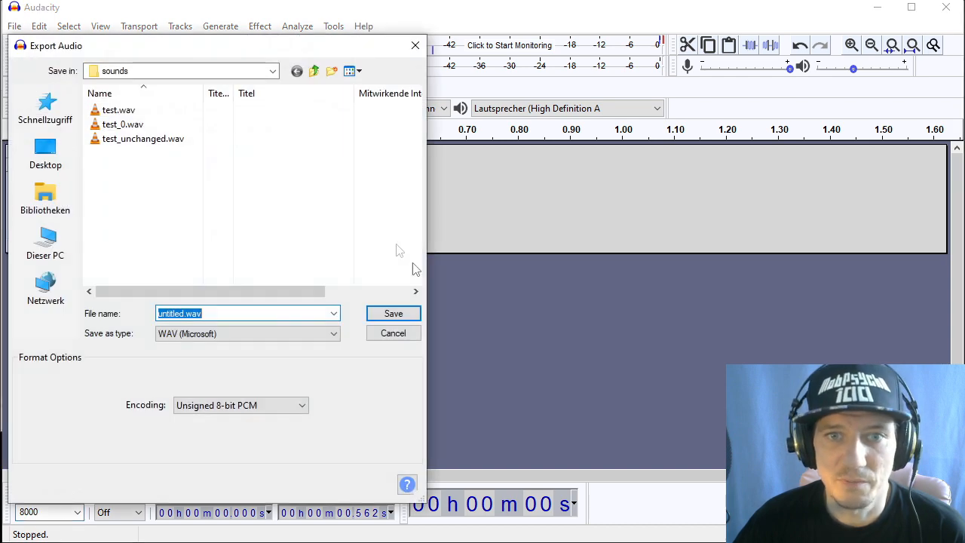
{"action": "type", "text": "test_8"}
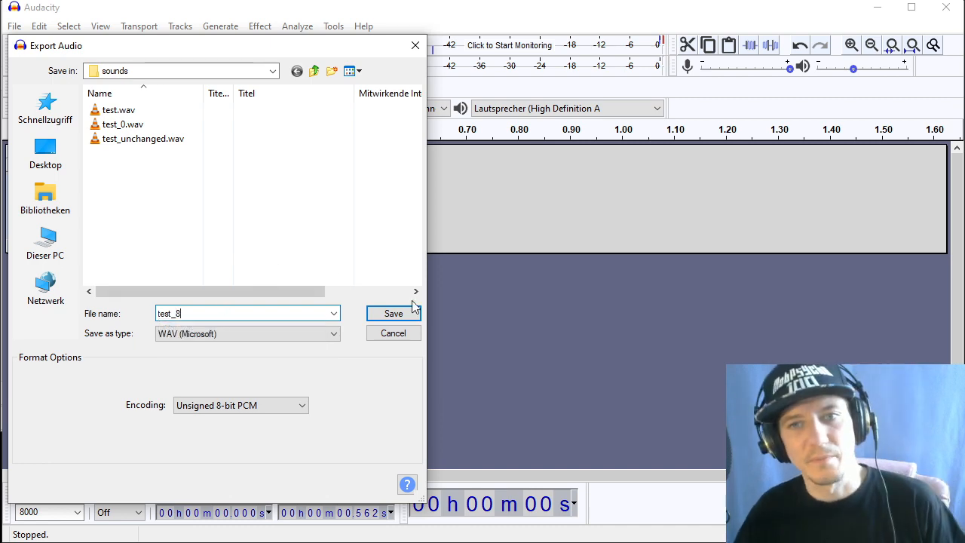
{"action": "left_click", "coordinate": [392, 312]}
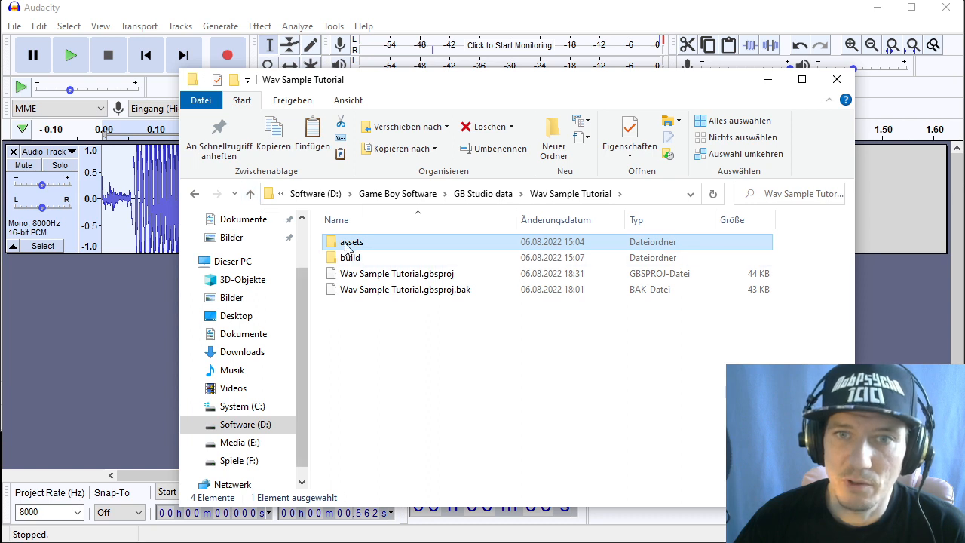
Browse into the project's assets folder and then its sounds subfolder
{"action": "double_click", "coordinate": [351, 241]}
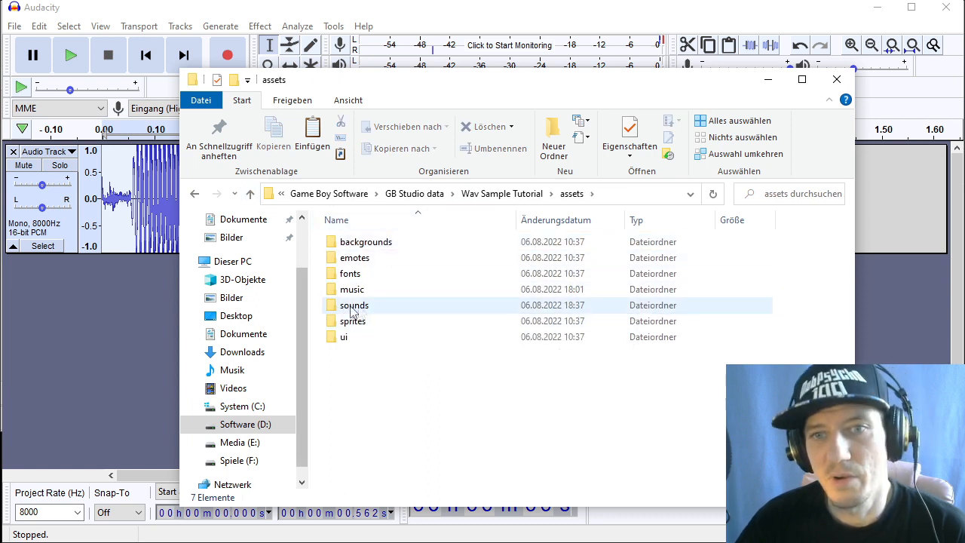
{"action": "double_click", "coordinate": [354, 305]}
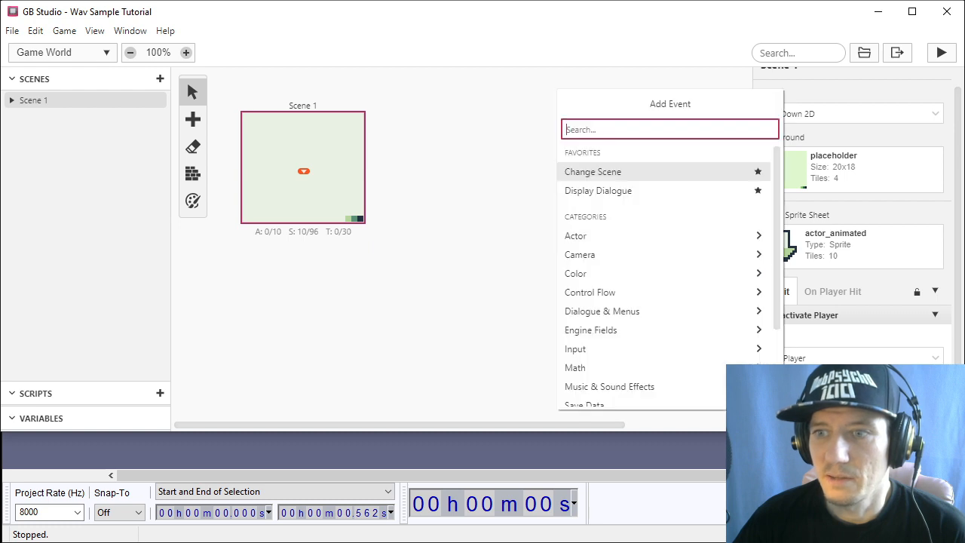
Attach a Play Sound Effect event using test_unchanged.wav to the A/B button script and save
{"action": "left_click", "coordinate": [576, 348]}
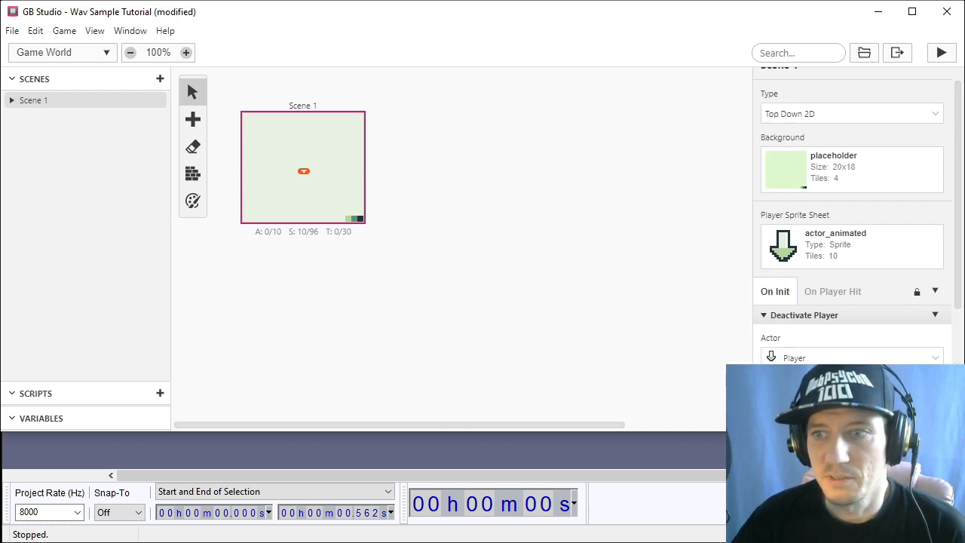
{"action": "scroll", "scroll_direction": "down", "scroll_amount": 3}
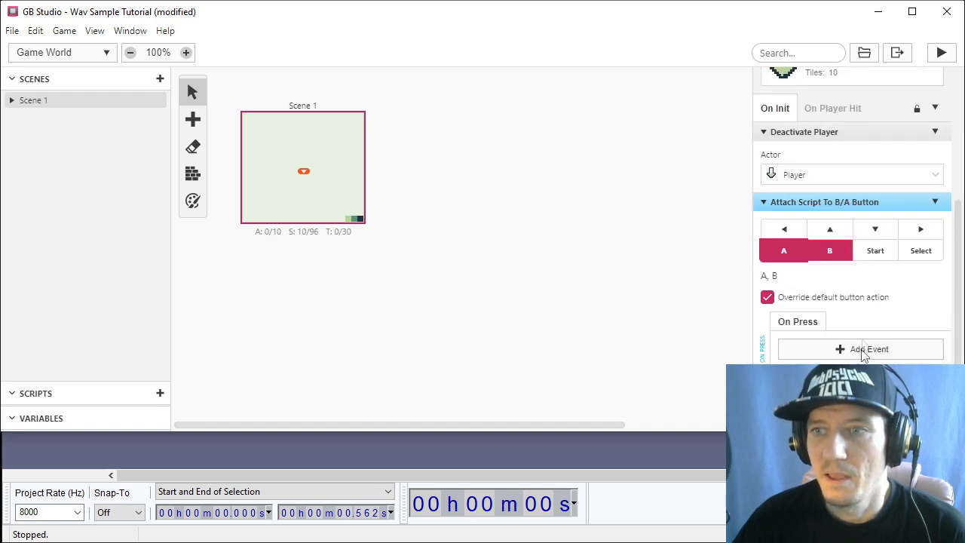
{"action": "left_click", "coordinate": [869, 348]}
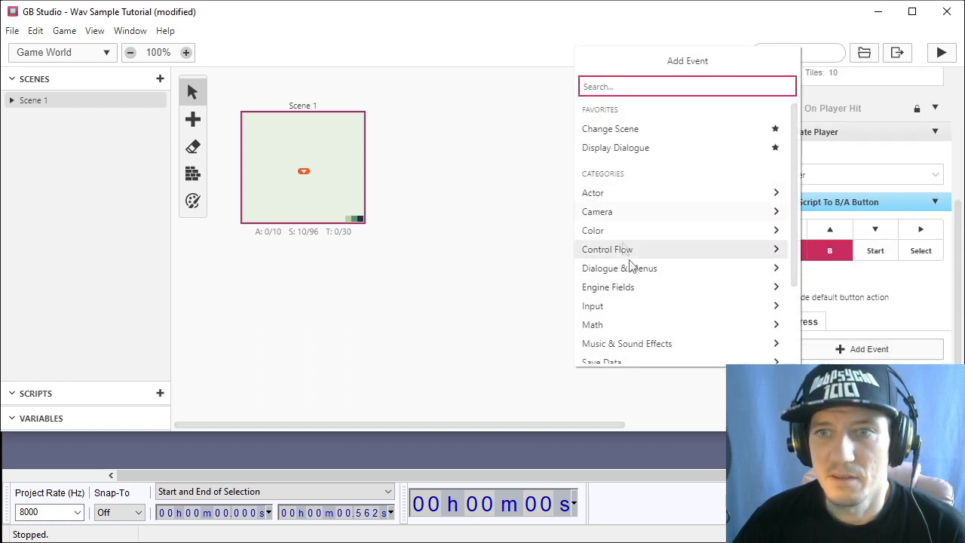
{"action": "left_click", "coordinate": [627, 343]}
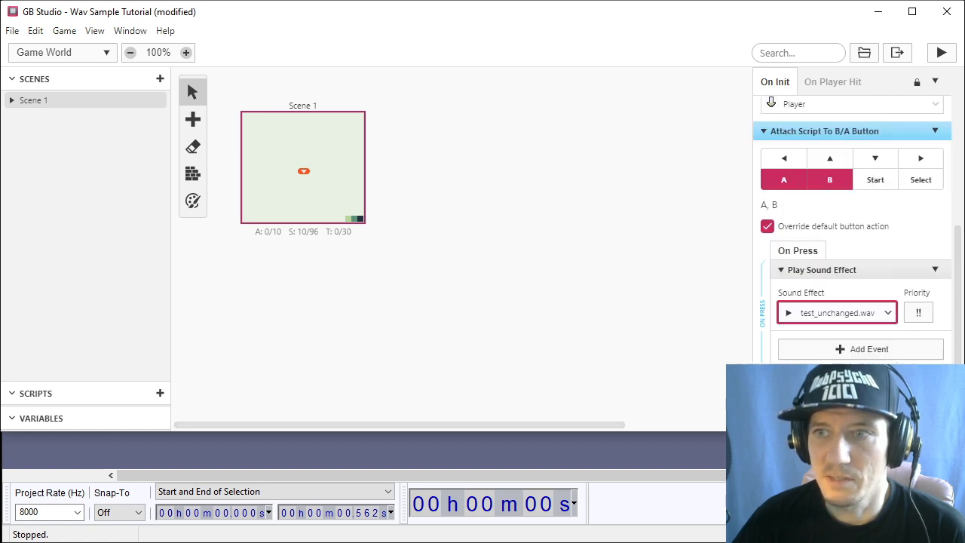
{"action": "left_click", "coordinate": [12, 30]}
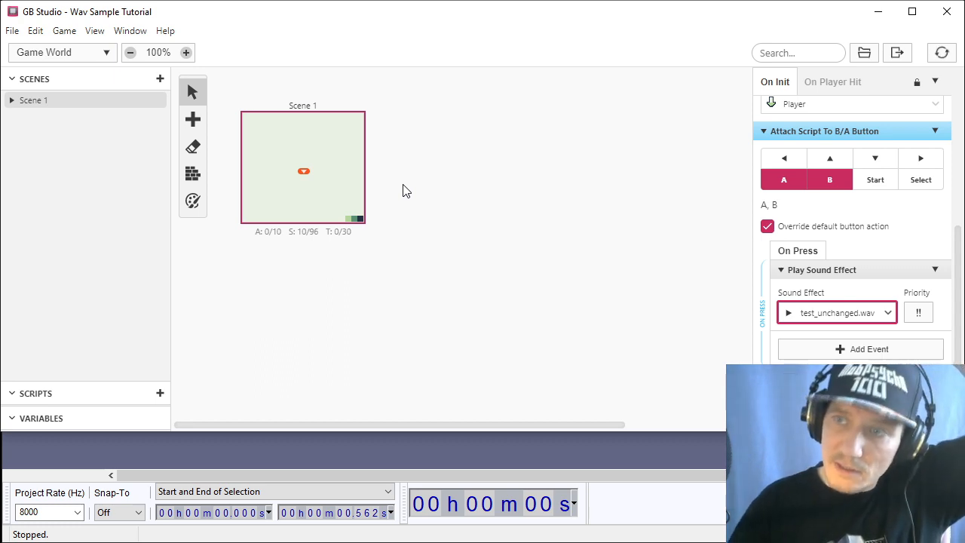
{"action": "mouse_move", "coordinate": [352, 193]}
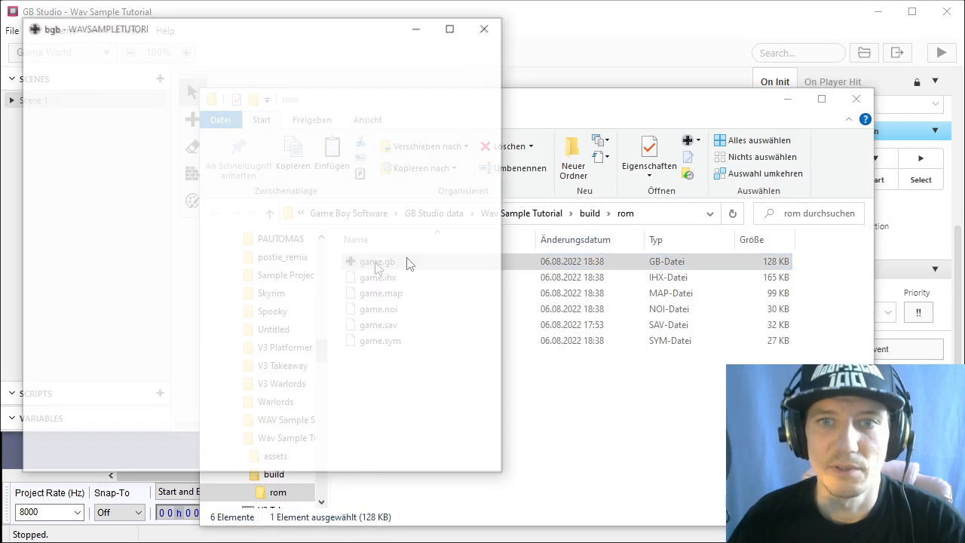
Switch the button's sound effect to test.wav and save the project
{"action": "left_click", "coordinate": [483, 29]}
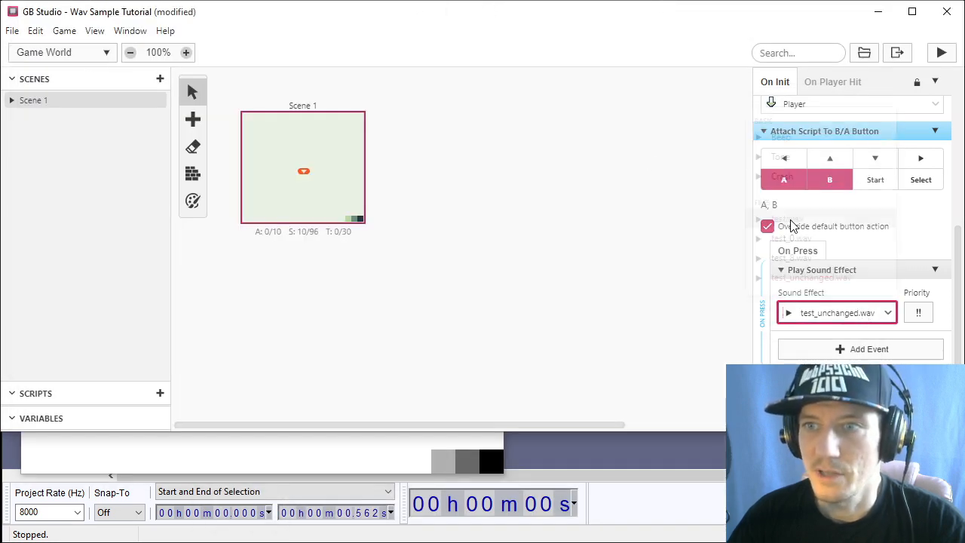
{"action": "left_click", "coordinate": [13, 30]}
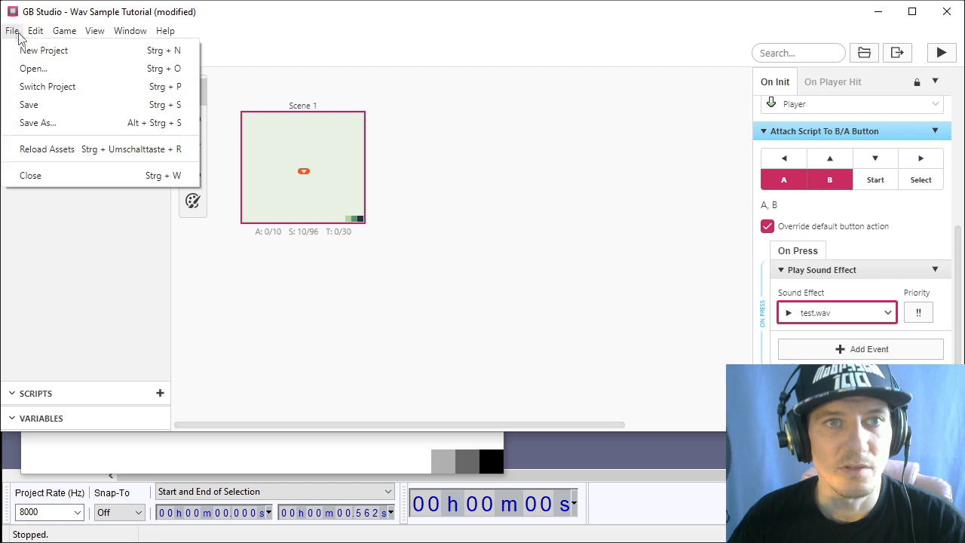
{"action": "left_click", "coordinate": [63, 30]}
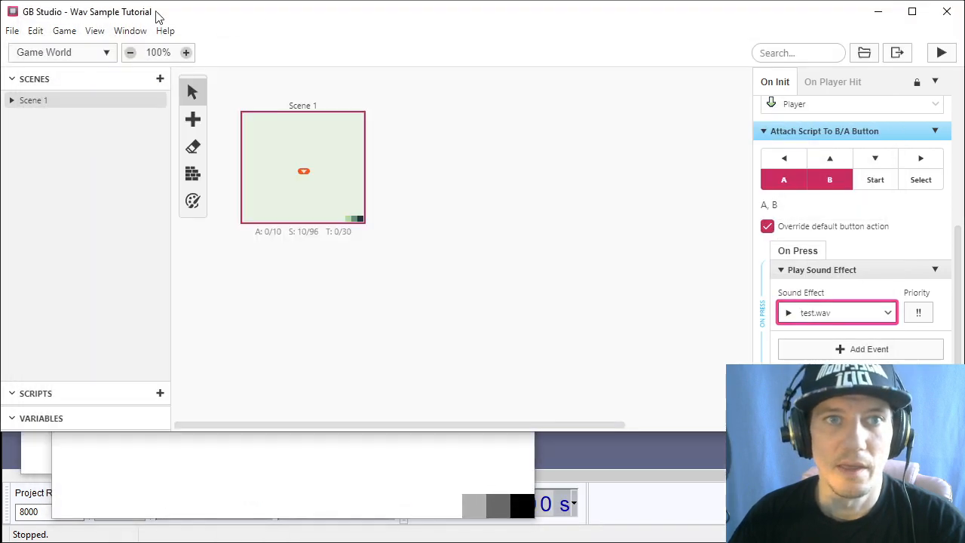
Change the sound effect to test_0.wav, then to test_8.wav, saving after each
{"action": "left_click", "coordinate": [836, 312]}
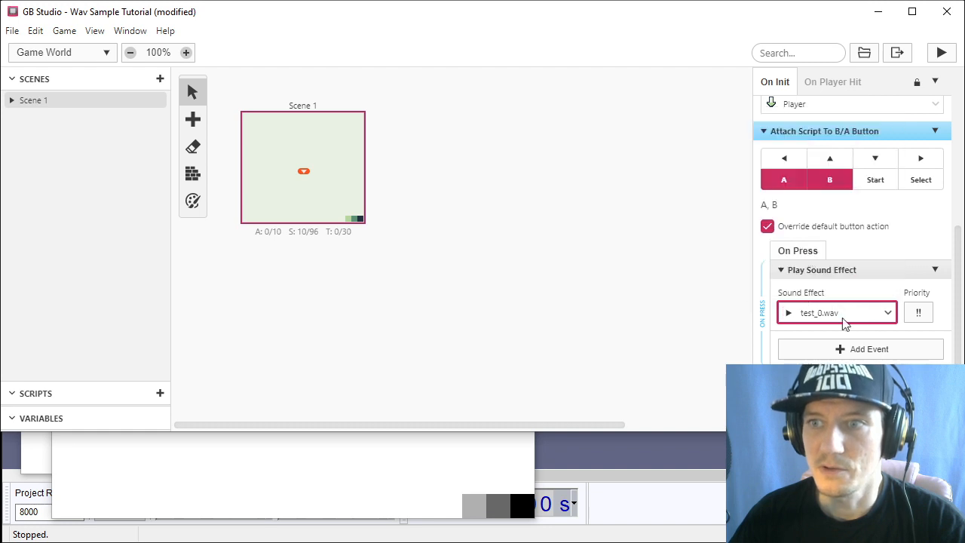
{"action": "left_click", "coordinate": [12, 31]}
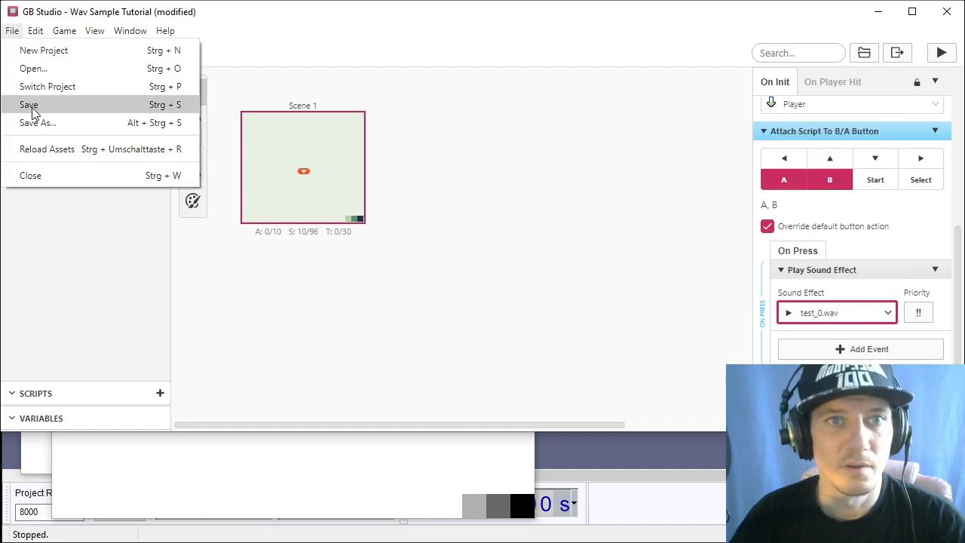
{"action": "left_click", "coordinate": [29, 104]}
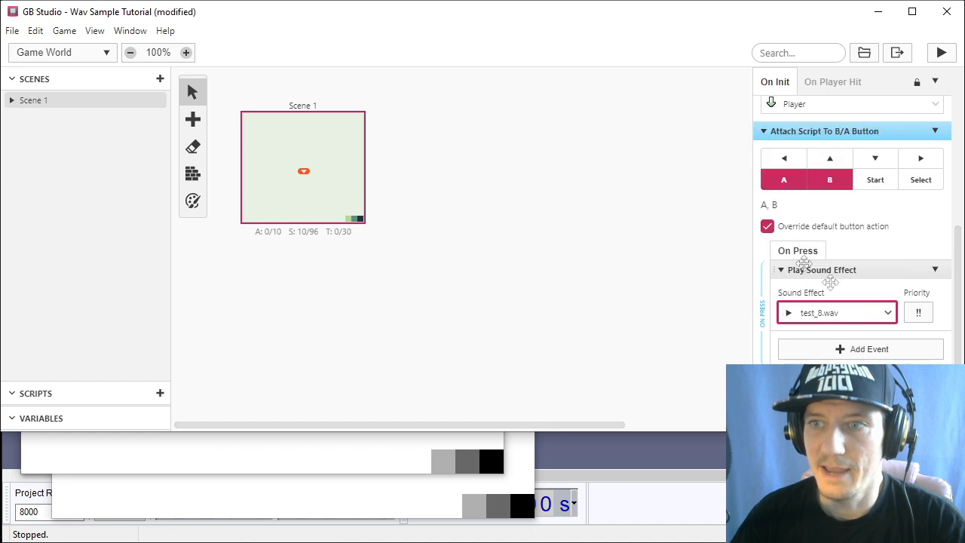
{"action": "left_click", "coordinate": [12, 30]}
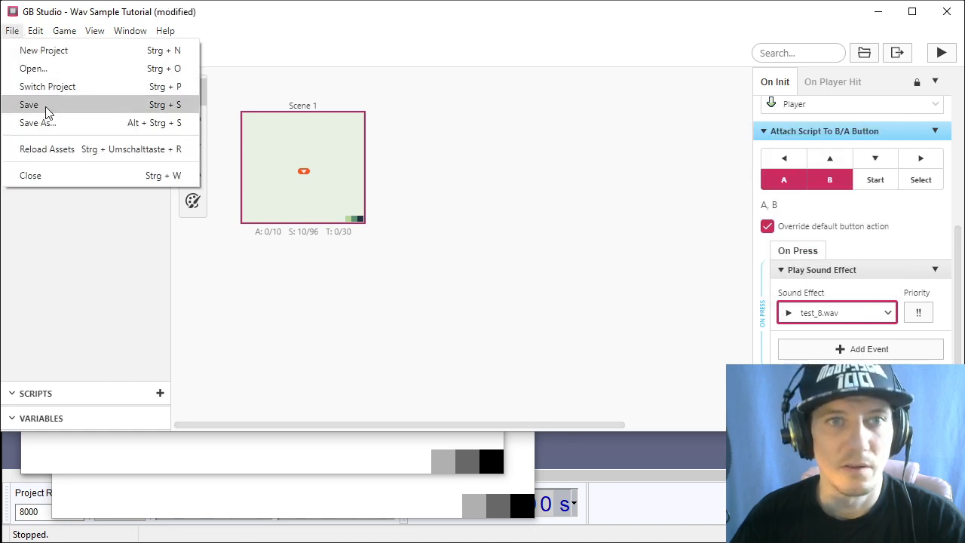
{"action": "left_click", "coordinate": [28, 104]}
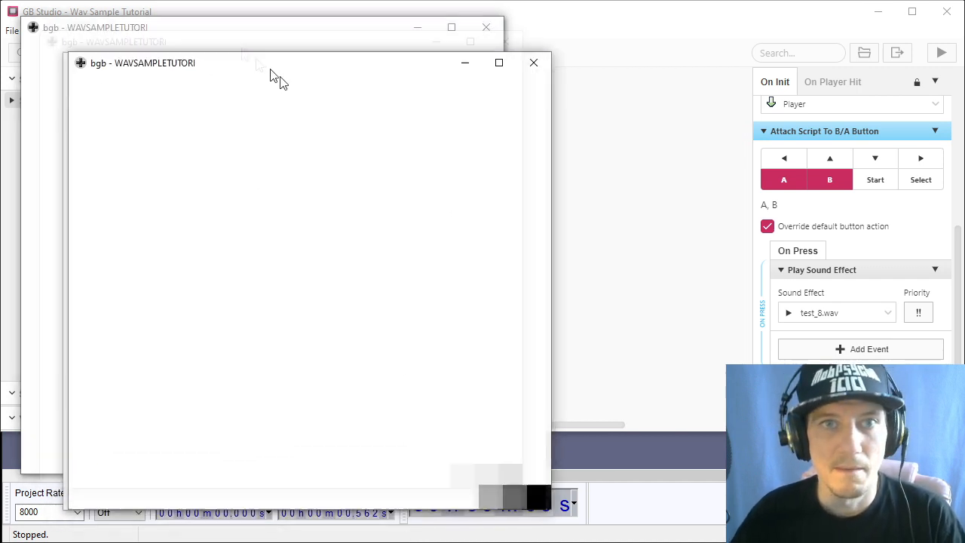
Move the bgb emulator window aside while listening to the WAVSAMPLETUTORI ROM
{"action": "left_click_drag", "start_coordinate": [142, 63], "coordinate": [96, 27]}
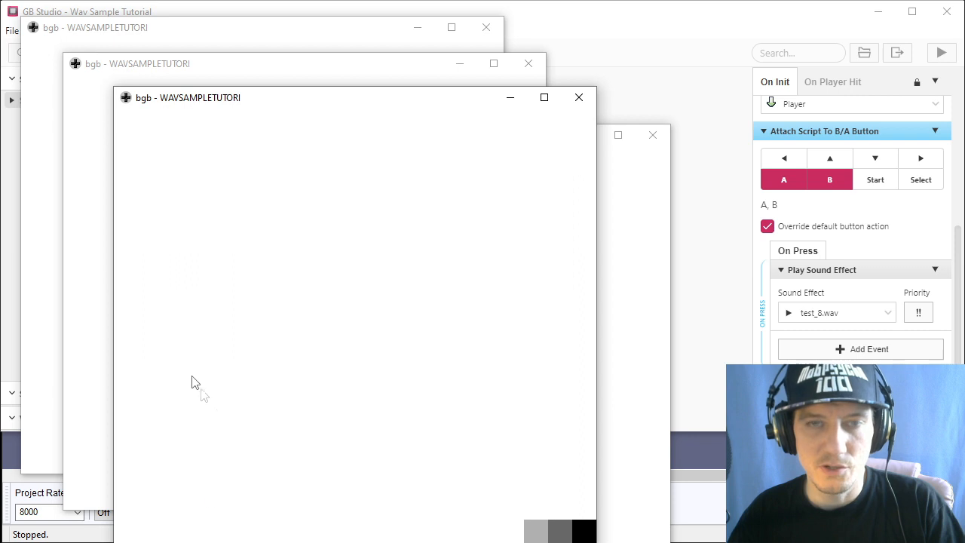
{"action": "mouse_move", "coordinate": [194, 380]}
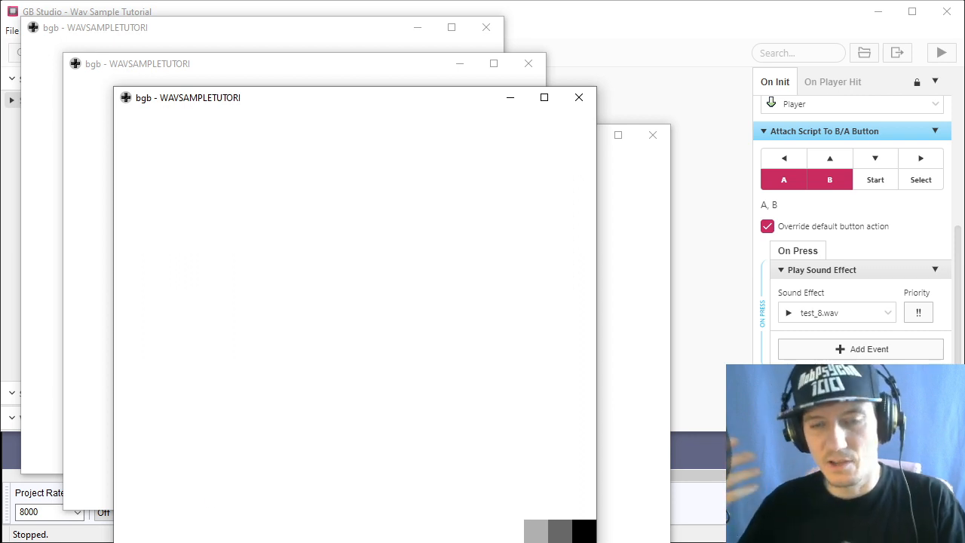
{"action": "mouse_move", "coordinate": [240, 470]}
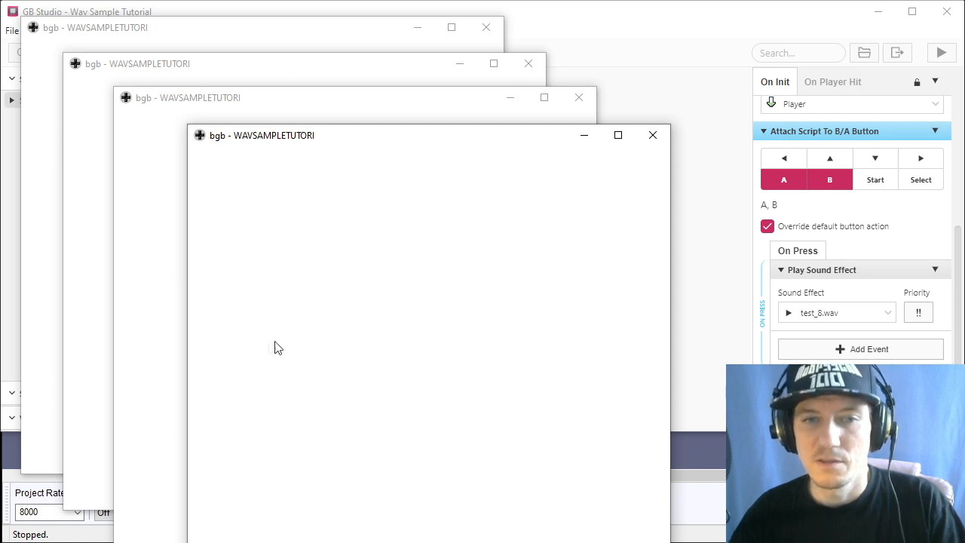
{"action": "mouse_move", "coordinate": [401, 326]}
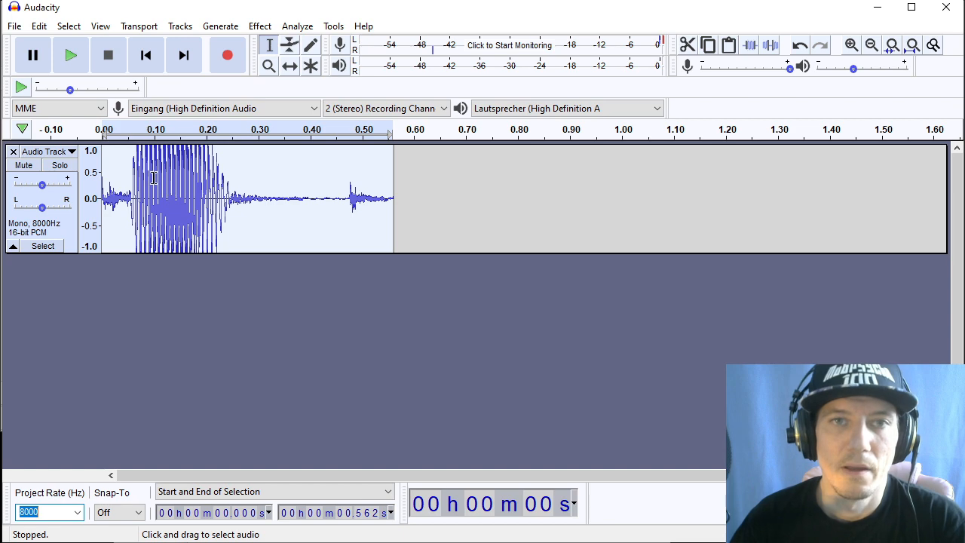
Apply an 80 Hz high-pass filter with 6 dB roll-off to the sample
{"action": "left_click", "coordinate": [260, 25]}
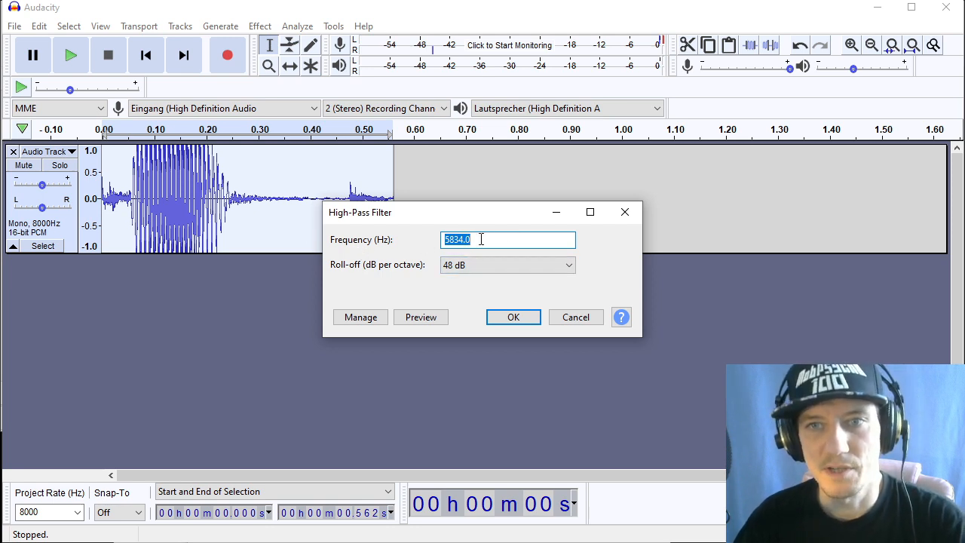
{"action": "type", "text": "80"}
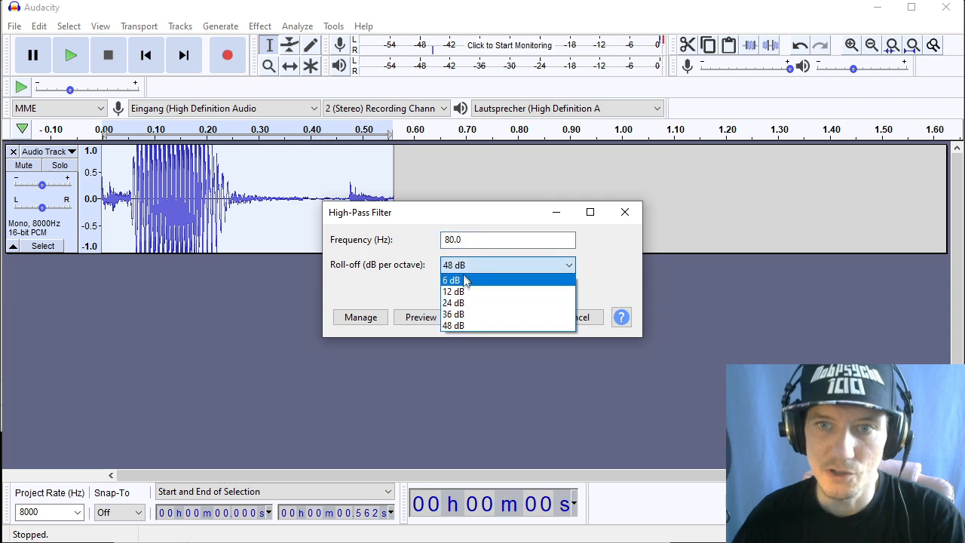
{"action": "left_click", "coordinate": [452, 325]}
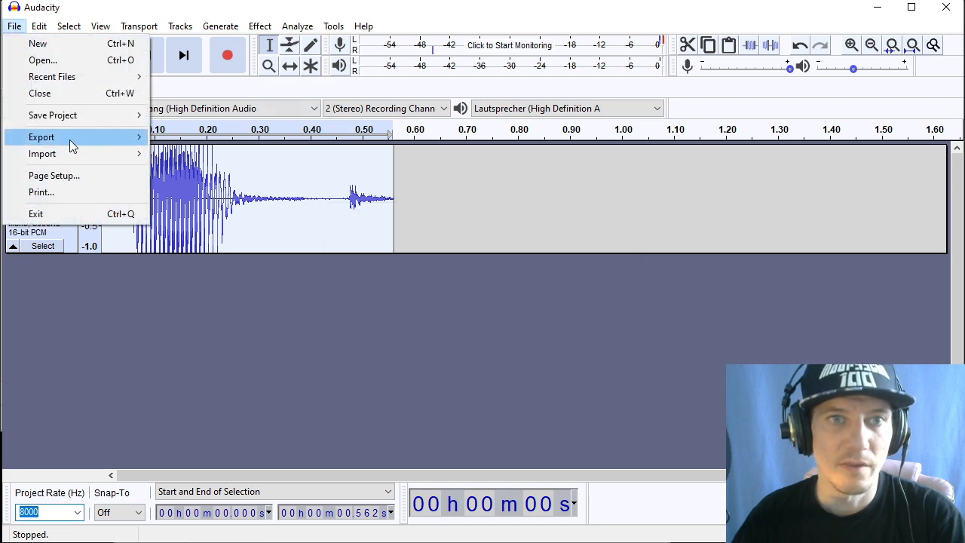
Export the filtered clip as 080_test.wav in unsigned 8-bit PCM
{"action": "left_click", "coordinate": [42, 136]}
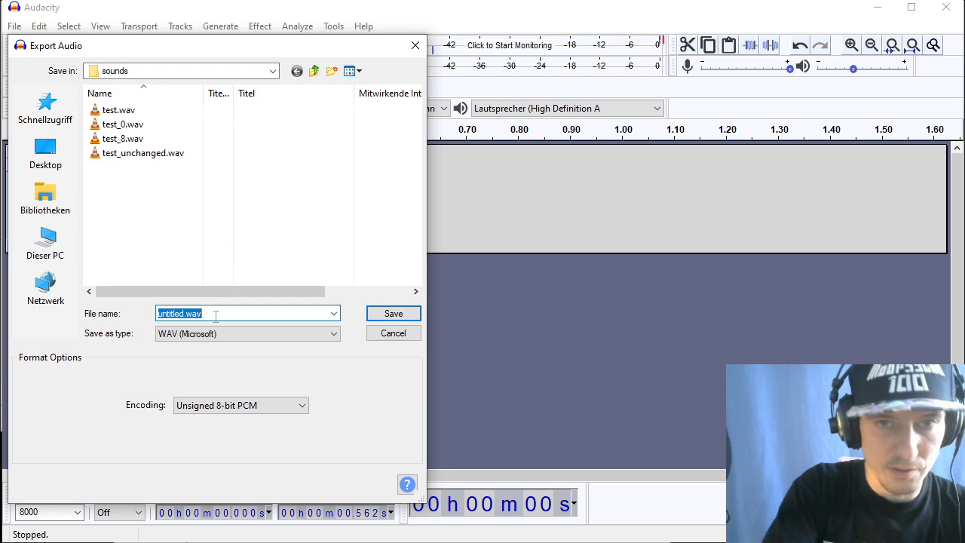
{"action": "type", "text": "080_test"}
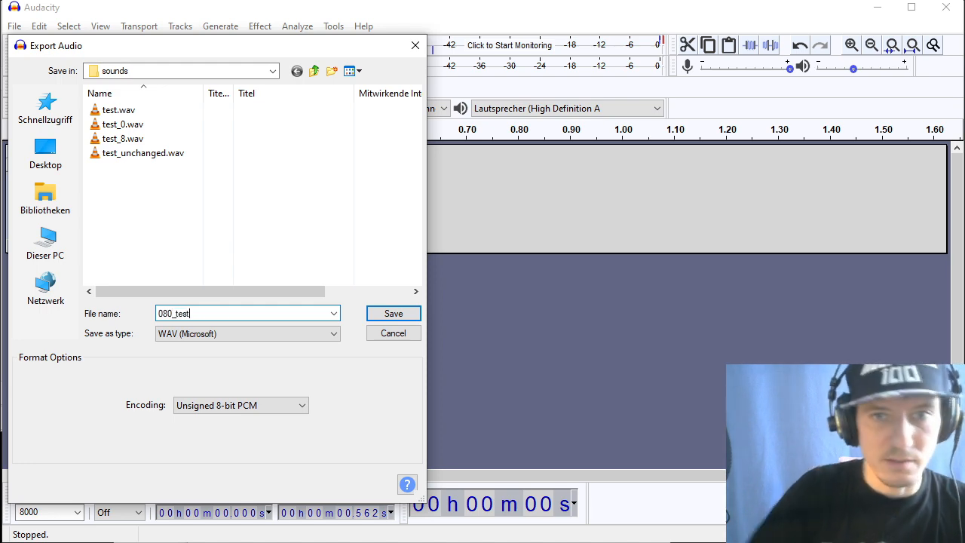
{"action": "left_click", "coordinate": [392, 312]}
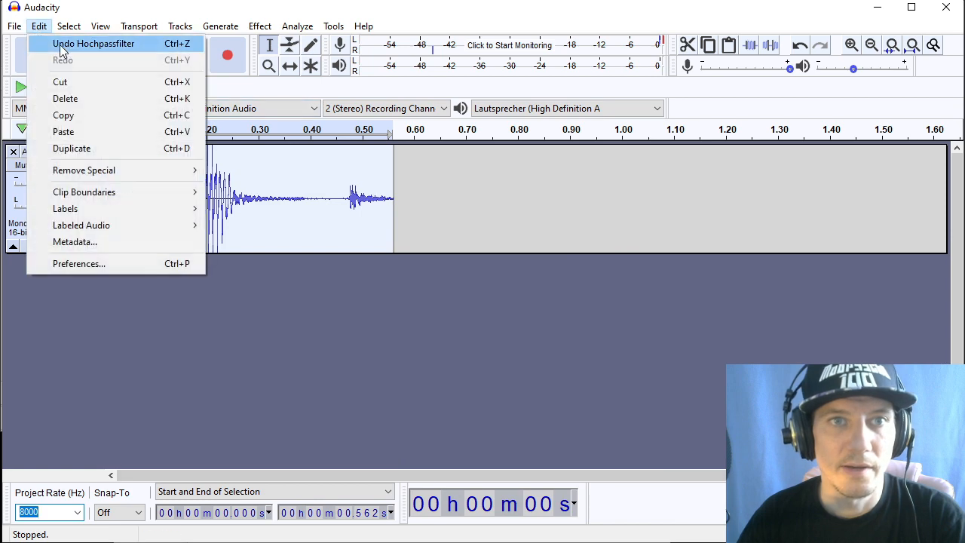
Undo the previous filter and apply a 440 Hz high-pass filter instead
{"action": "left_click", "coordinate": [259, 25]}
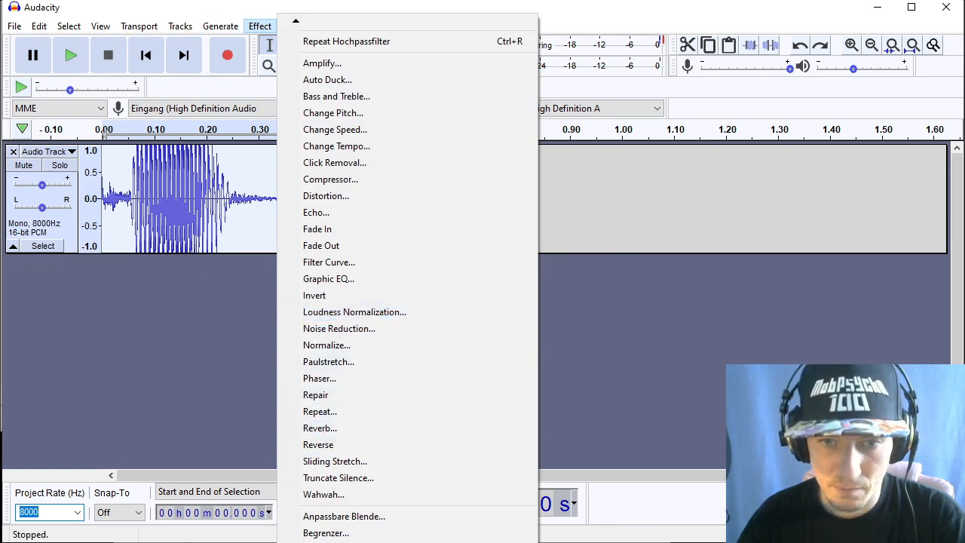
{"action": "left_click", "coordinate": [347, 42]}
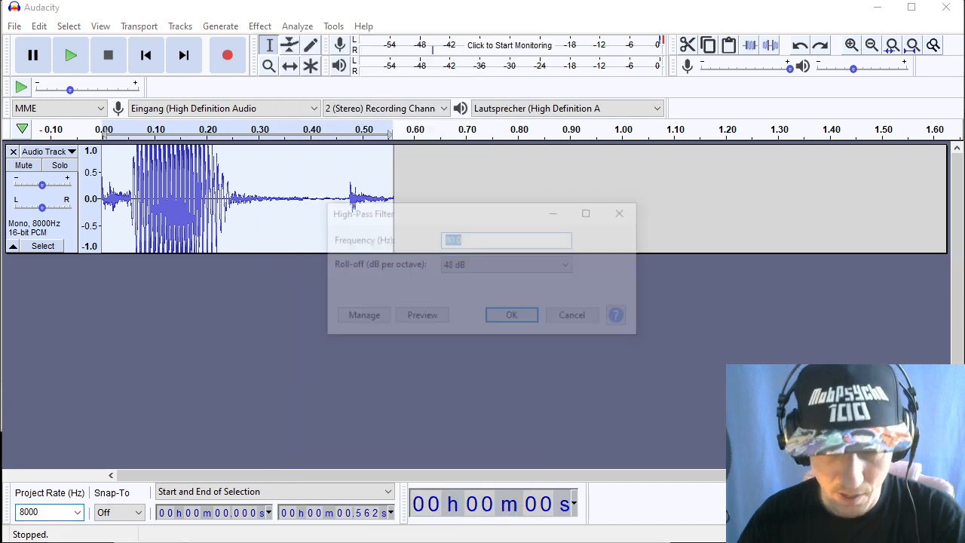
{"action": "type", "text": "440"}
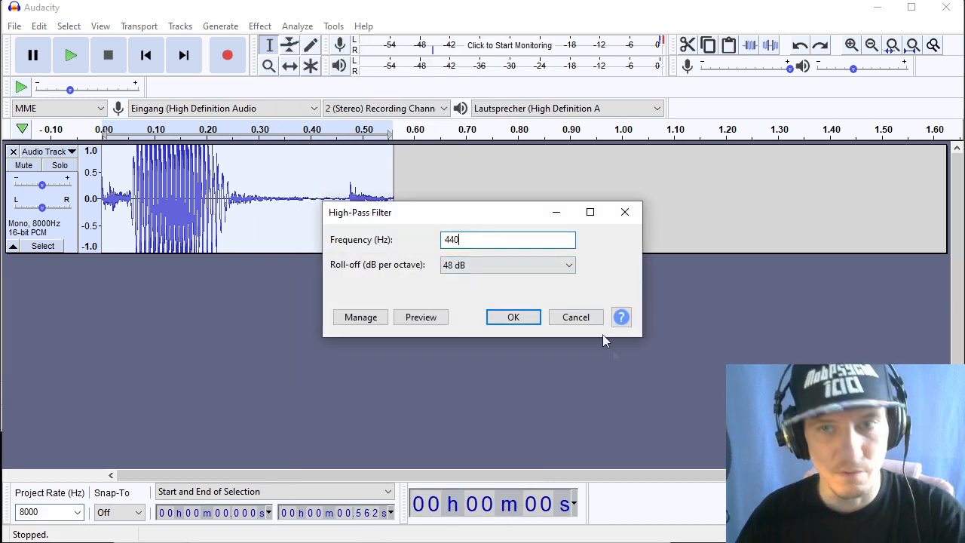
{"action": "left_click", "coordinate": [512, 317]}
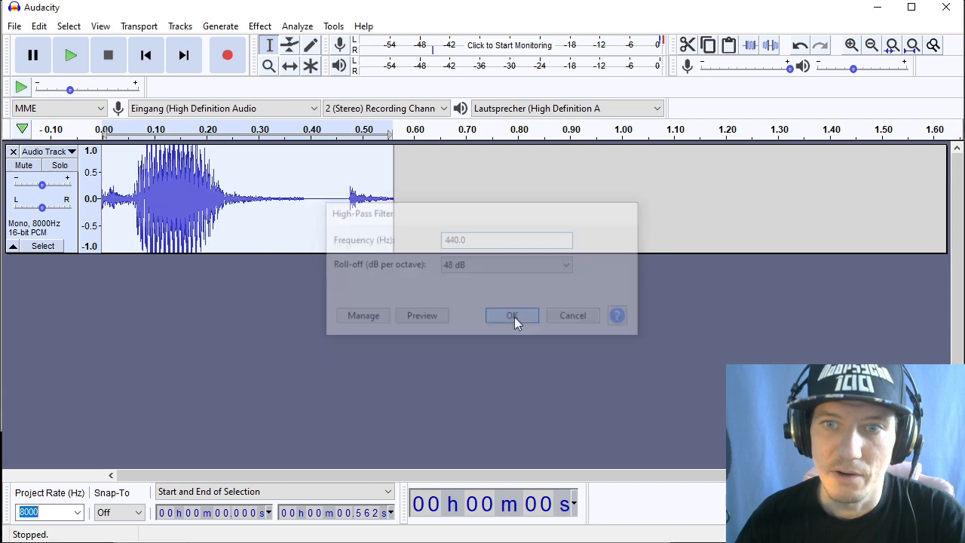
Export the clip to the sounds folder as 440_test.wav in unsigned 8-bit PCM
{"action": "left_click", "coordinate": [513, 315]}
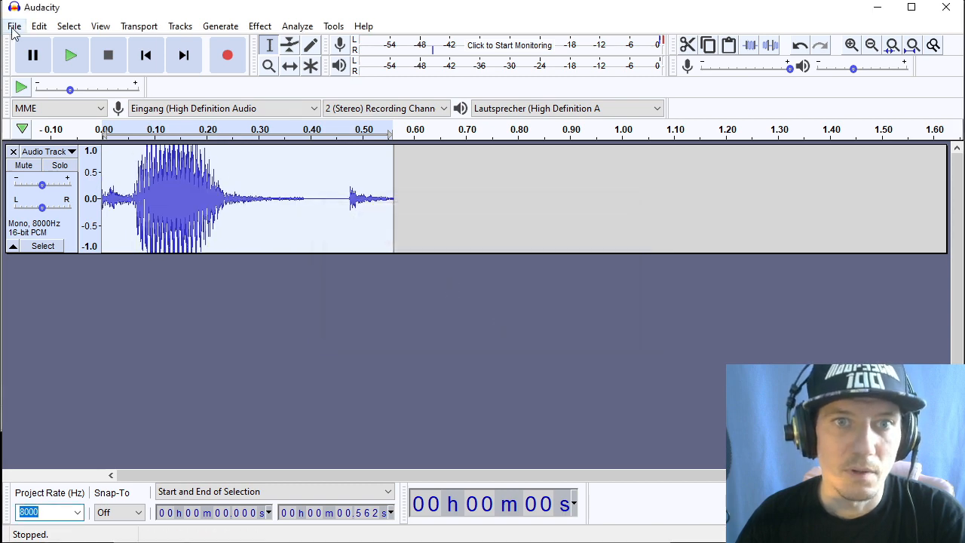
{"action": "left_click", "coordinate": [13, 26]}
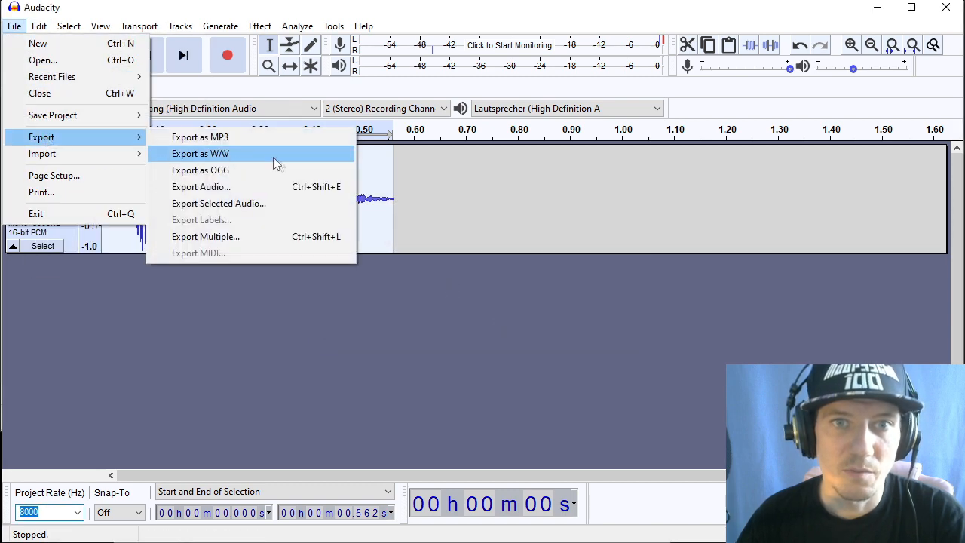
{"action": "left_click", "coordinate": [200, 154]}
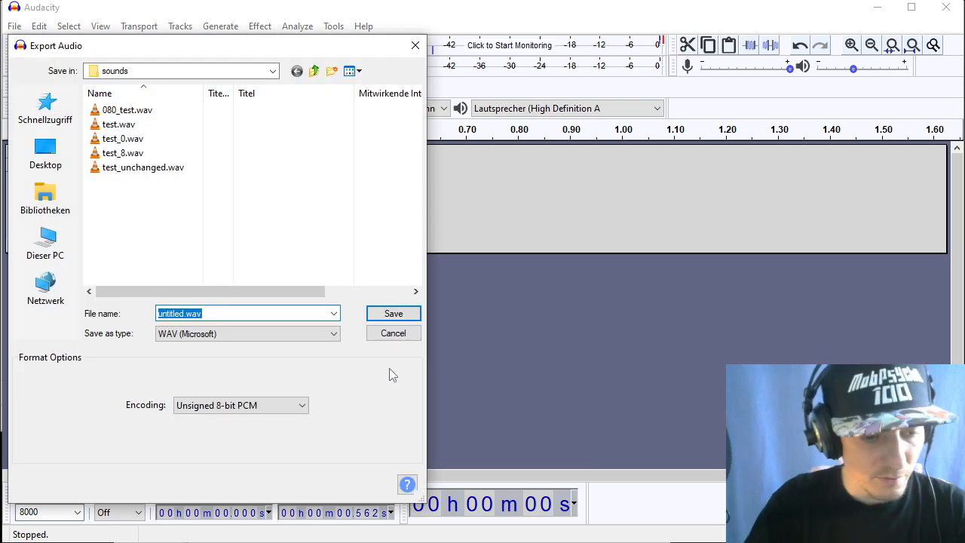
{"action": "type", "text": "440_"}
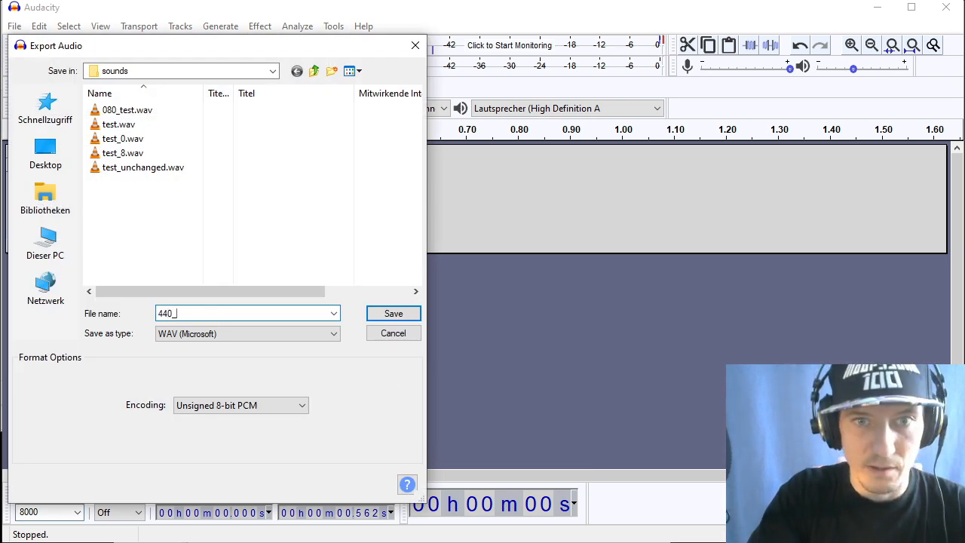
{"action": "type", "text": "test"}
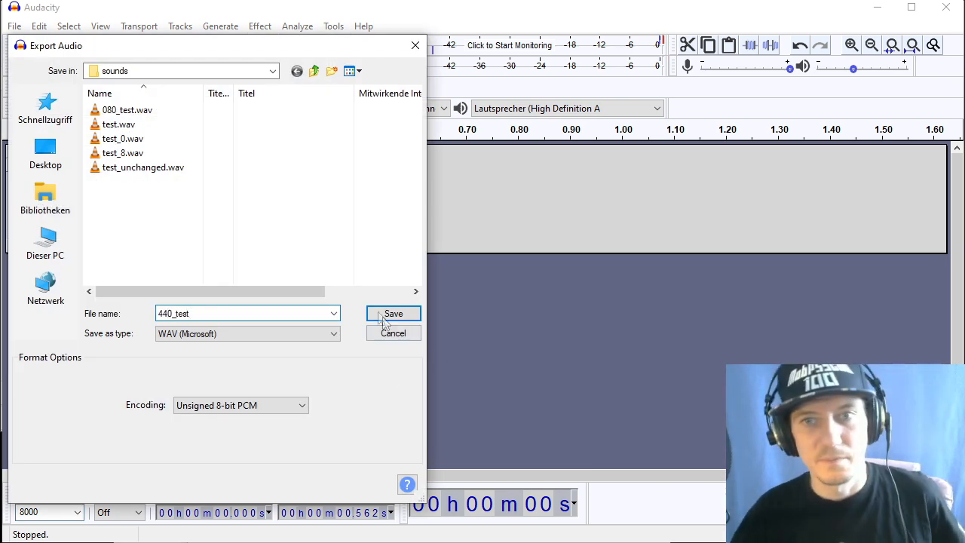
{"action": "left_click", "coordinate": [392, 314]}
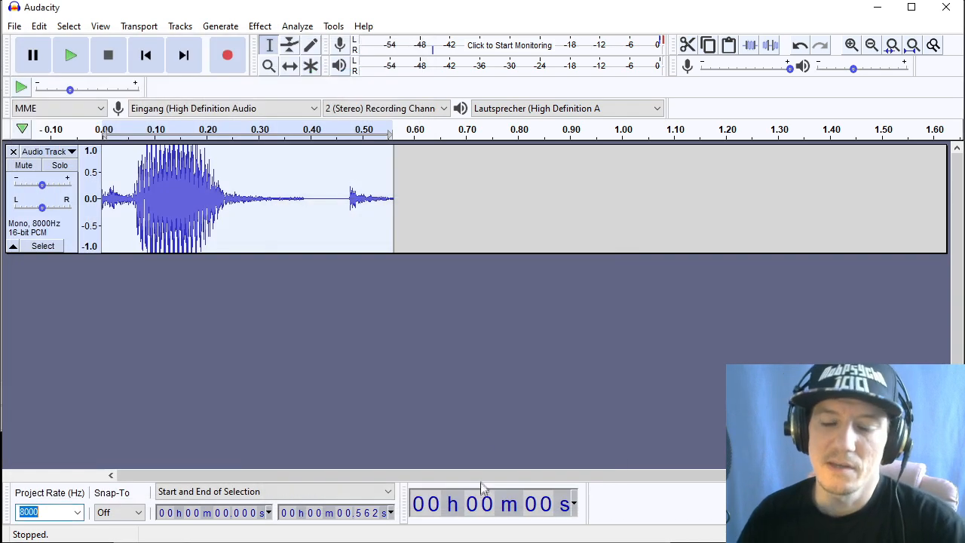
{"action": "mouse_move", "coordinate": [430, 536]}
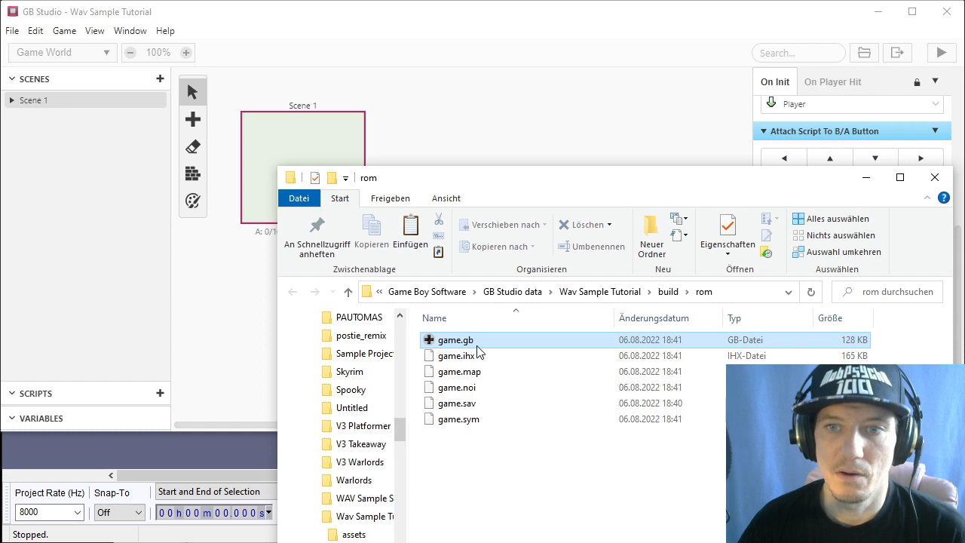
Run game.gb in bgb, then export the project as a ROM again from the Game menu
{"action": "left_click", "coordinate": [935, 178]}
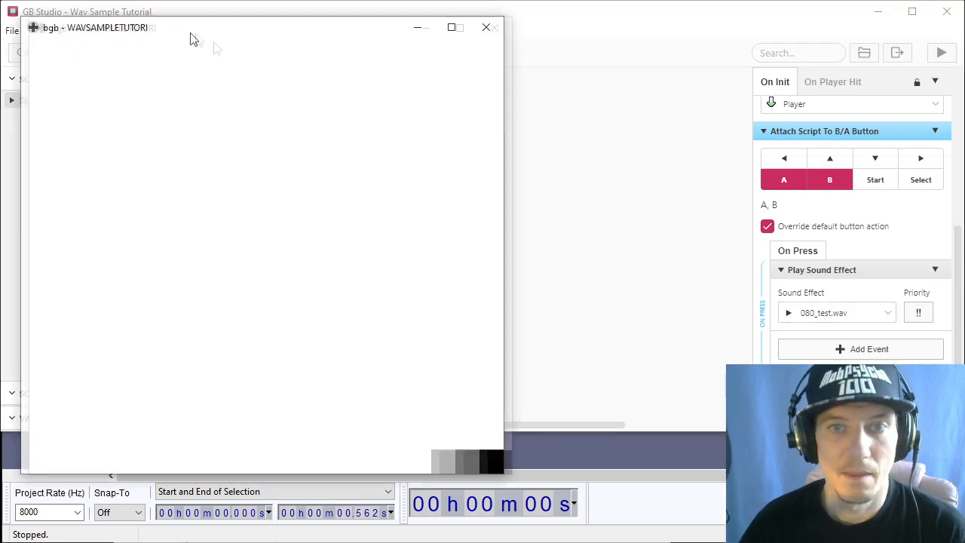
{"action": "left_click", "coordinate": [12, 30]}
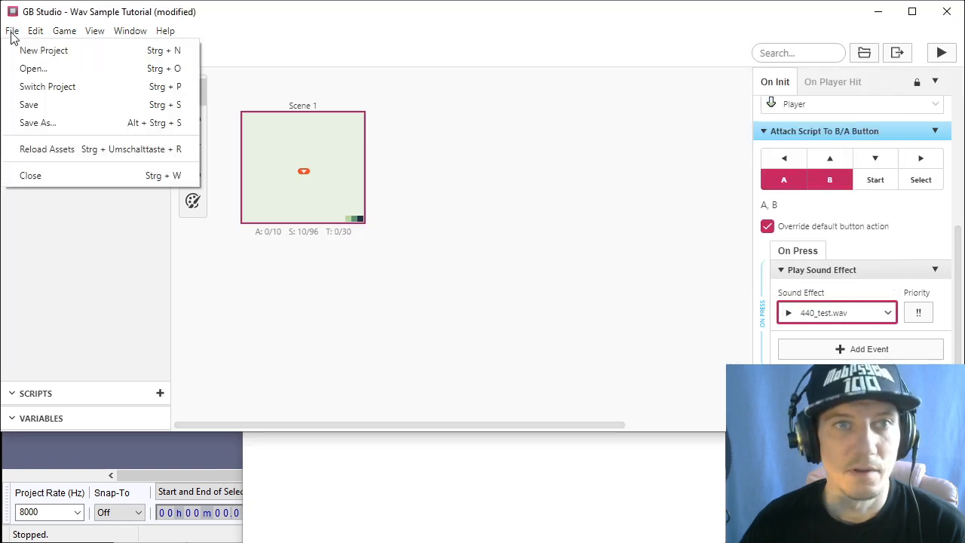
{"action": "left_click", "coordinate": [63, 30]}
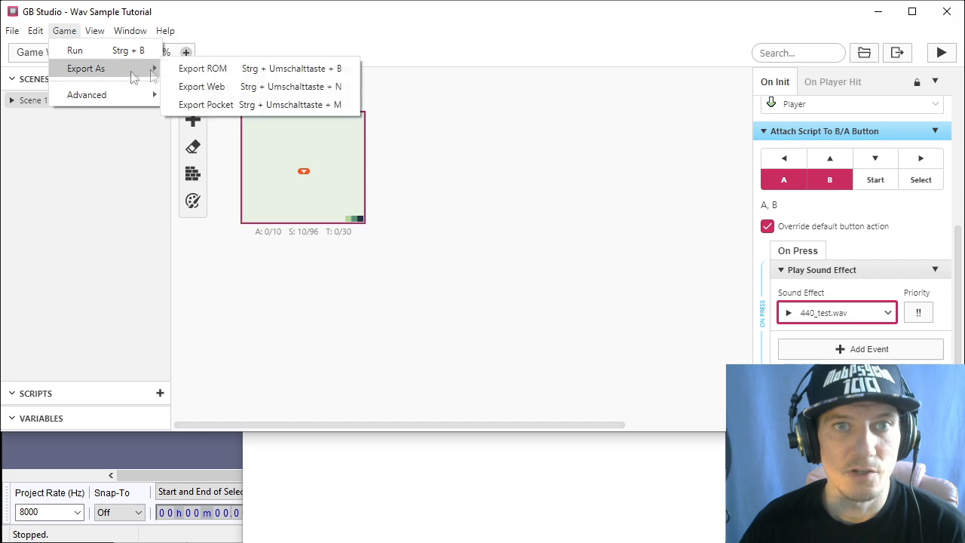
{"action": "left_click", "coordinate": [520, 294]}
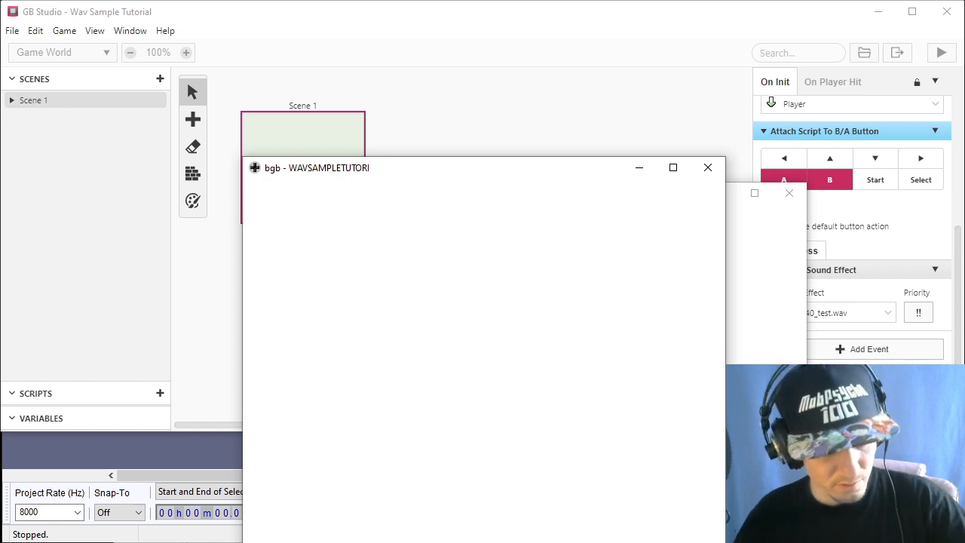
{"action": "mouse_move", "coordinate": [528, 413]}
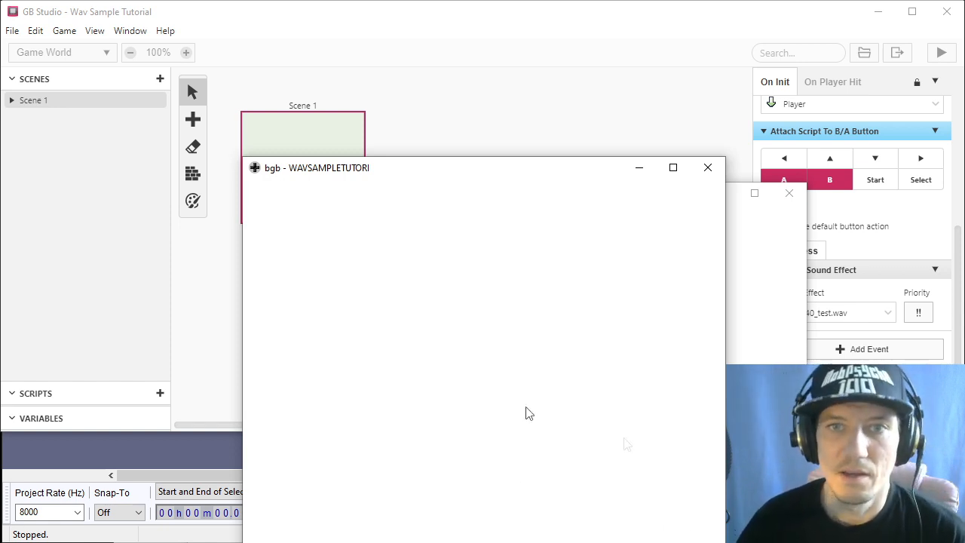
{"action": "mouse_move", "coordinate": [475, 395]}
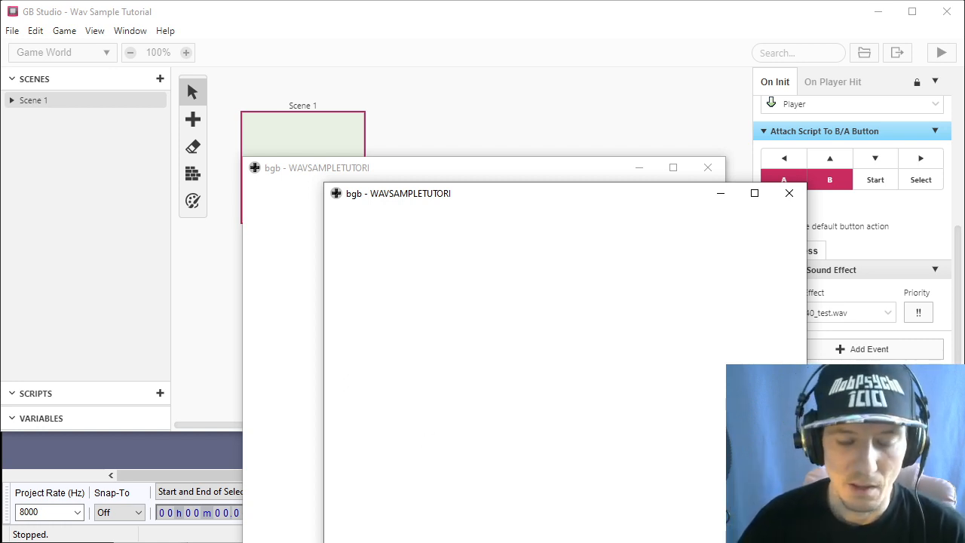
{"action": "mouse_move", "coordinate": [490, 340]}
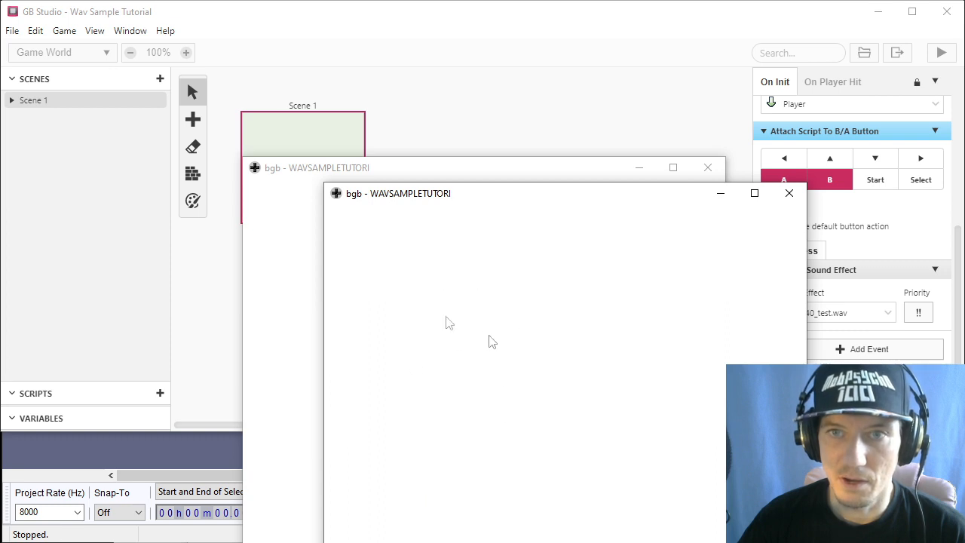
{"action": "mouse_move", "coordinate": [471, 298]}
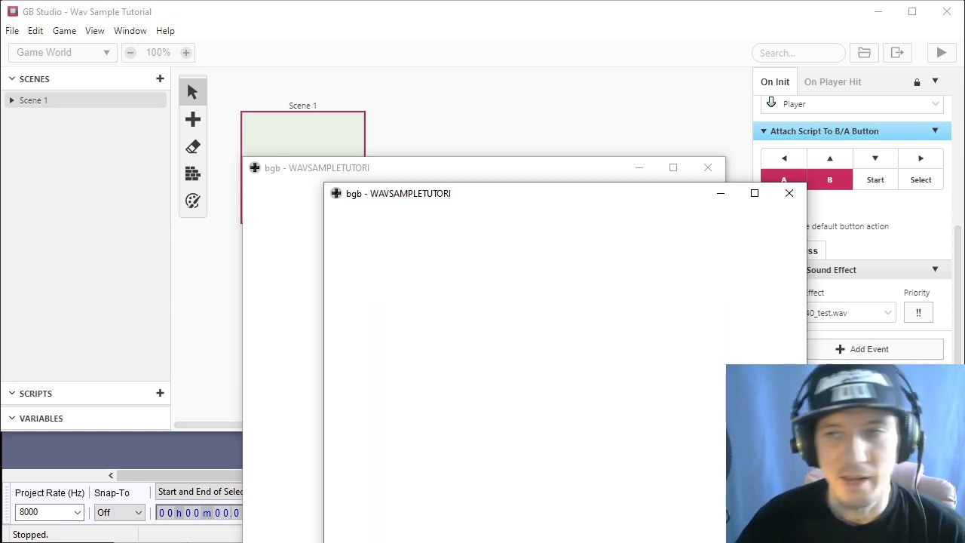
{"action": "mouse_move", "coordinate": [505, 337]}
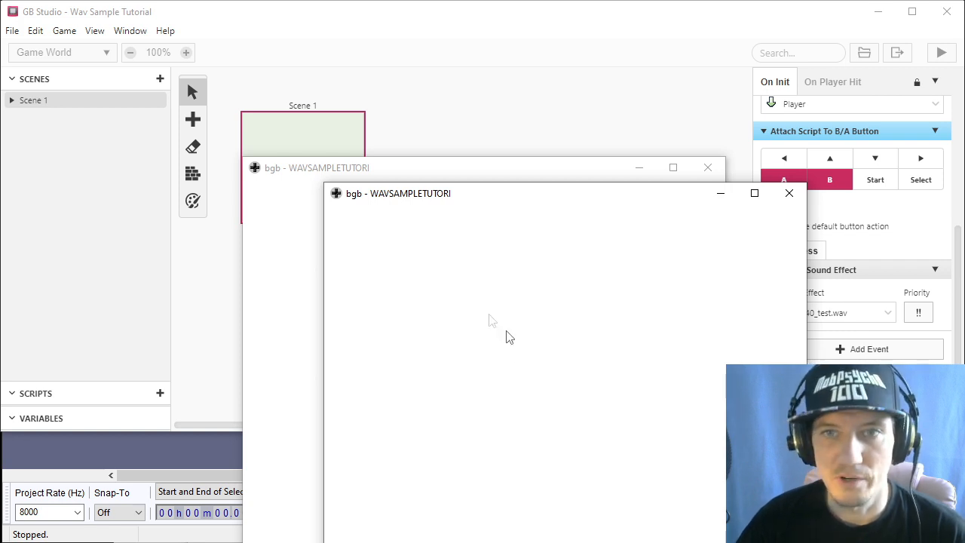
{"action": "mouse_move", "coordinate": [377, 385]}
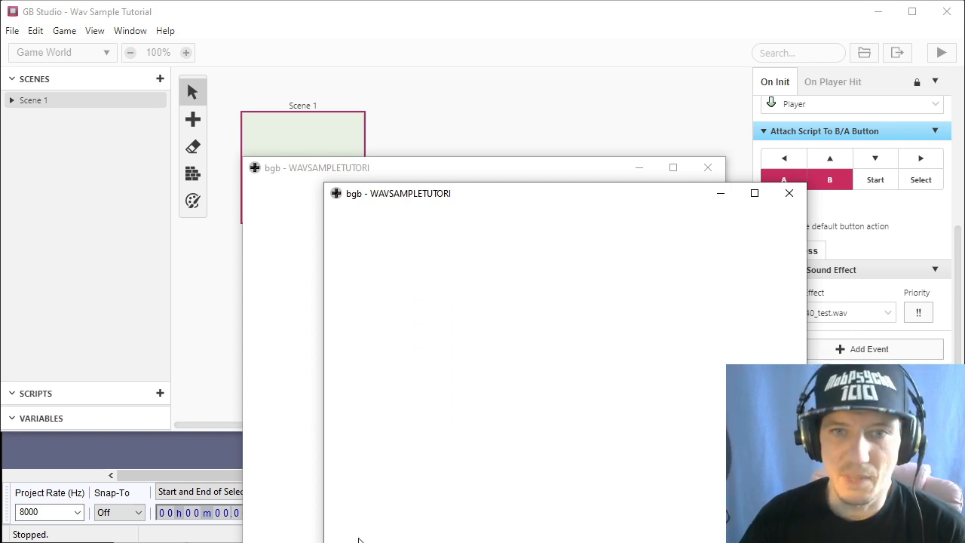
{"action": "mouse_move", "coordinate": [316, 293]}
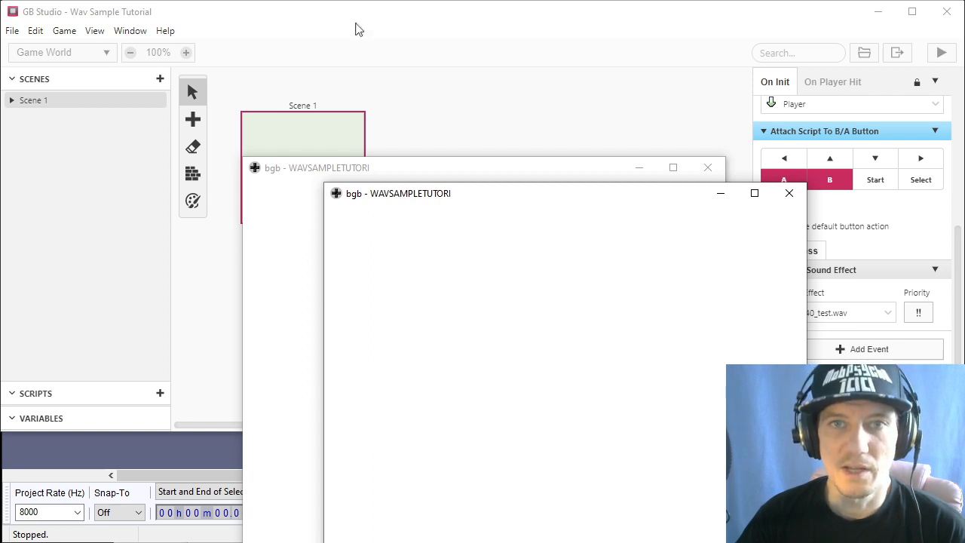
Close the emulator and show the scene's On Init script settings
{"action": "left_click", "coordinate": [12, 30]}
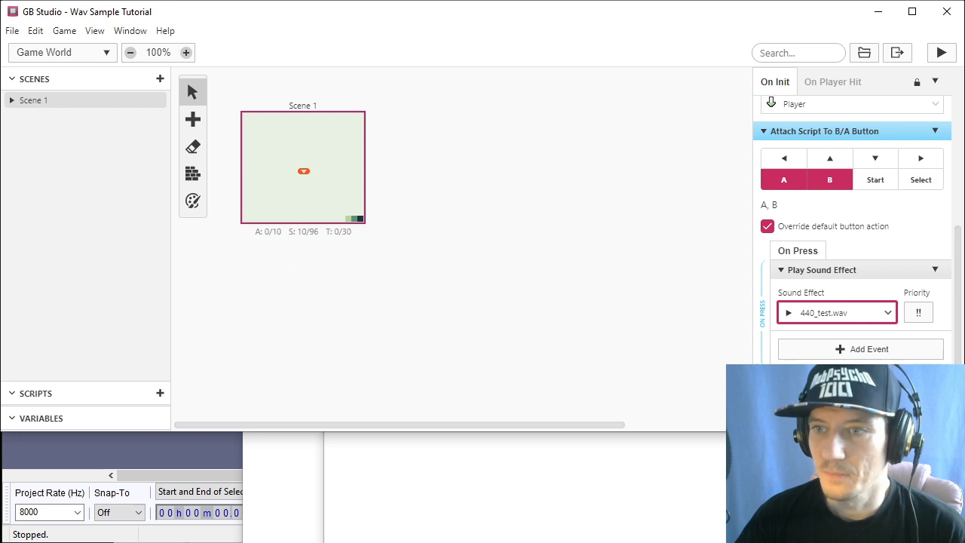
{"action": "left_click", "coordinate": [860, 348]}
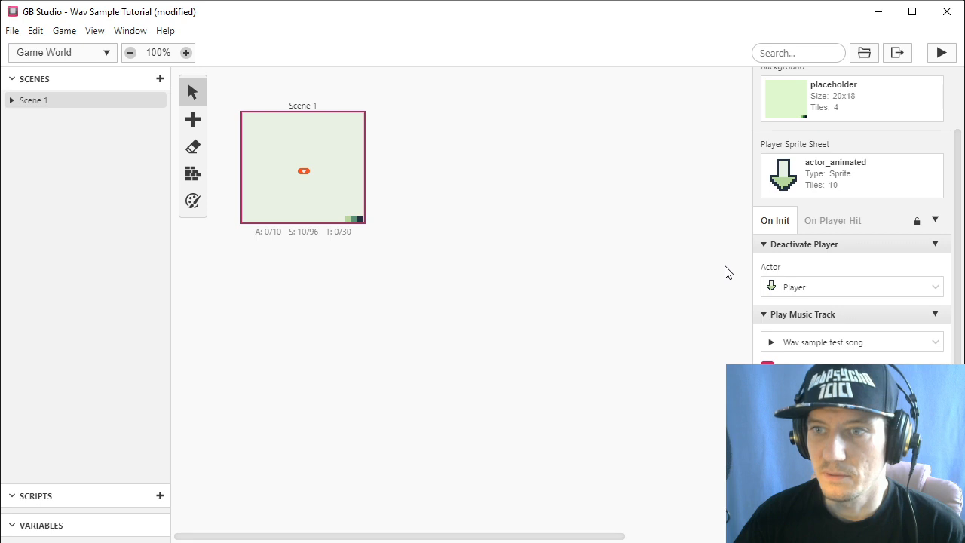
{"action": "scroll", "scroll_direction": "down", "scroll_amount": 3}
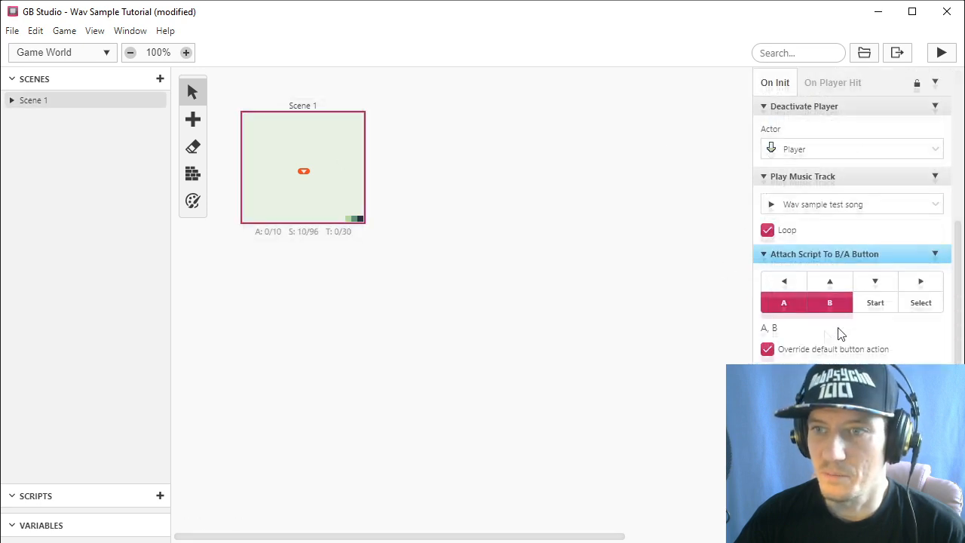
{"action": "scroll", "scroll_direction": "down", "scroll_amount": 3}
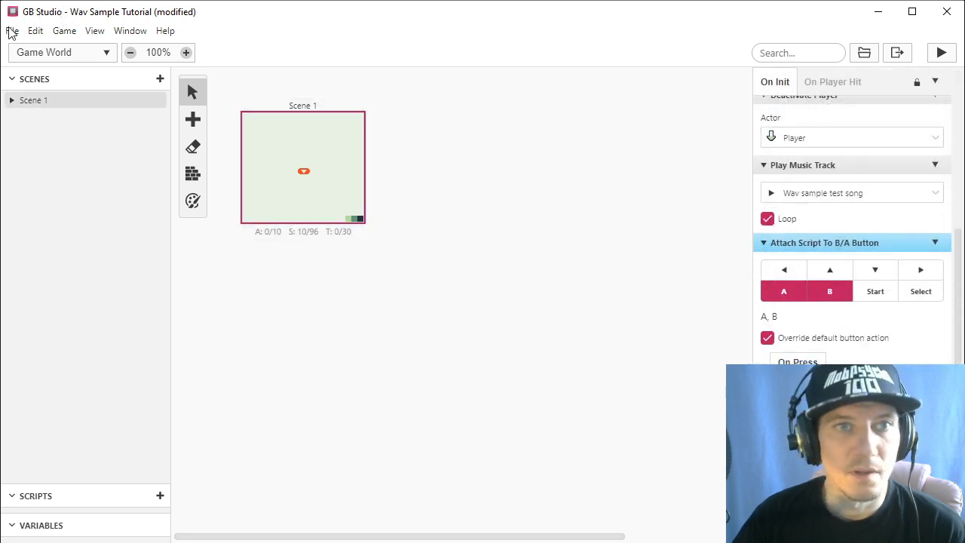
Export the ROM and run the new game.gb from the build's rom folder
{"action": "left_click", "coordinate": [63, 30]}
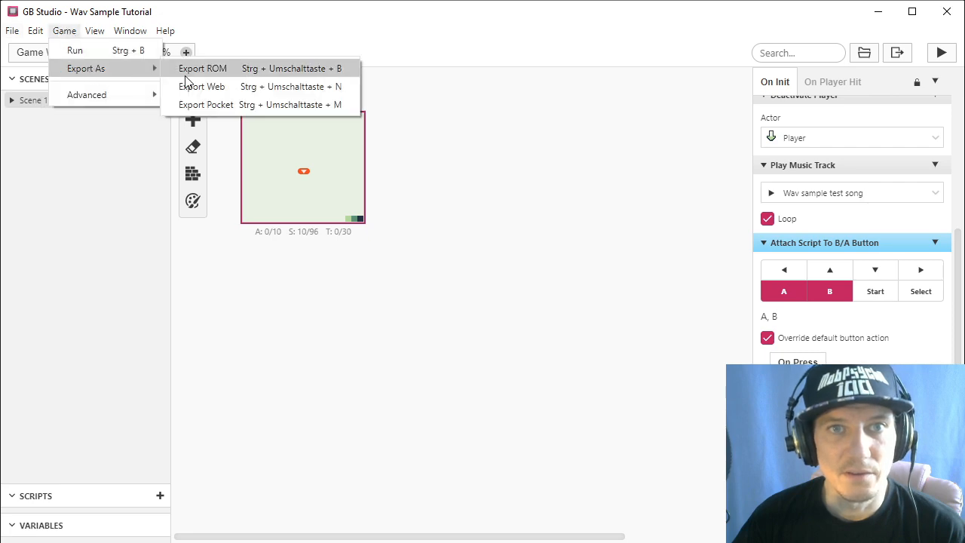
{"action": "left_click", "coordinate": [550, 181]}
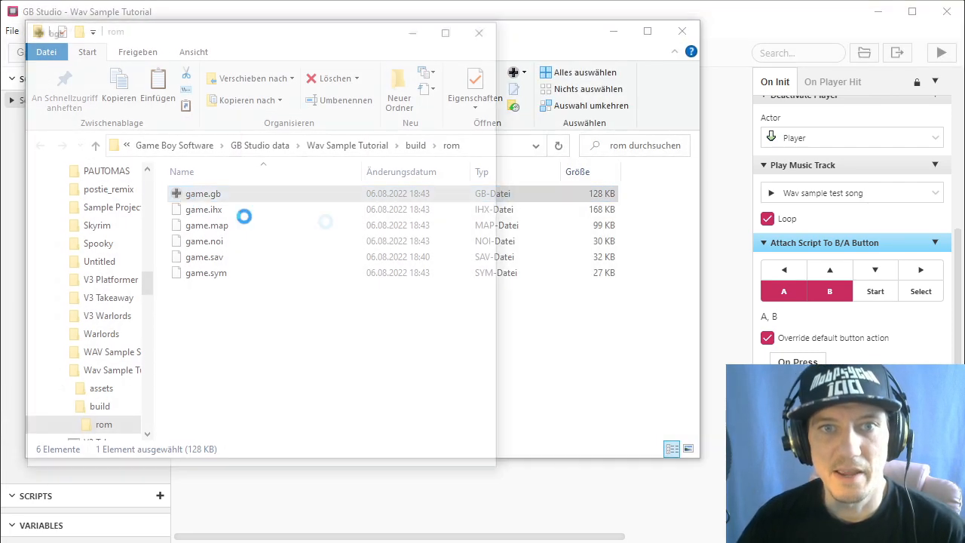
{"action": "double_click", "coordinate": [202, 193]}
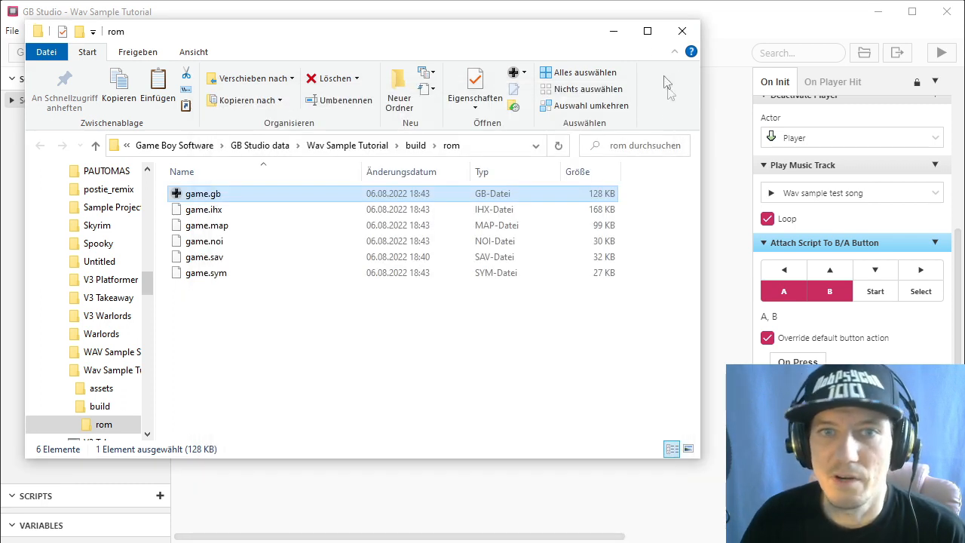
{"action": "mouse_move", "coordinate": [536, 145]}
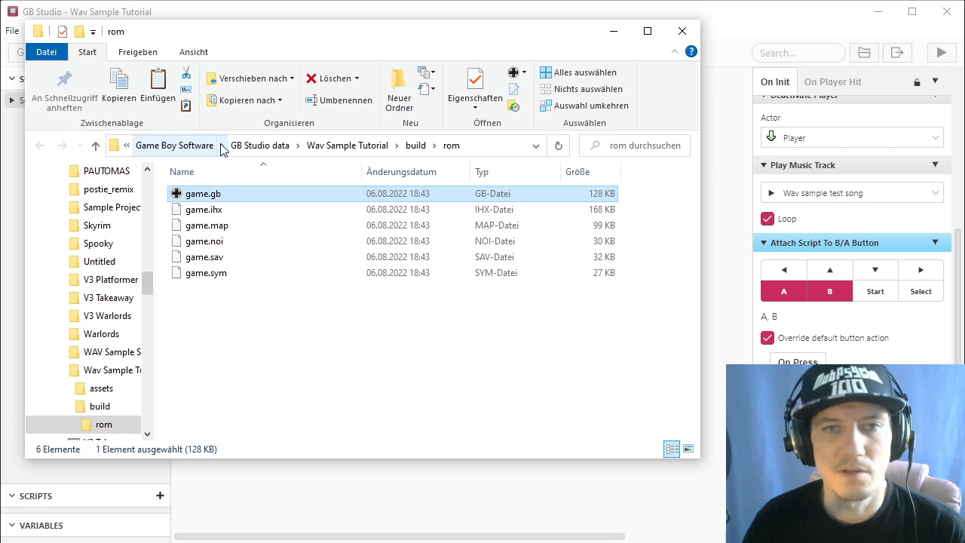
{"action": "mouse_move", "coordinate": [235, 208]}
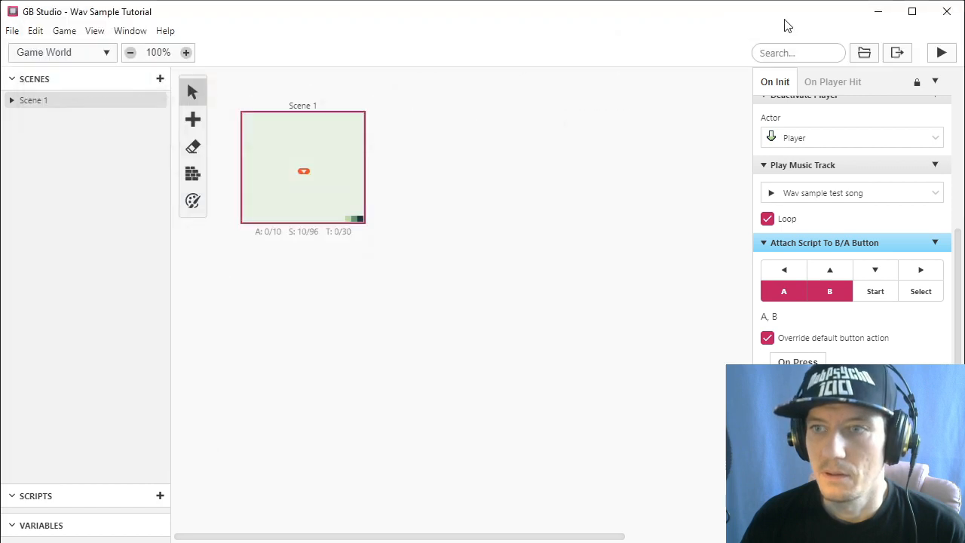
{"action": "mouse_move", "coordinate": [696, 320]}
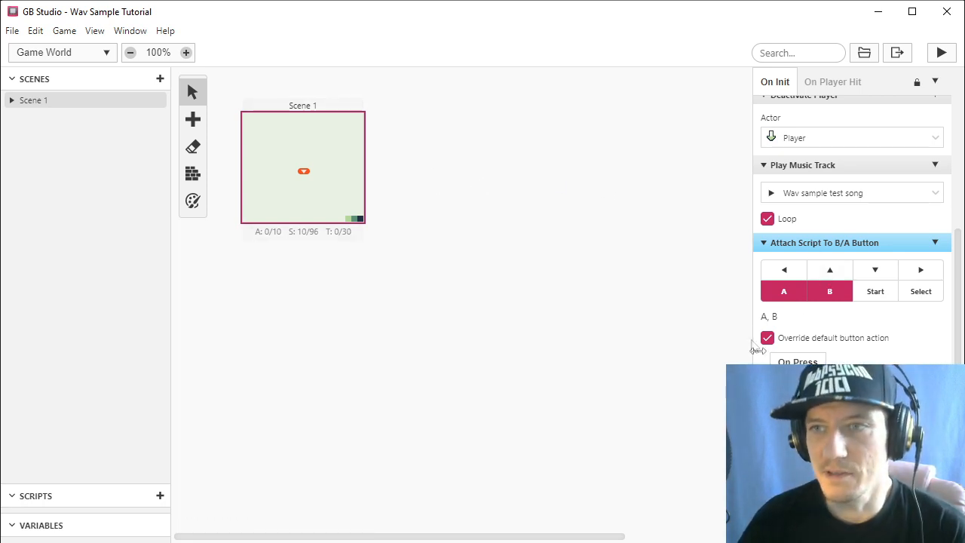
{"action": "mouse_move", "coordinate": [696, 223]}
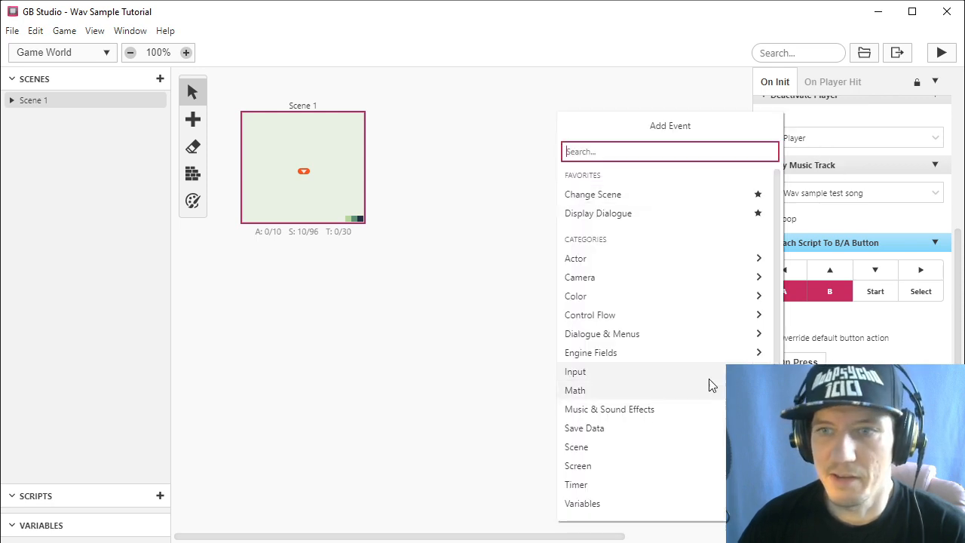
Add a Set Music Routine event for routine 0 to the scene's start script
{"action": "left_click", "coordinate": [609, 409]}
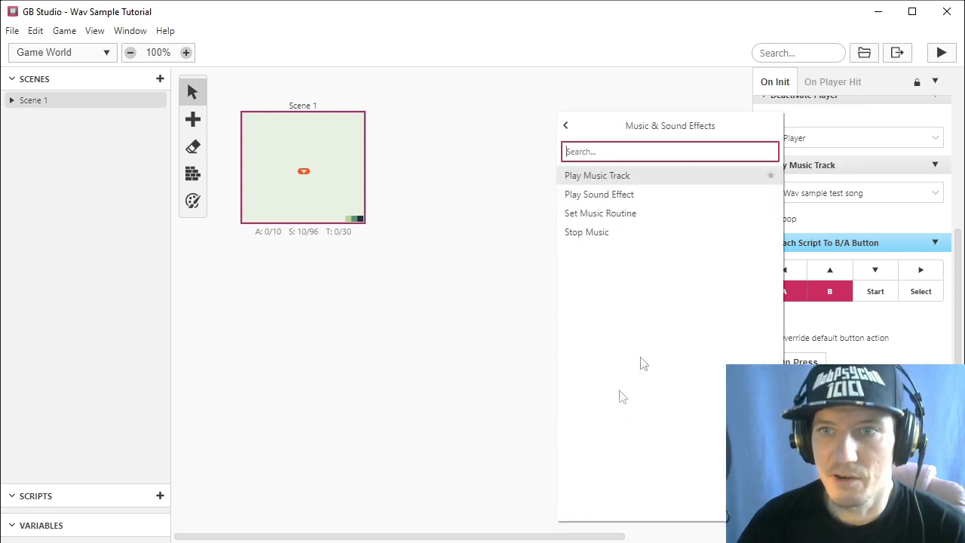
{"action": "left_click", "coordinate": [597, 175]}
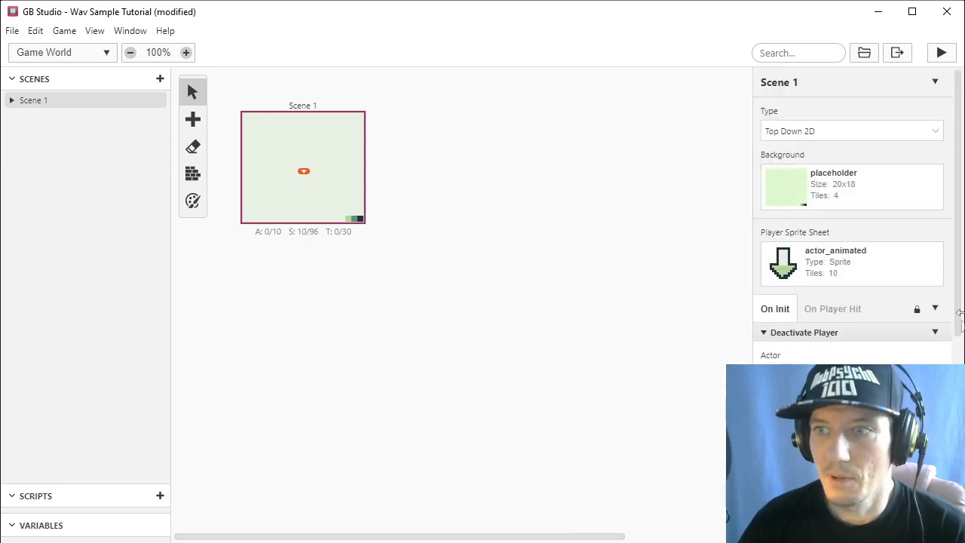
{"action": "scroll", "scroll_direction": "down", "scroll_amount": 3}
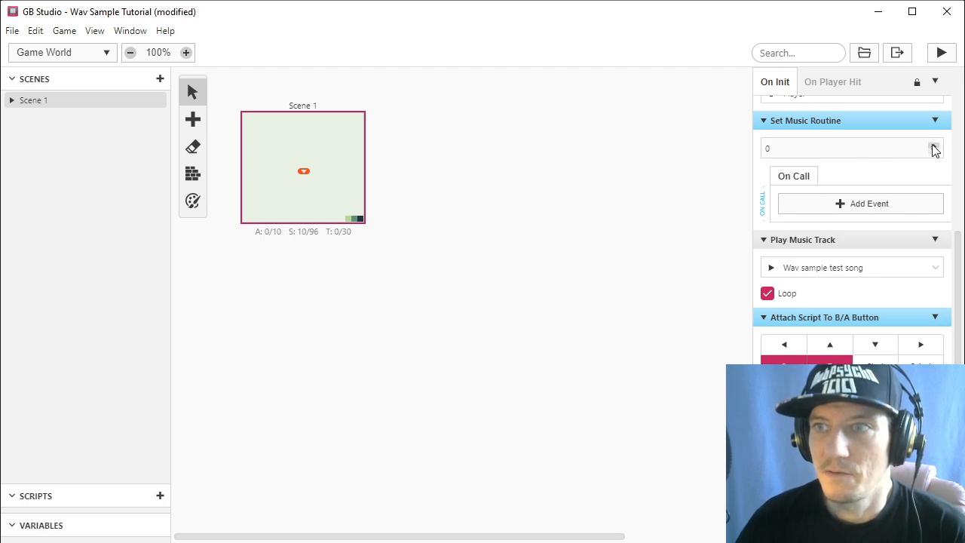
{"action": "left_click", "coordinate": [850, 148]}
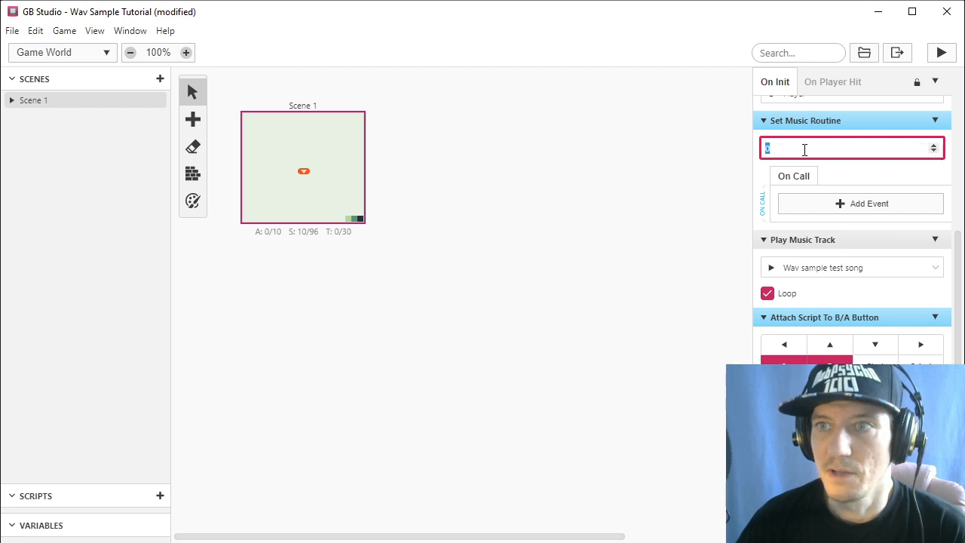
{"action": "mouse_move", "coordinate": [802, 186]}
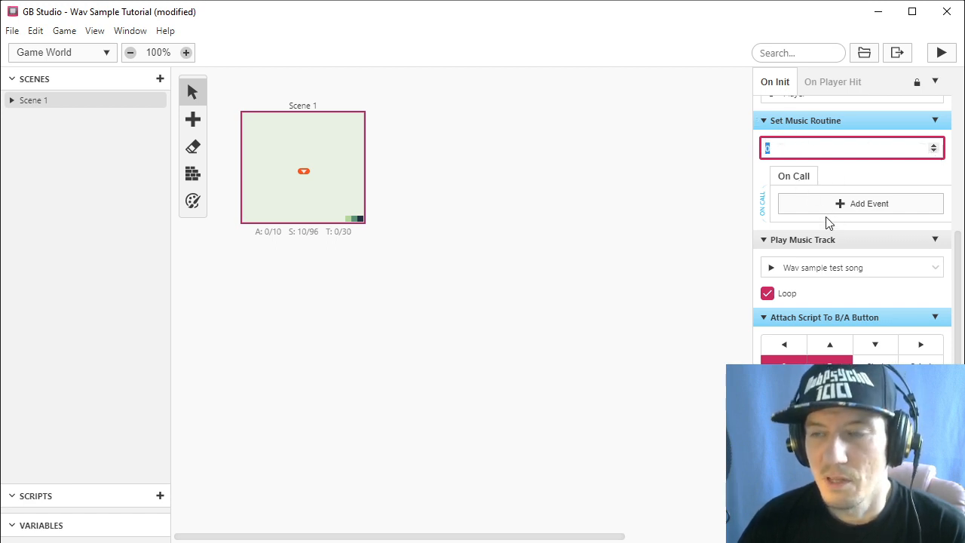
Make the routine's On Call play the 440_test.wav sound effect, then save the project
{"action": "left_click", "coordinate": [860, 202]}
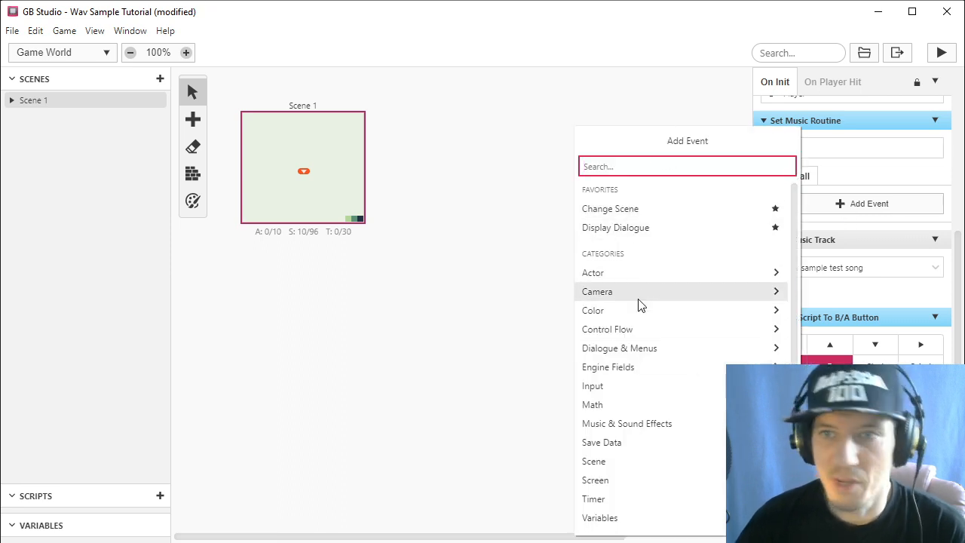
{"action": "mouse_move", "coordinate": [639, 310]}
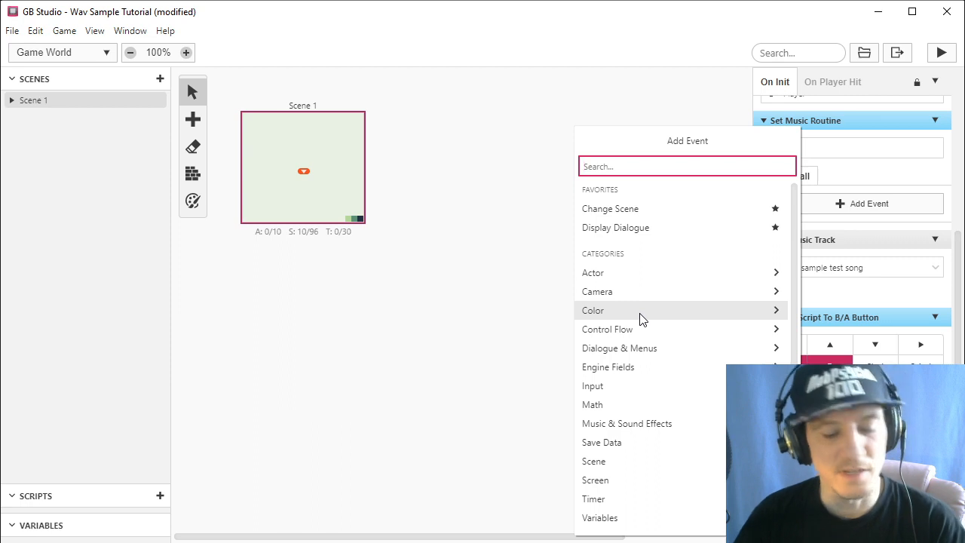
{"action": "mouse_move", "coordinate": [640, 422]}
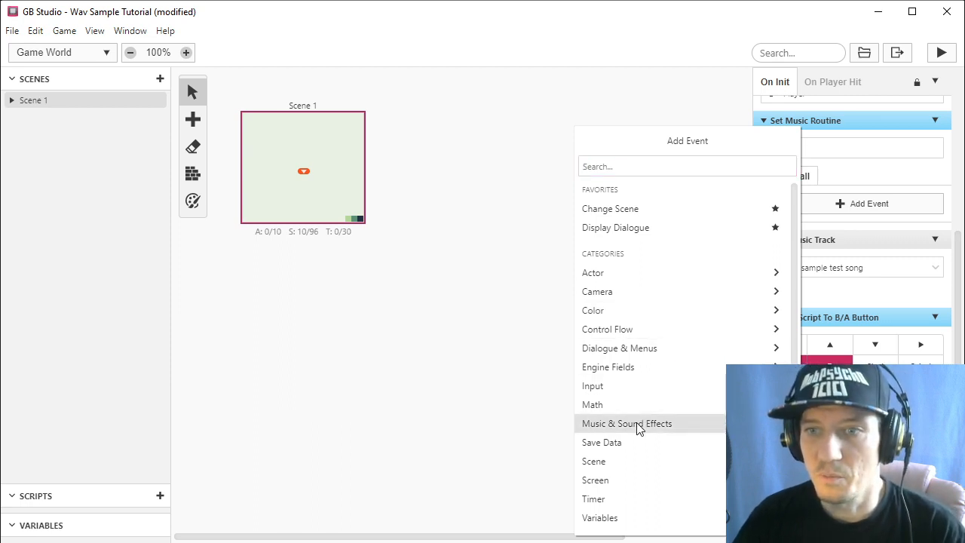
{"action": "left_click", "coordinate": [625, 422]}
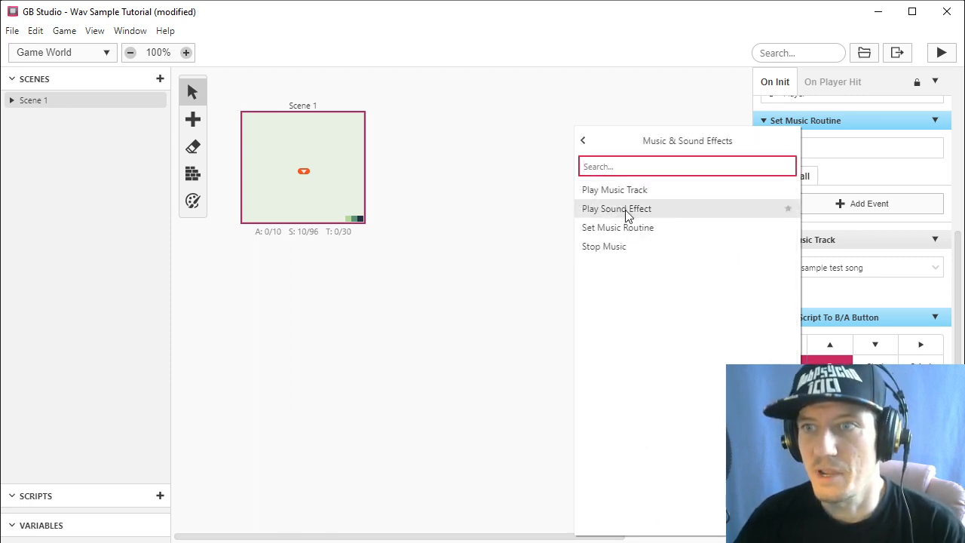
{"action": "left_click", "coordinate": [615, 208]}
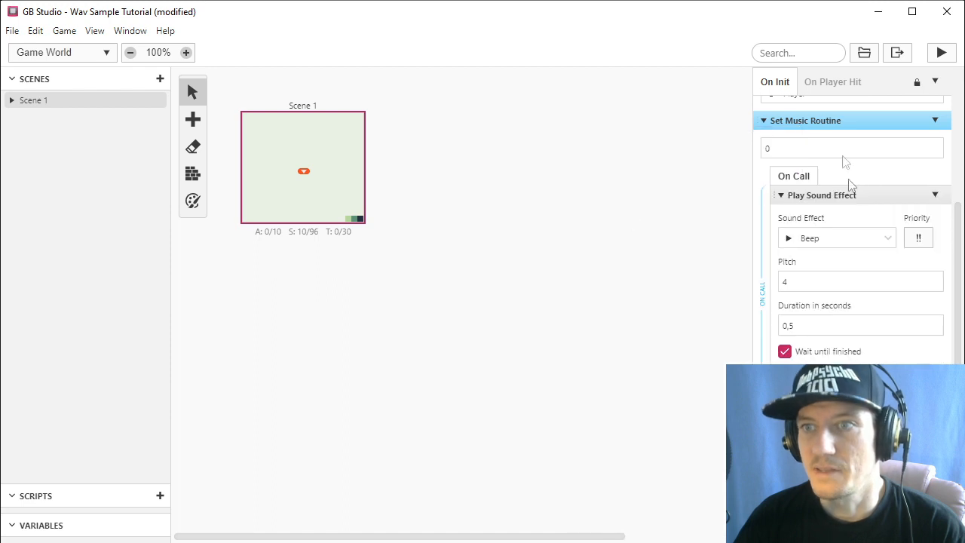
{"action": "left_click", "coordinate": [835, 238]}
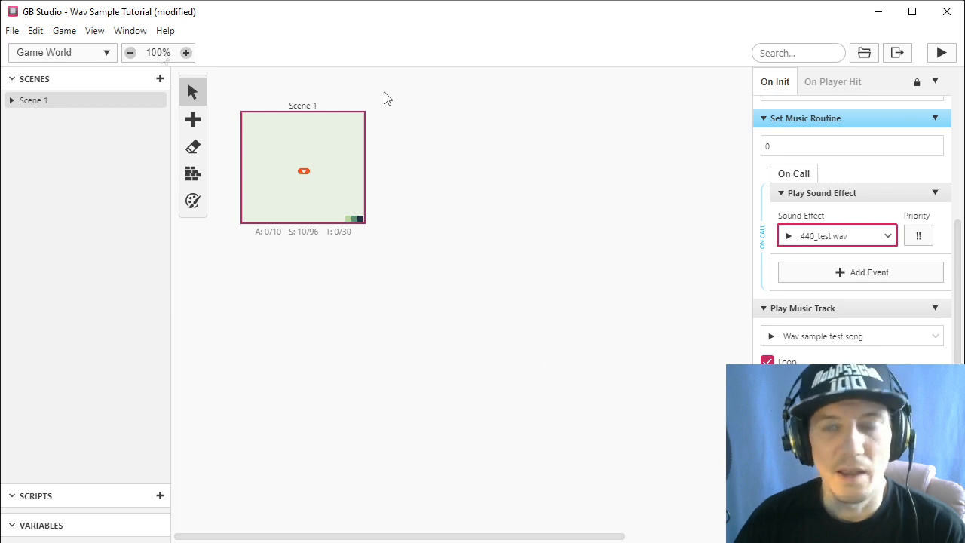
{"action": "left_click", "coordinate": [12, 30]}
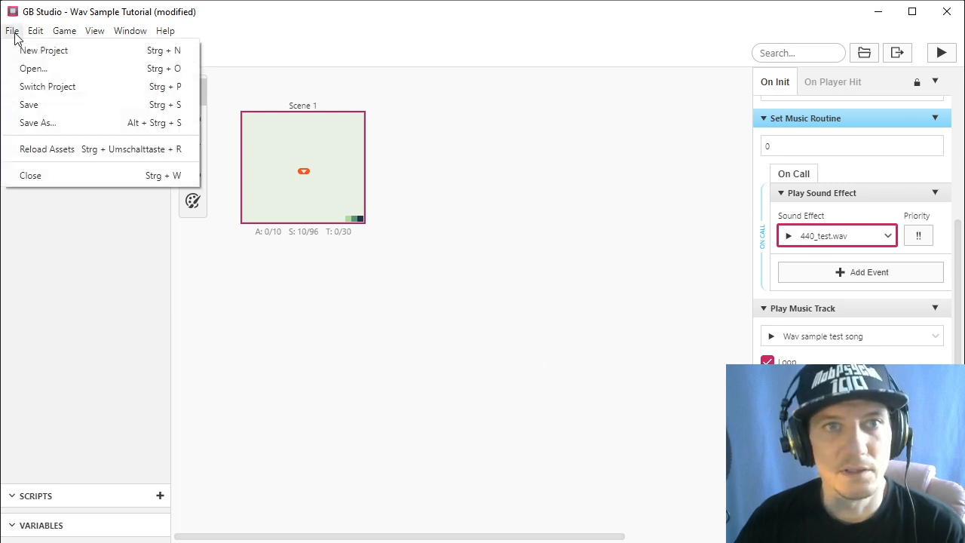
Set row 00 of the wave channel to Call Routine 0 and save the song
{"action": "left_click", "coordinate": [63, 30]}
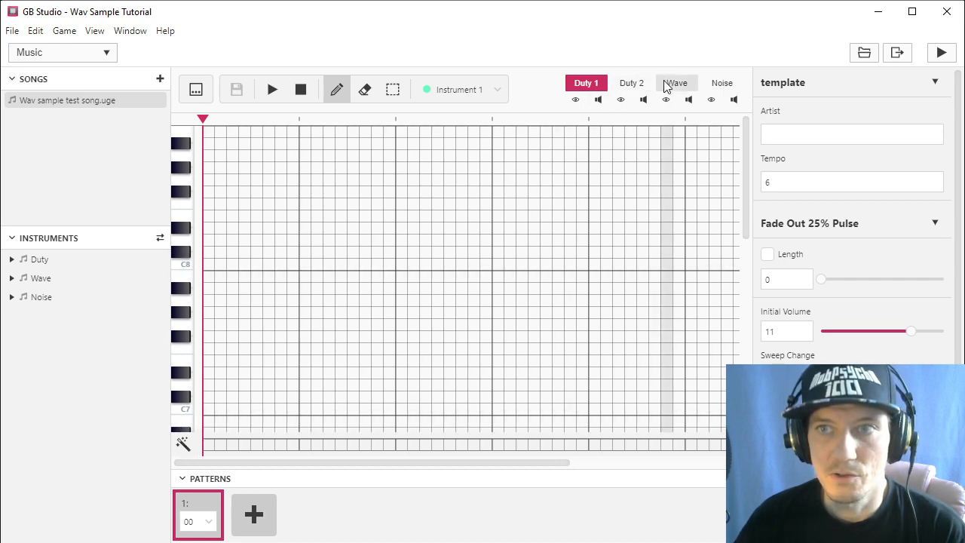
{"action": "left_click", "coordinate": [675, 83]}
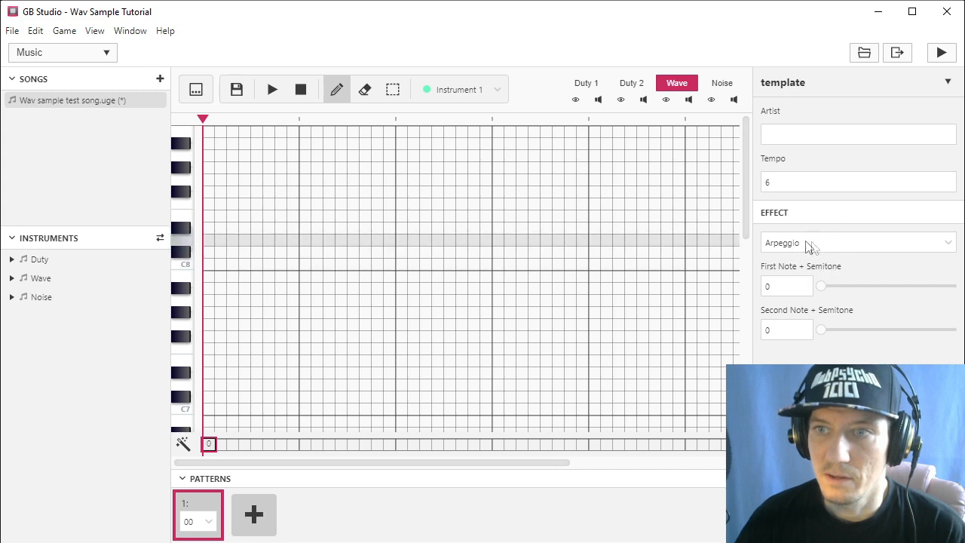
{"action": "left_click", "coordinate": [857, 241]}
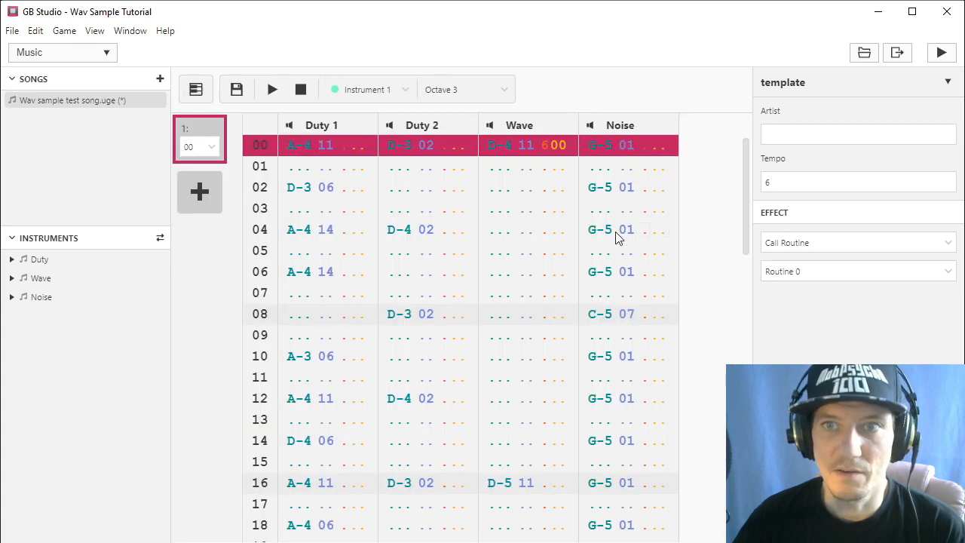
{"action": "mouse_move", "coordinate": [543, 157]}
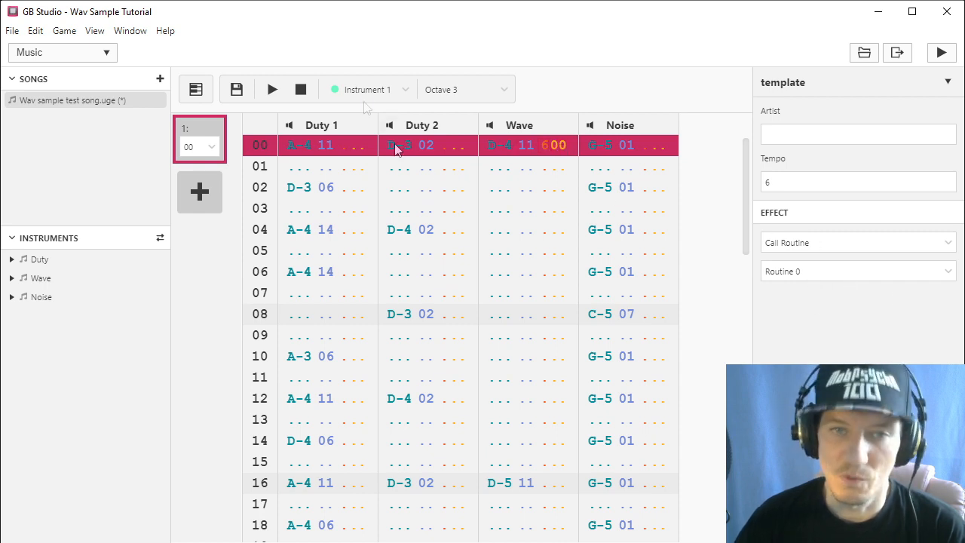
{"action": "mouse_move", "coordinate": [536, 136]}
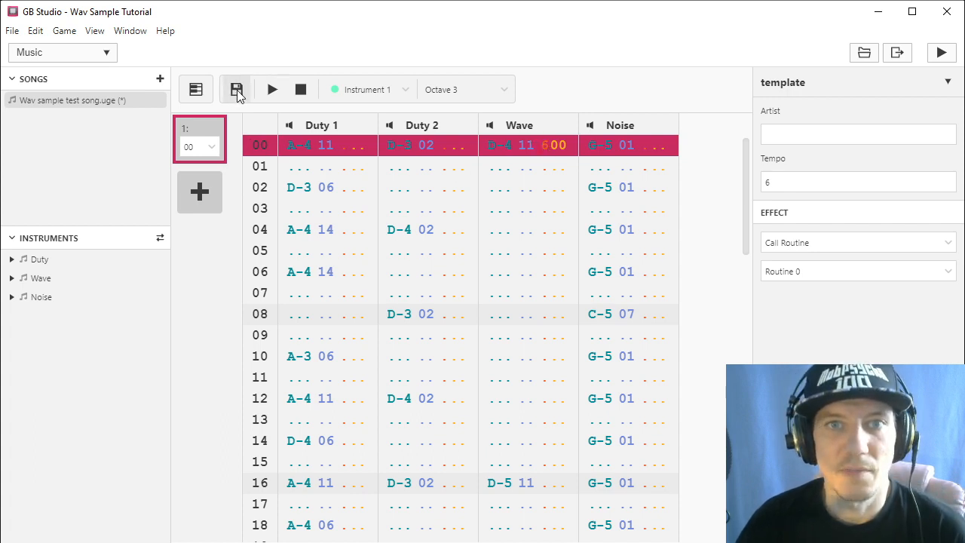
{"action": "left_click", "coordinate": [235, 89]}
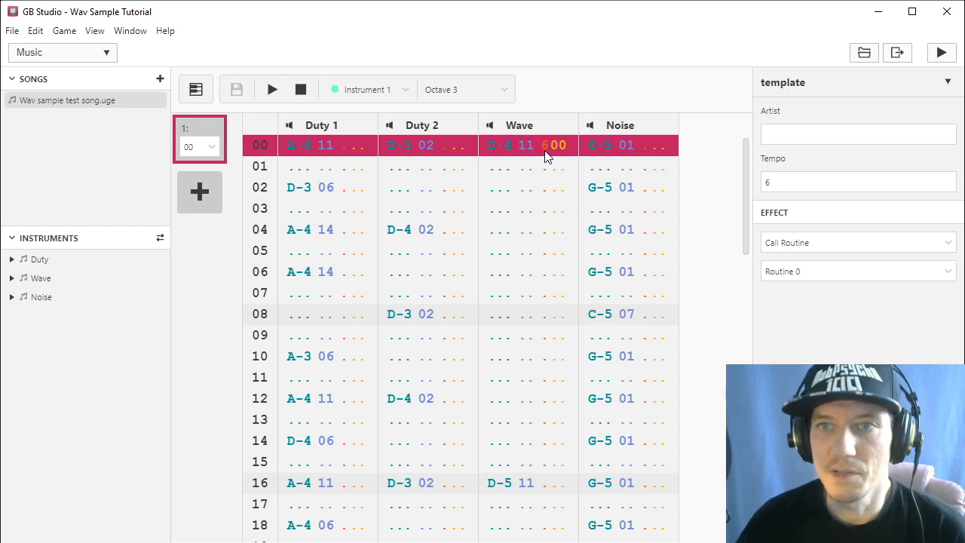
{"action": "left_click", "coordinate": [500, 144]}
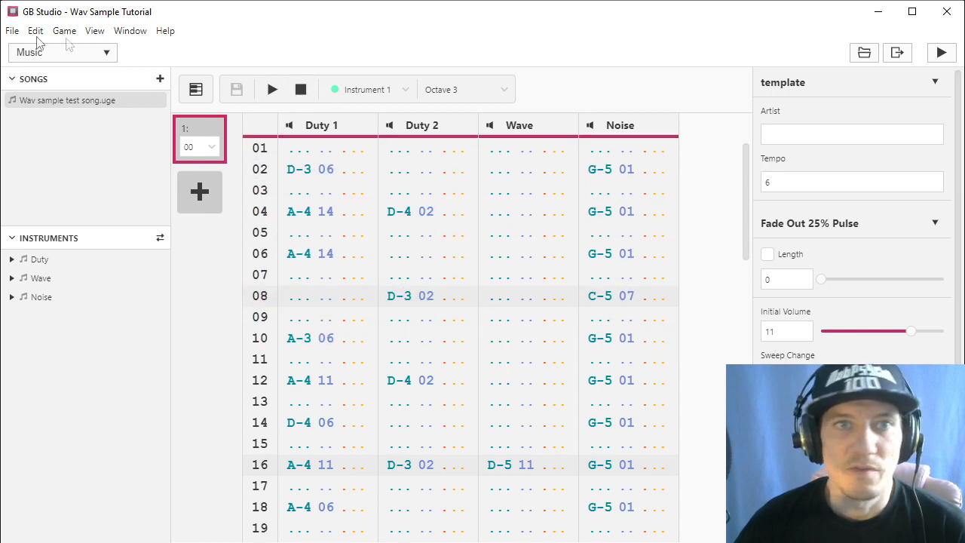
Run game.gb from the build\rom folder, then return to the GB Studio window
{"action": "left_click", "coordinate": [63, 30]}
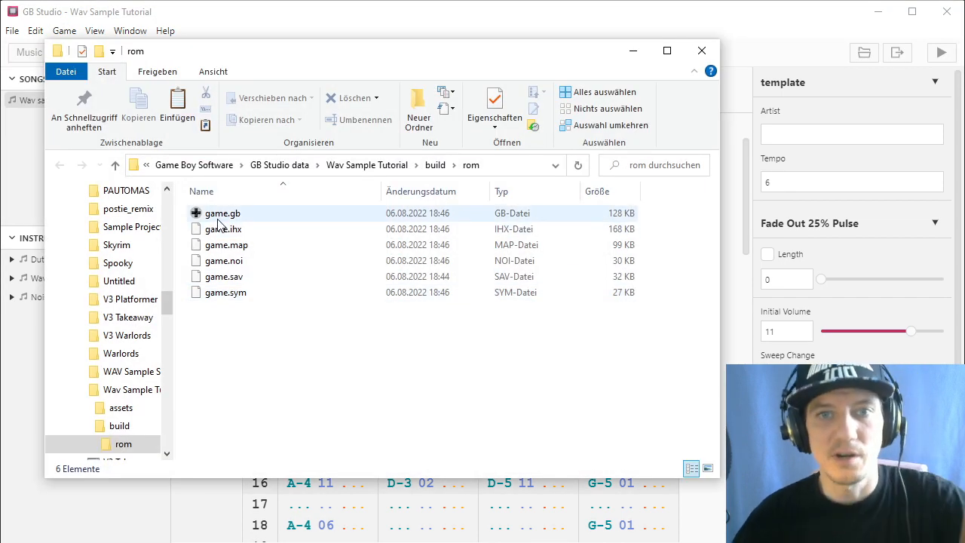
{"action": "mouse_move", "coordinate": [223, 214]}
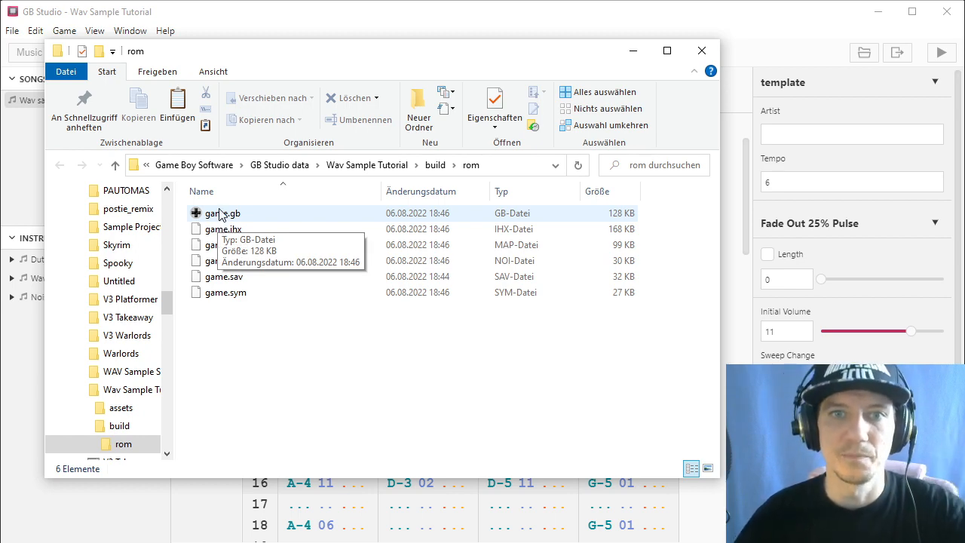
{"action": "double_click", "coordinate": [223, 214]}
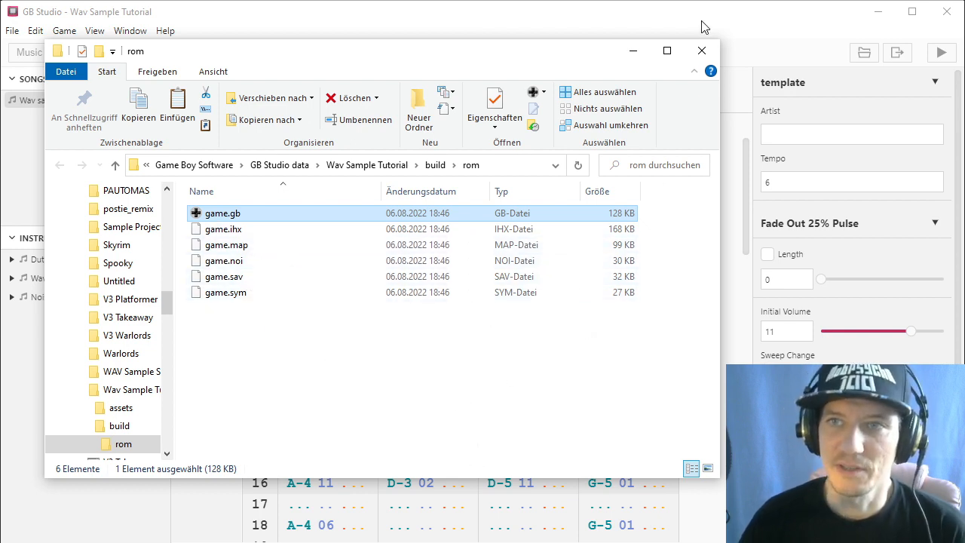
{"action": "left_click", "coordinate": [699, 52]}
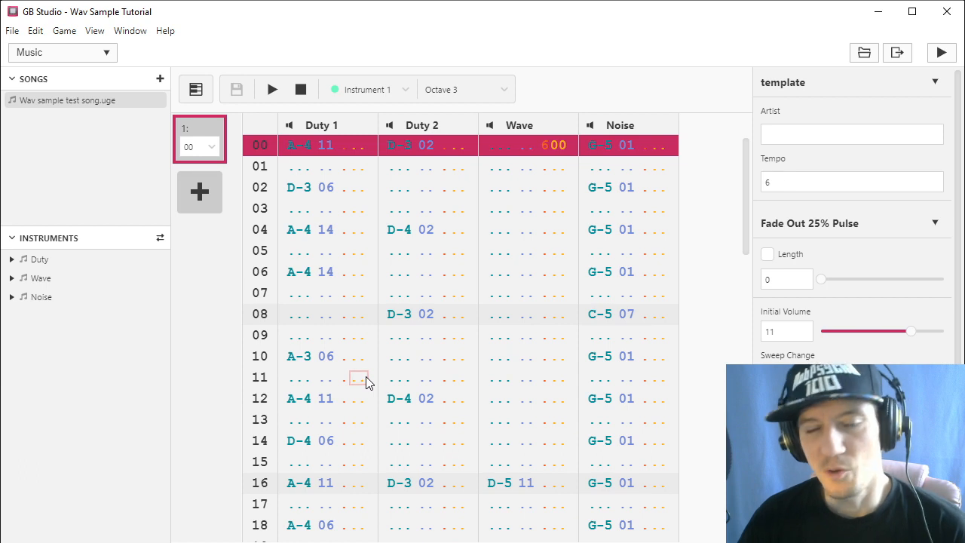